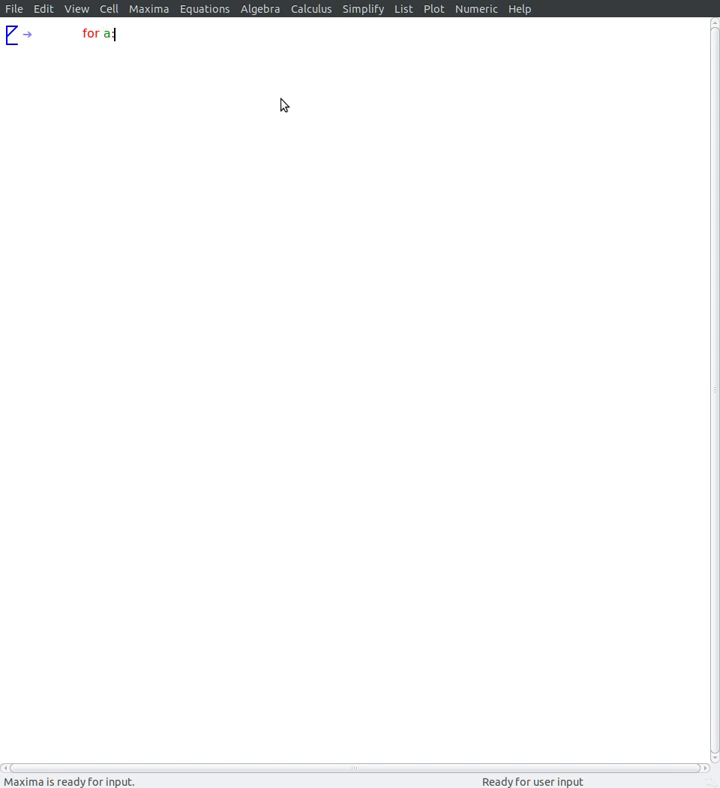
Step: Write the loop 'for a:1 thru 10 step 1 do disp(a)' in an input cell
text(1)
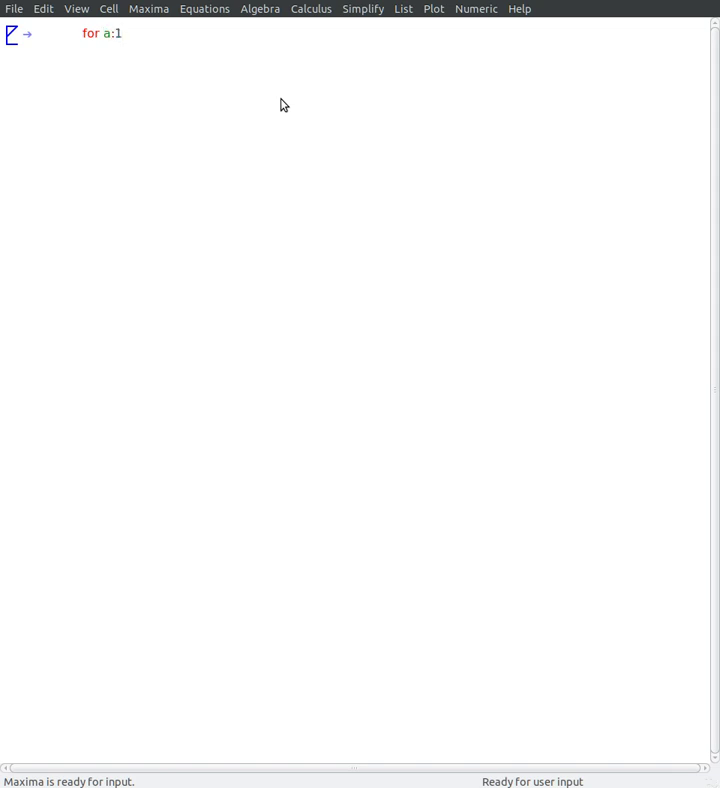
text(t)
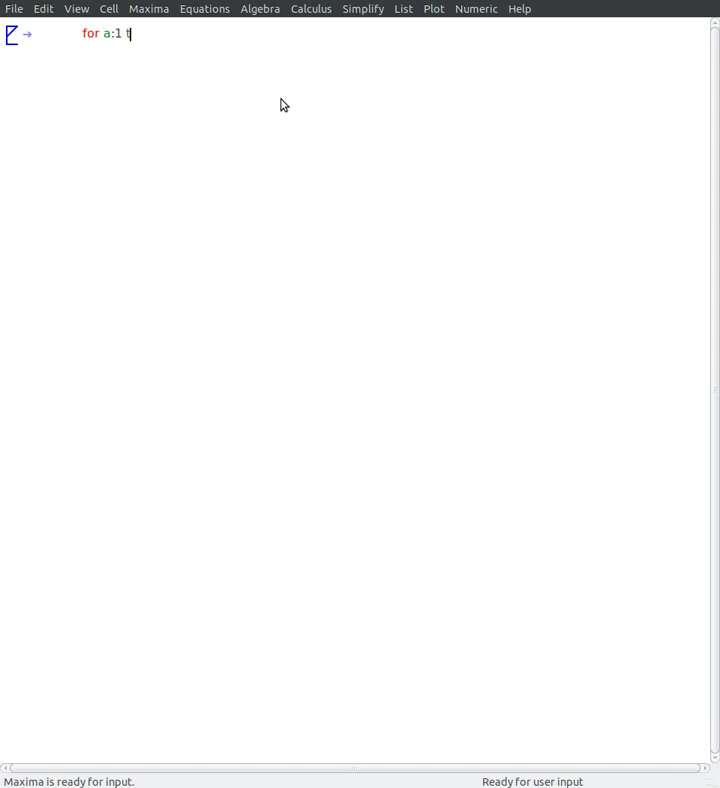
text(hru)
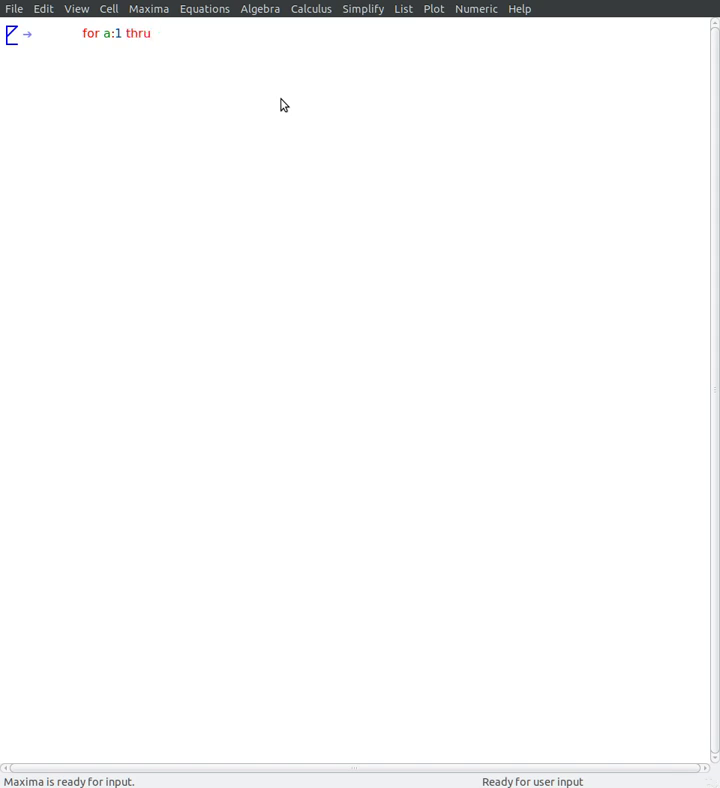
text(10)
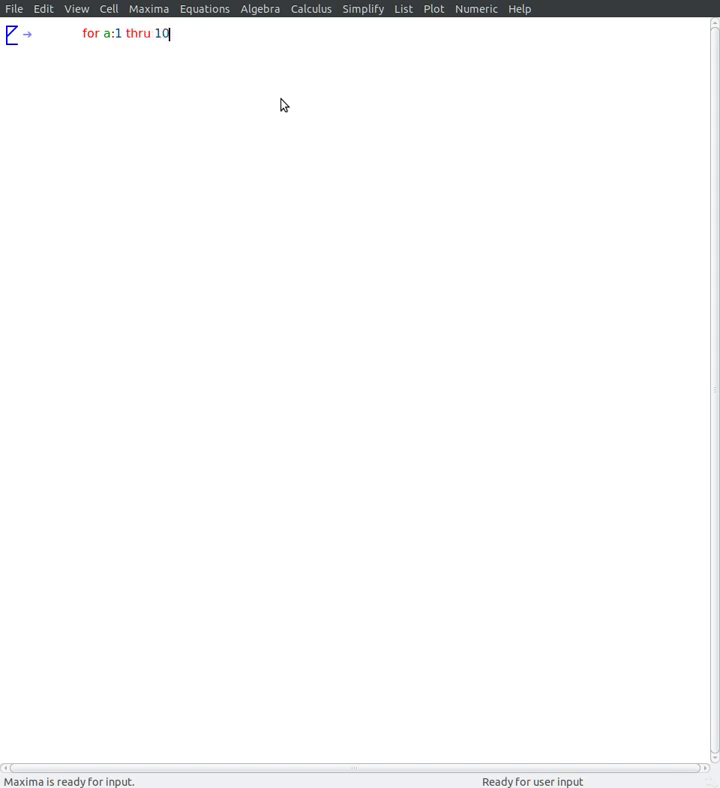
text(step)
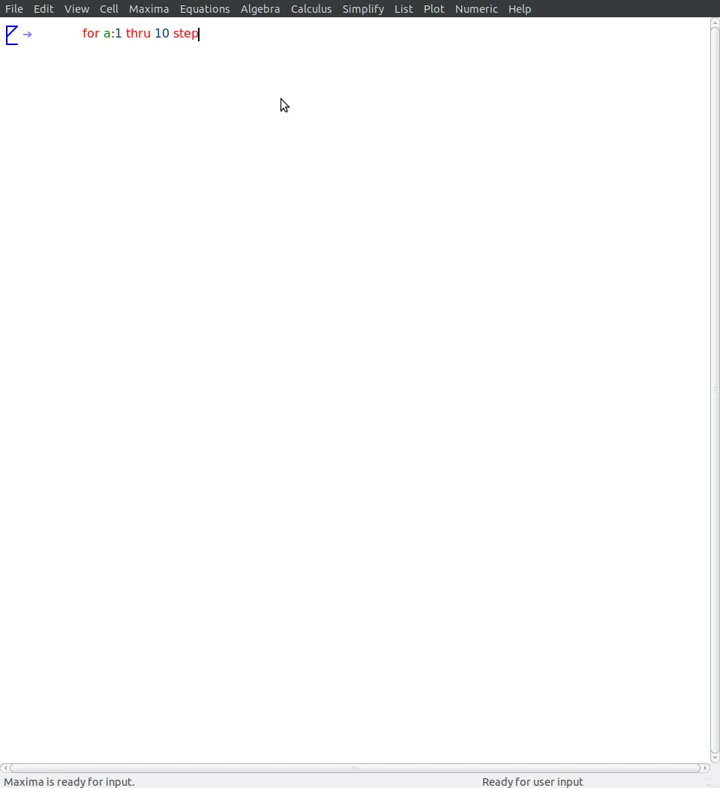
text(1)
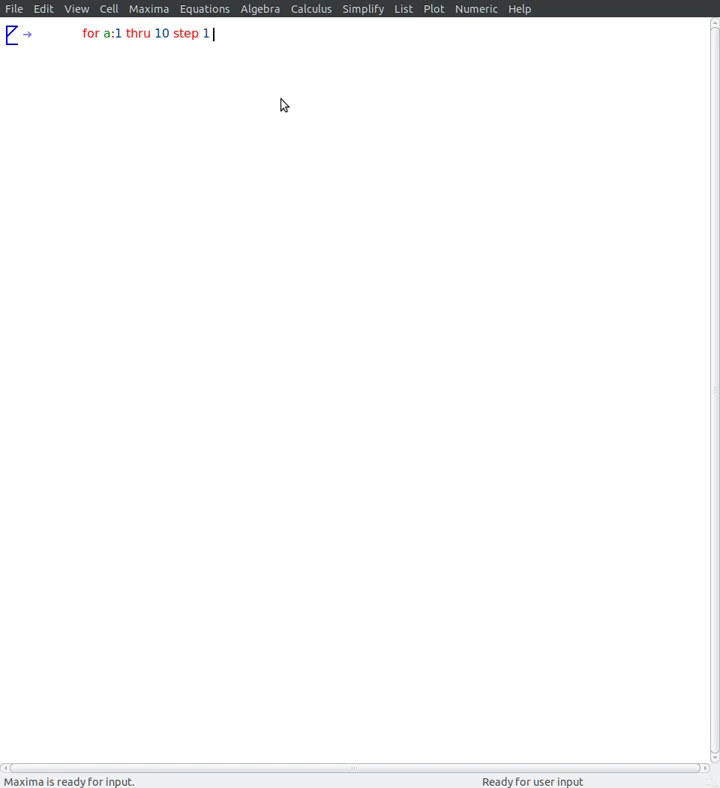
text(do disp)
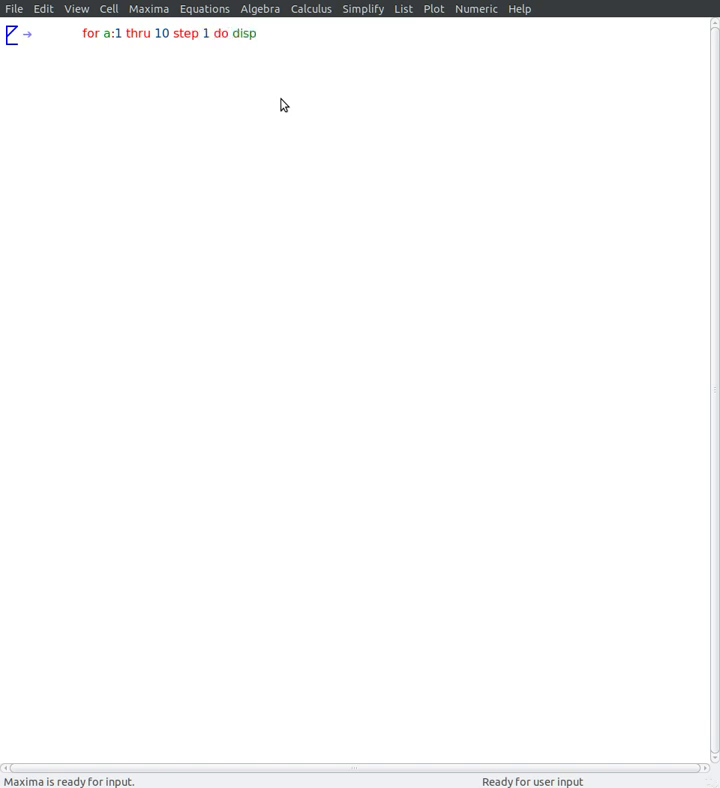
text((a))
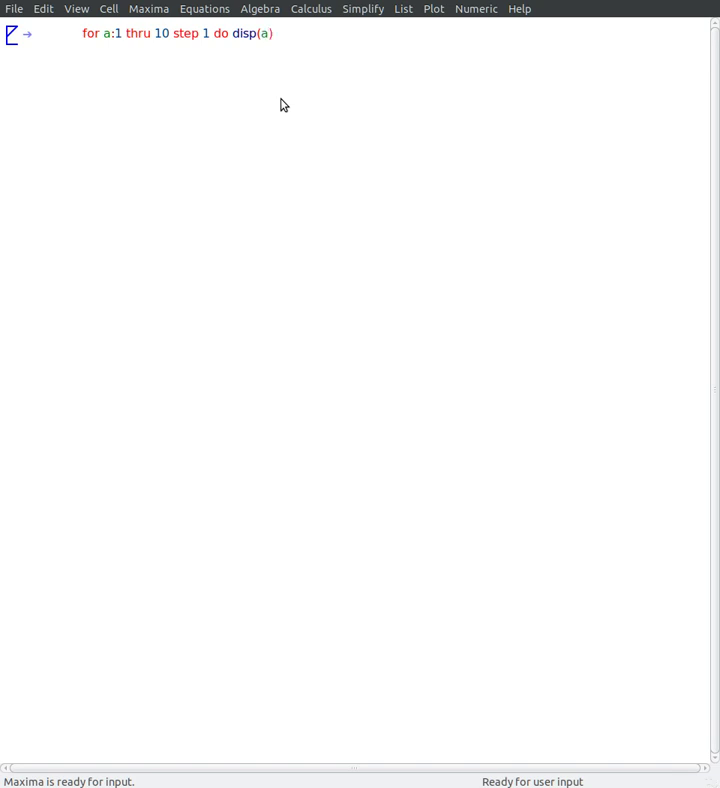
mouse_move(88, 52)
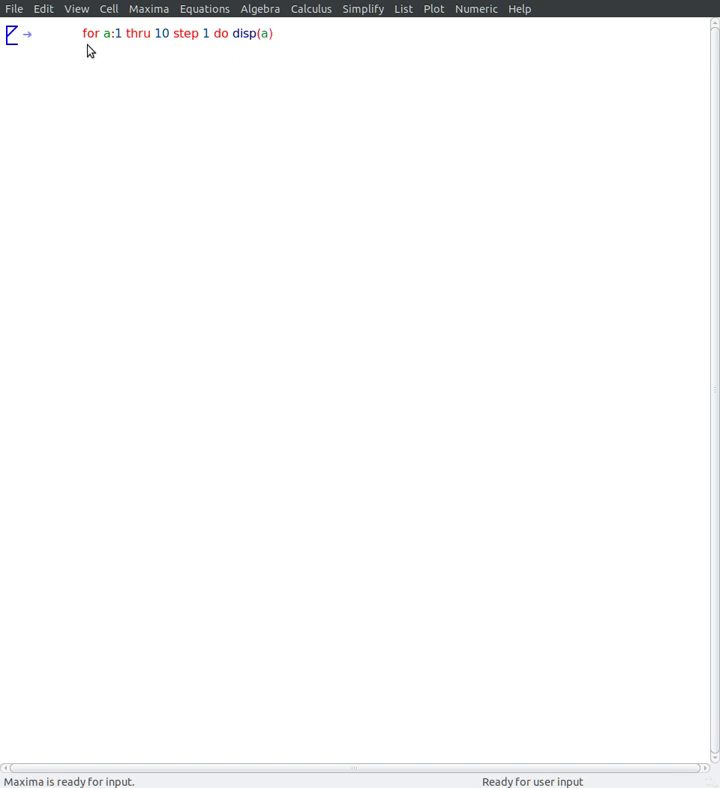
mouse_move(172, 56)
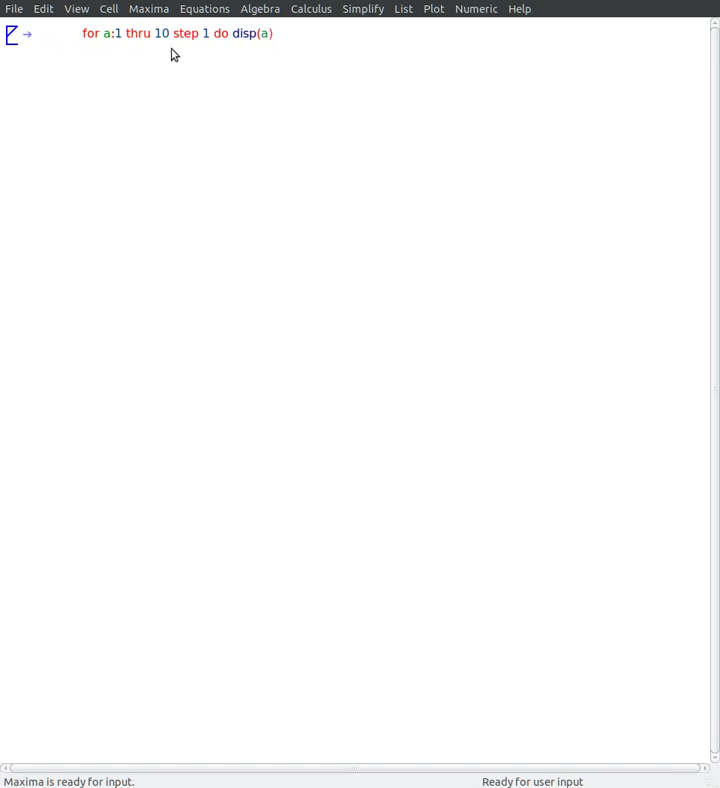
mouse_move(112, 48)
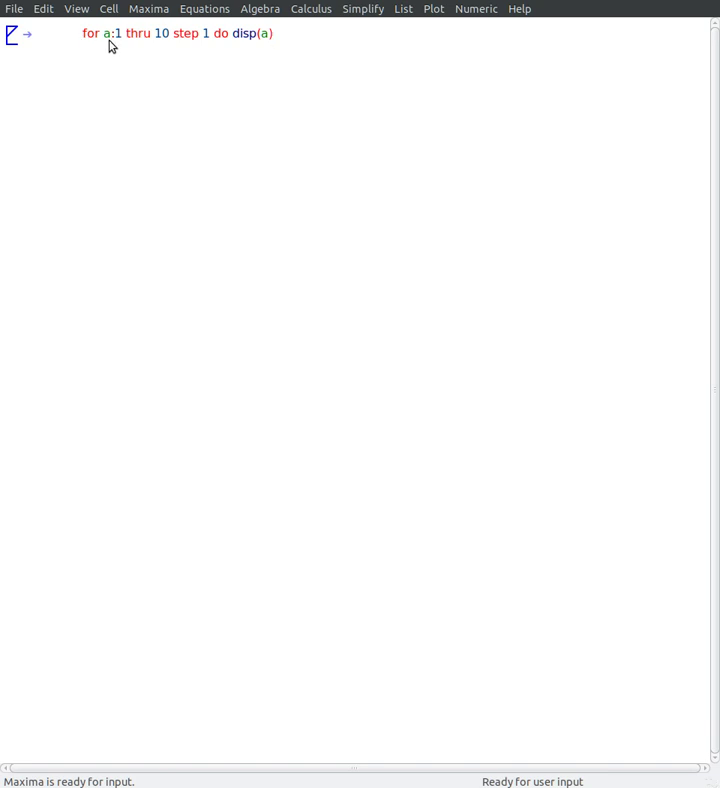
mouse_move(122, 44)
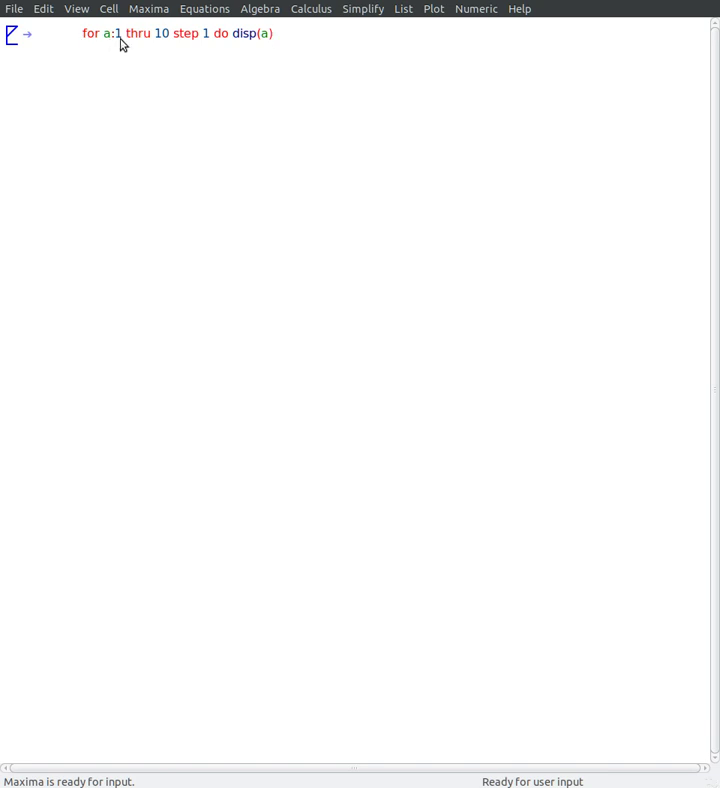
mouse_move(200, 50)
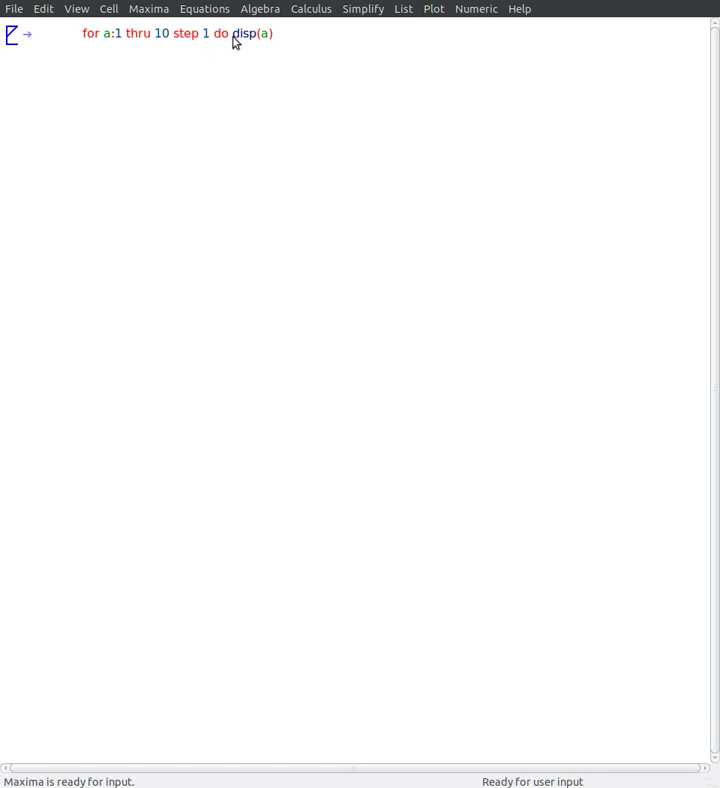
mouse_move(338, 162)
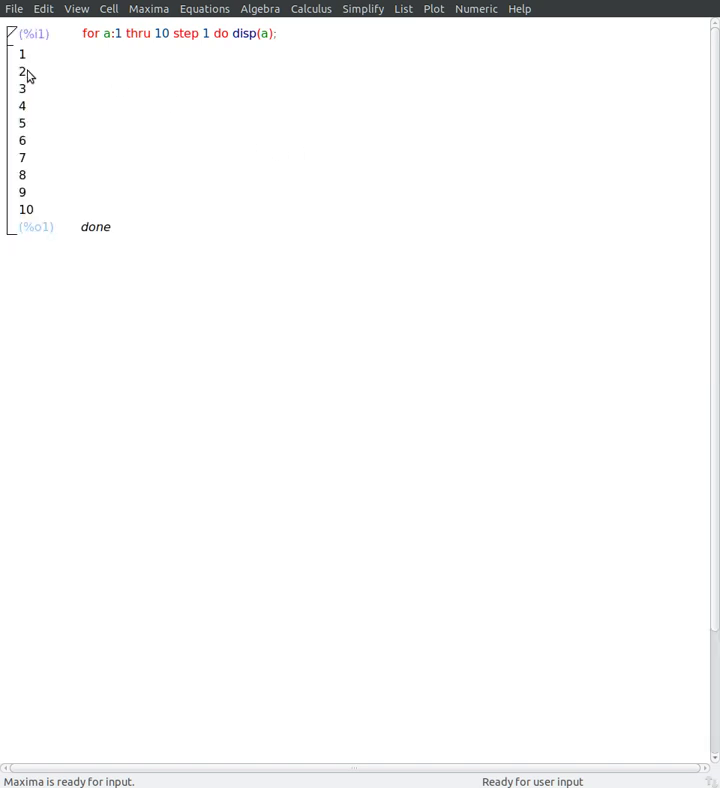
mouse_move(44, 218)
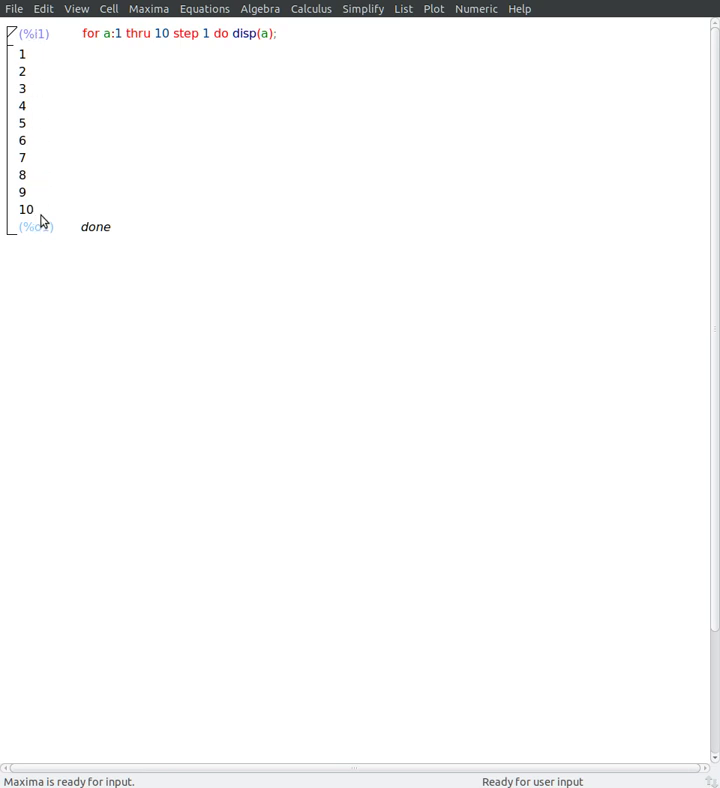
mouse_move(38, 68)
text(2)
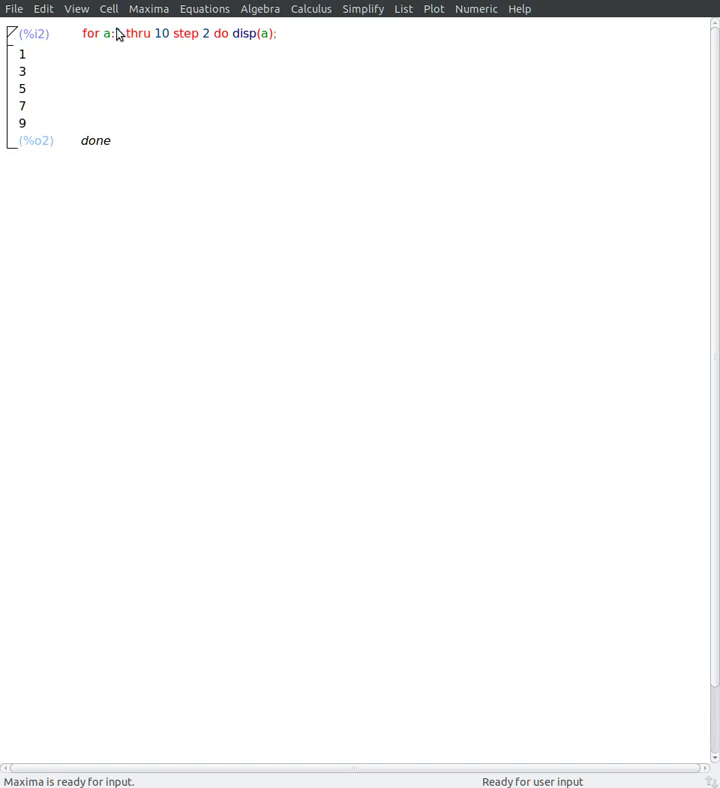
Step: Re-evaluate the loop edited to 'for a:2 thru 10 step 2' to print 2, 4, 6, 8, 10
key(Return)
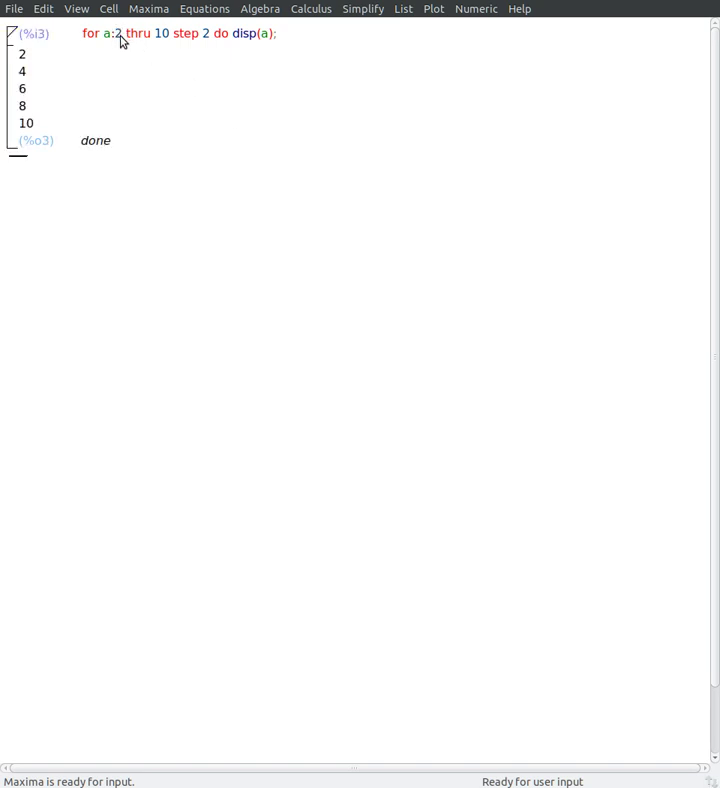
mouse_move(168, 120)
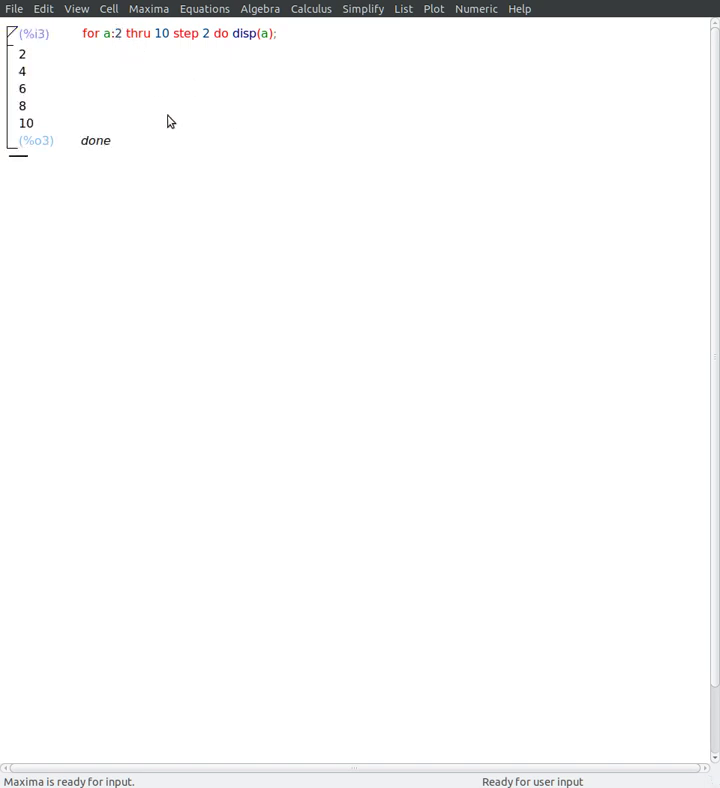
mouse_move(136, 58)
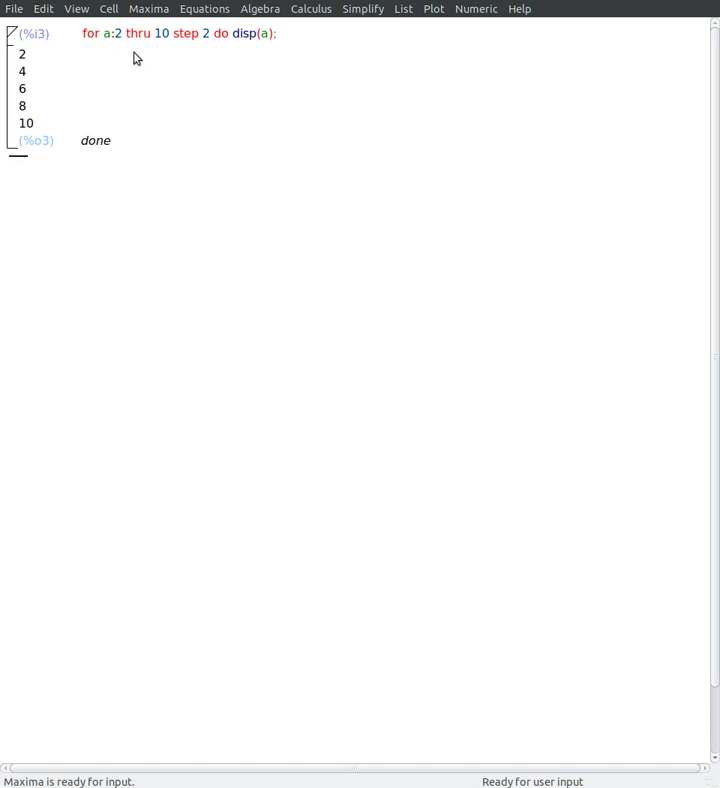
mouse_move(204, 56)
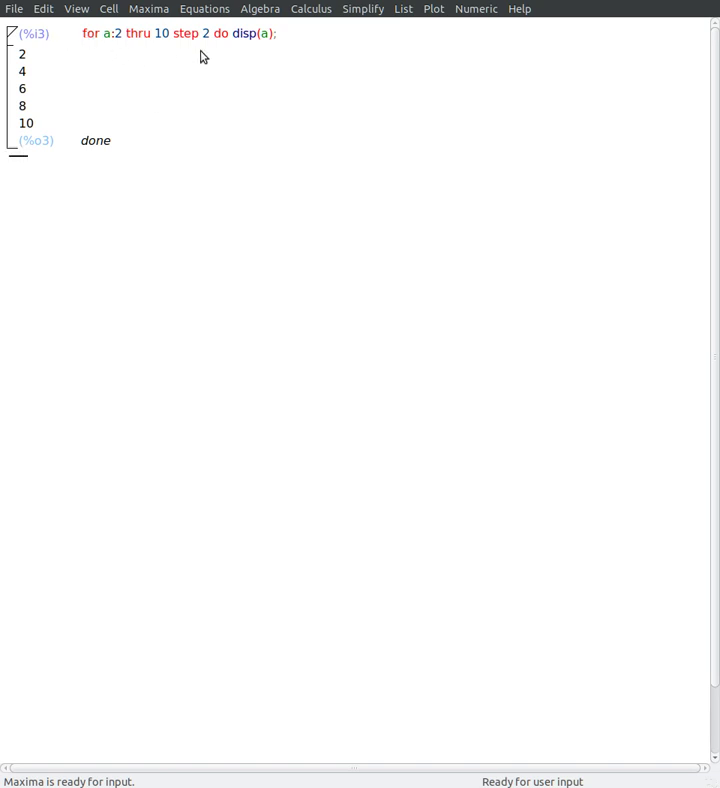
mouse_move(286, 40)
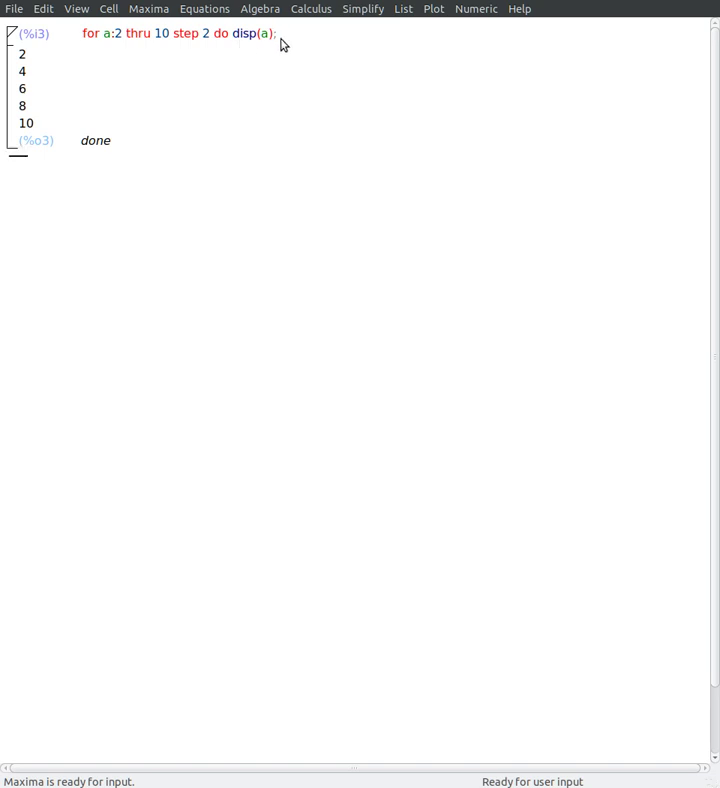
mouse_move(364, 212)
text(lis)
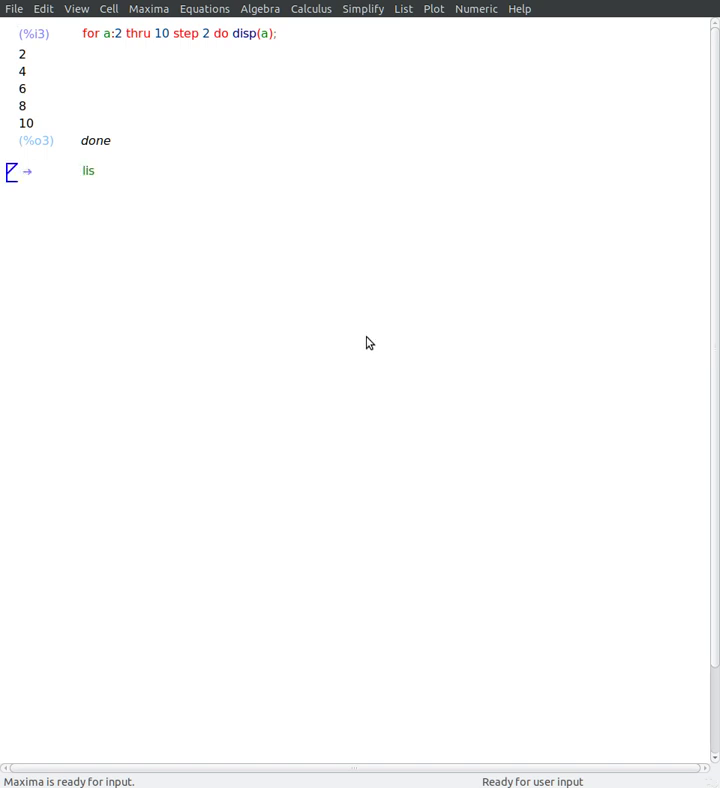
Step: Start an empty list and the loop header 'for a:1 thru 10 step 3 do'
text(t)
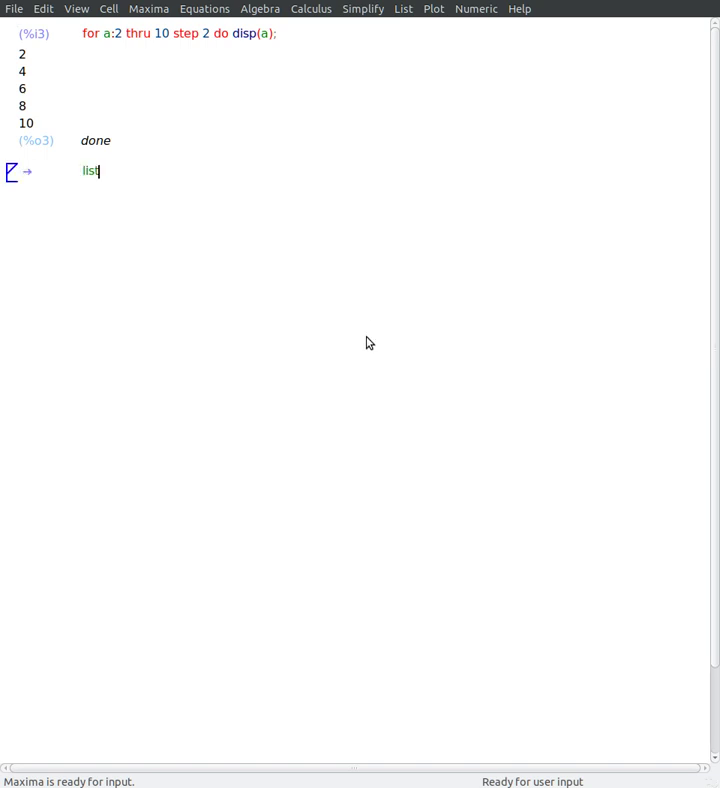
text(:[];)
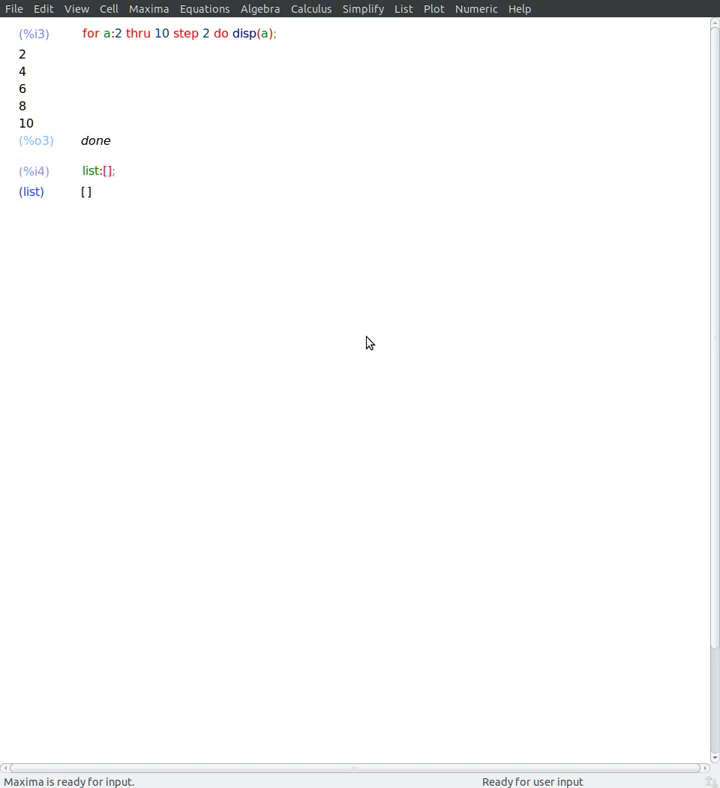
text(for a)
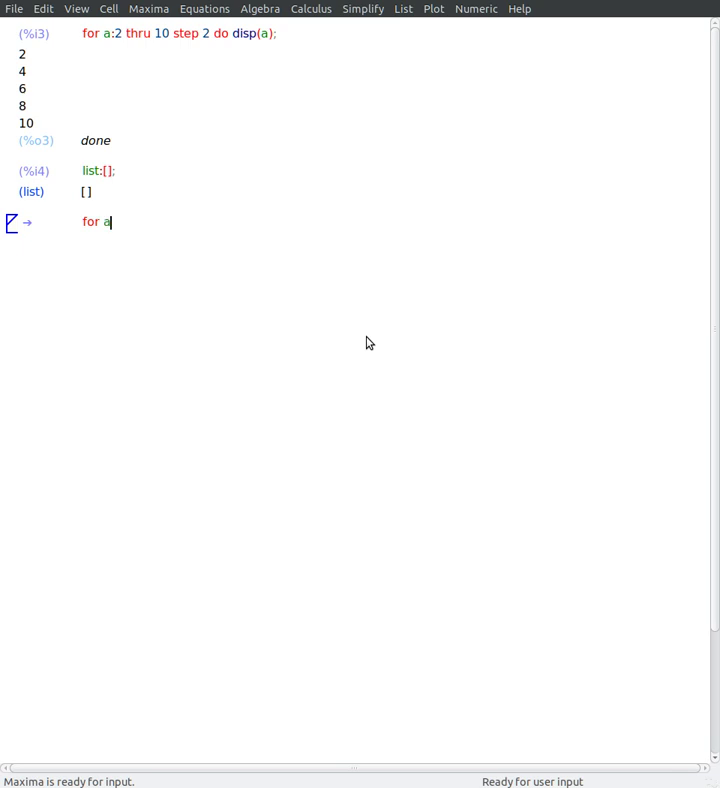
text(:1)
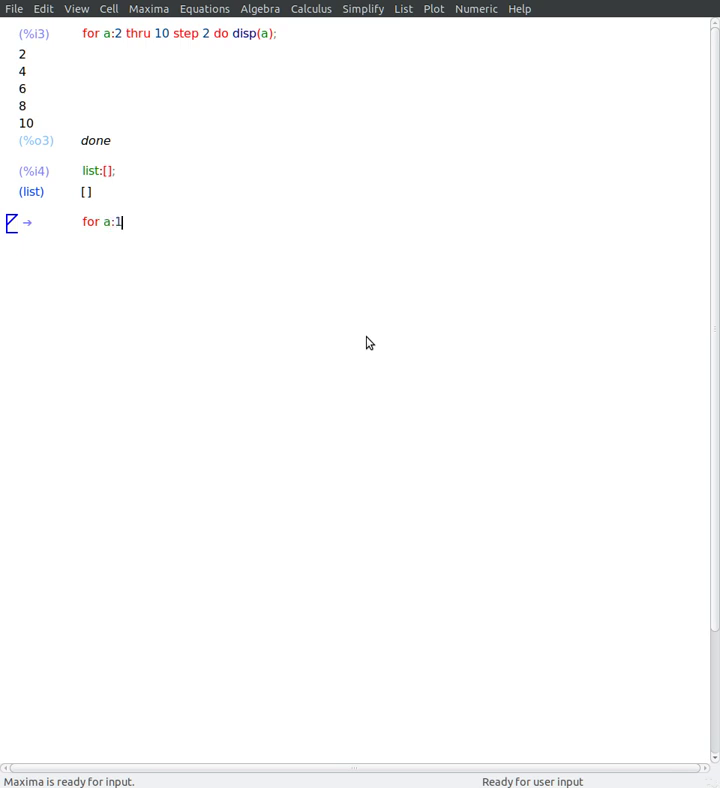
text(thru)
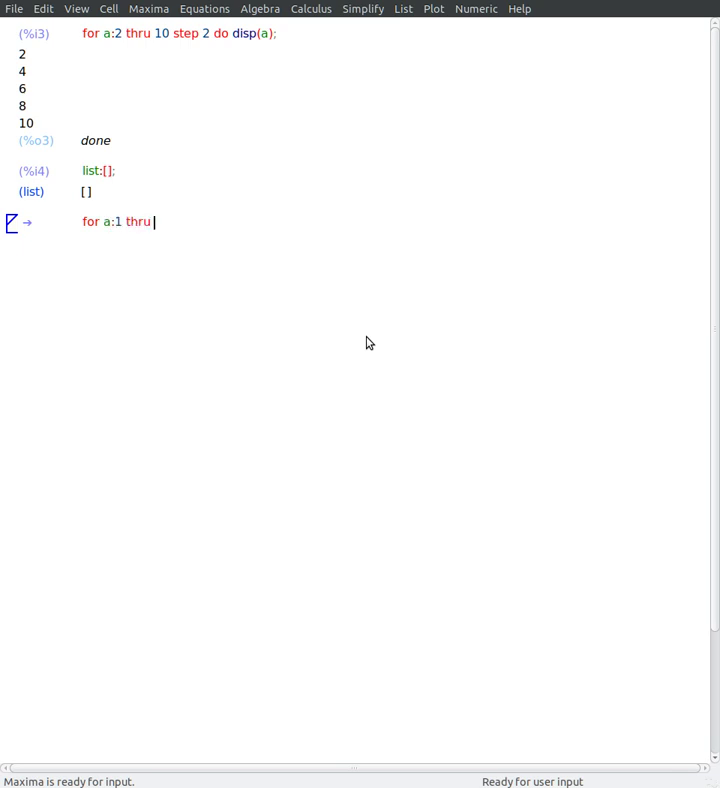
text(s)
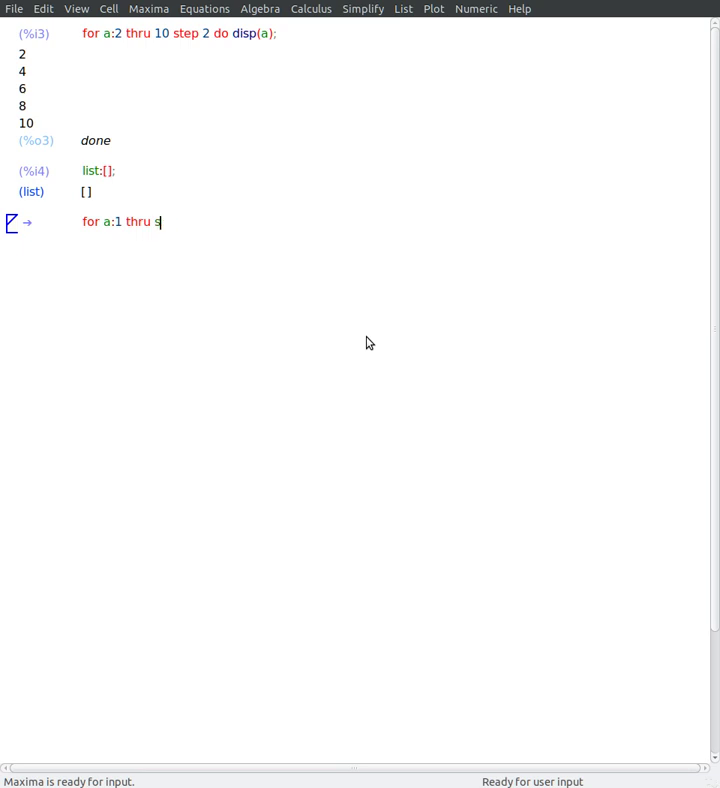
text(10)
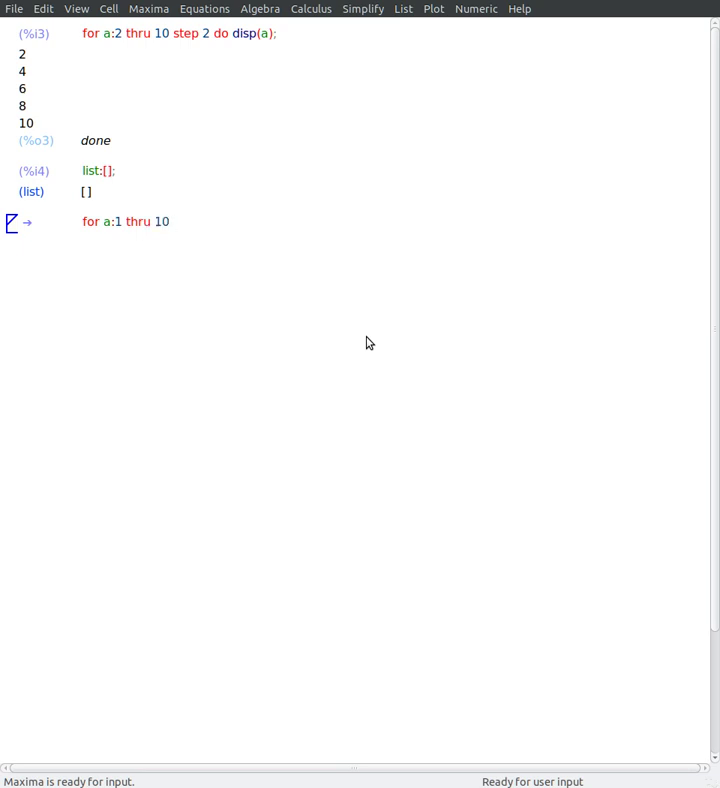
text(step 3)
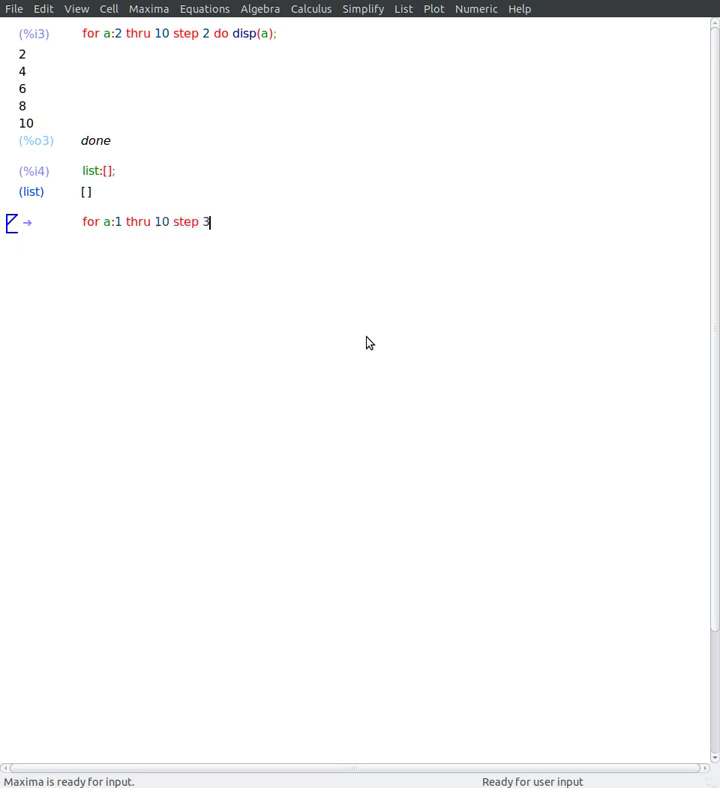
text(do)
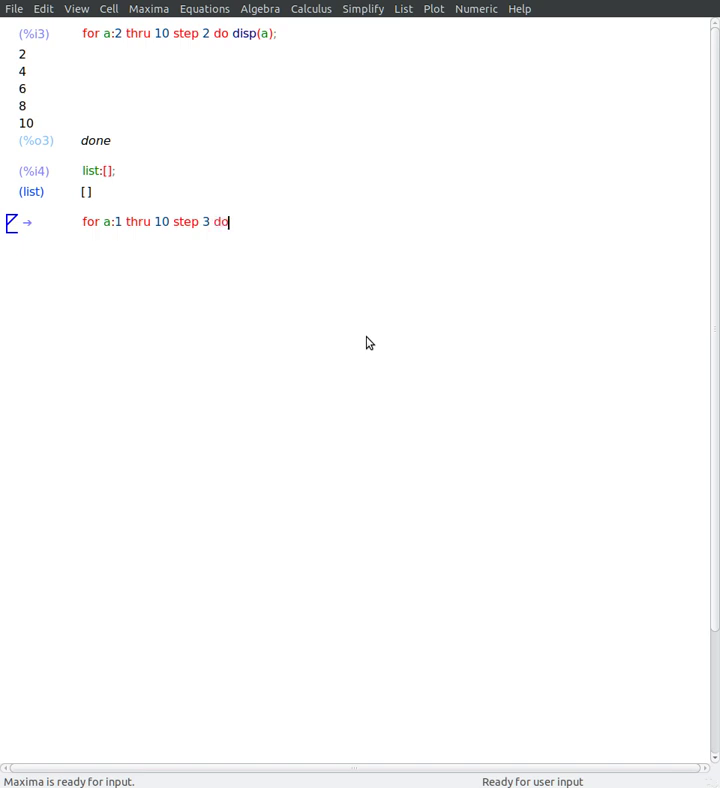
Step: Complete the body 'list:flatten([list,a])' and display list to get [1,4,7,10]
text(list)
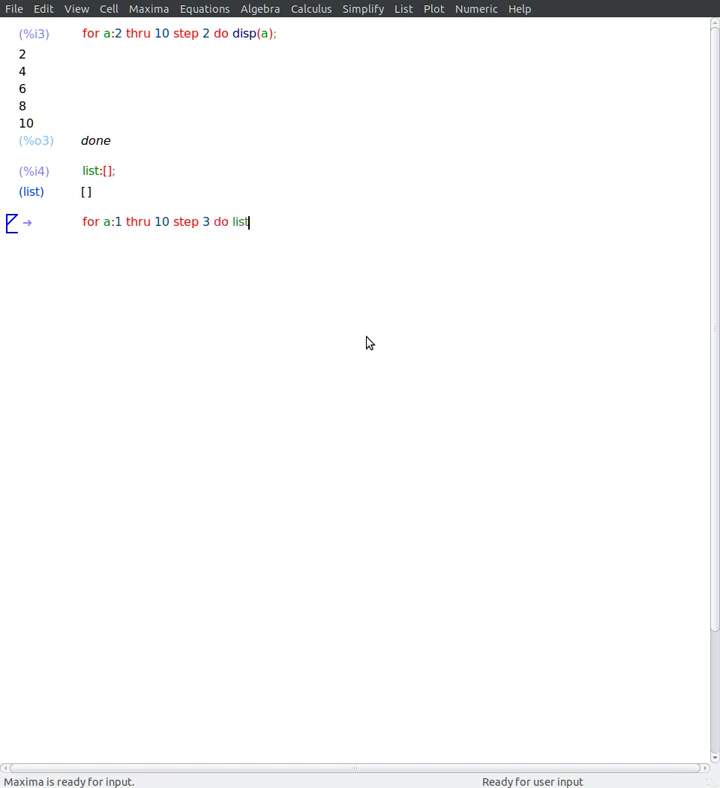
text(:)
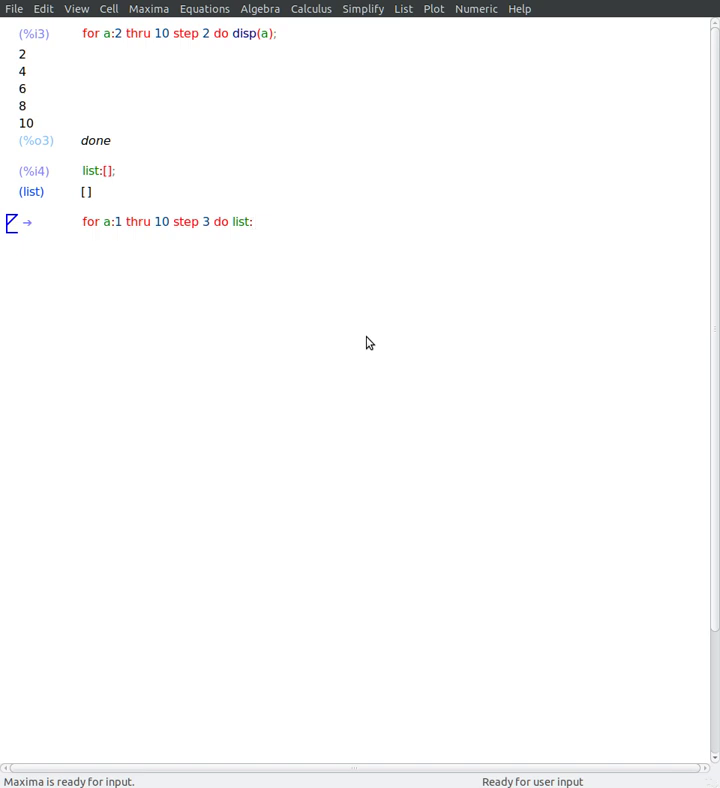
text(flat)
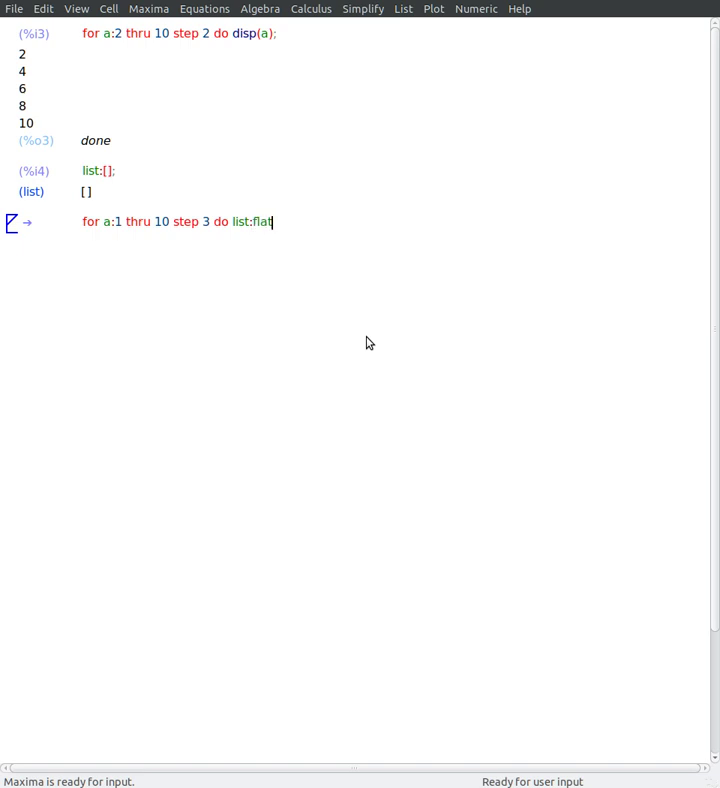
text(ten)
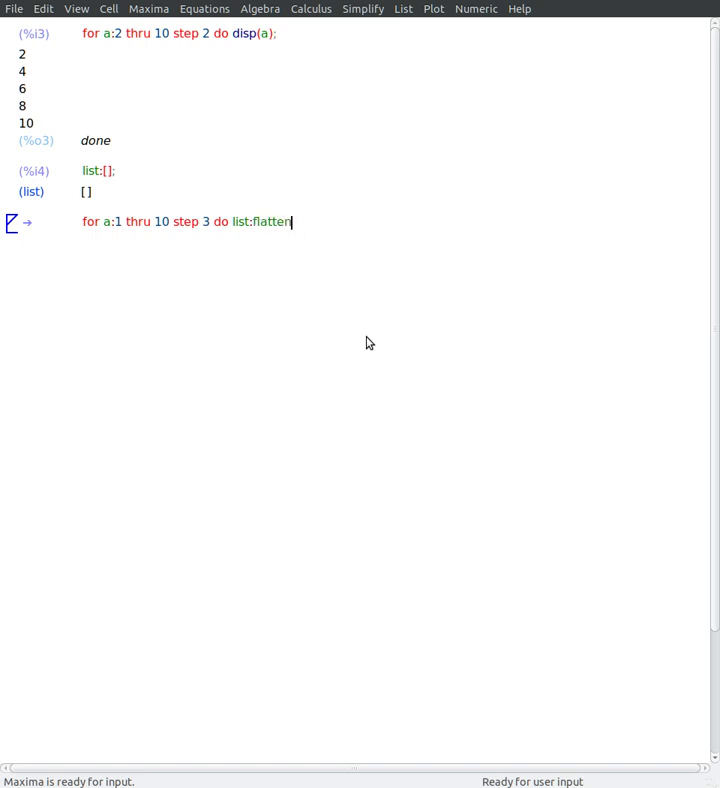
text(([)
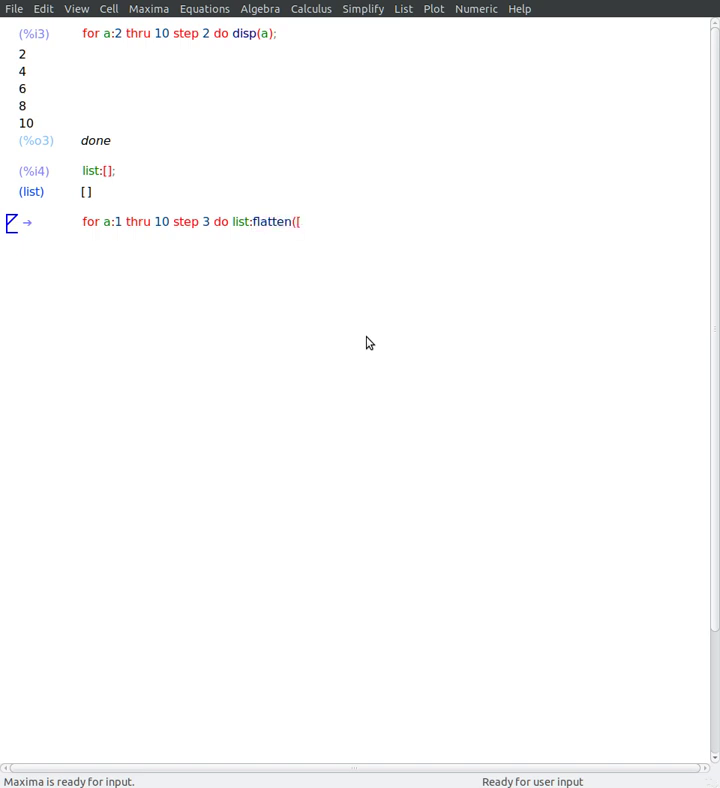
text(list,a)
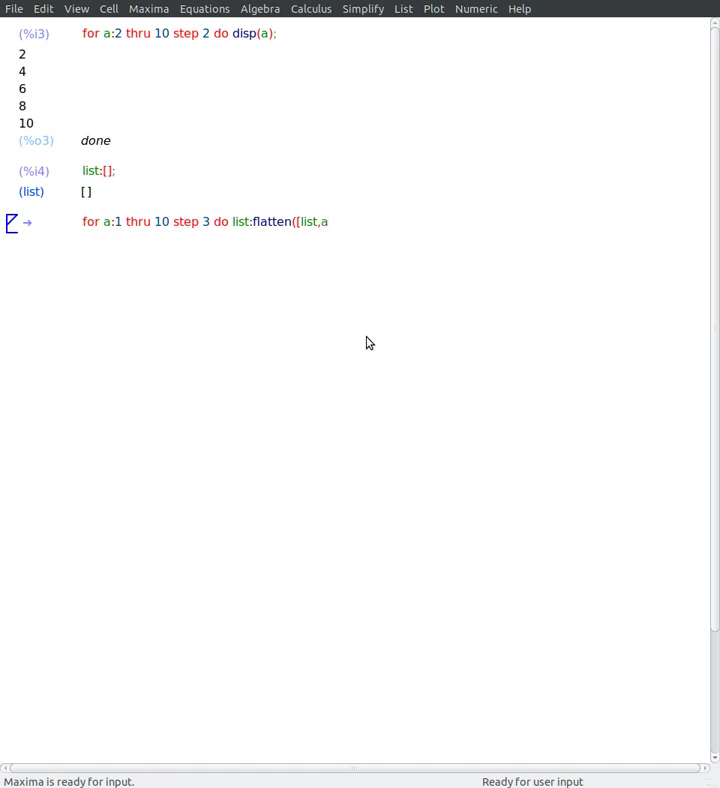
text(]);)
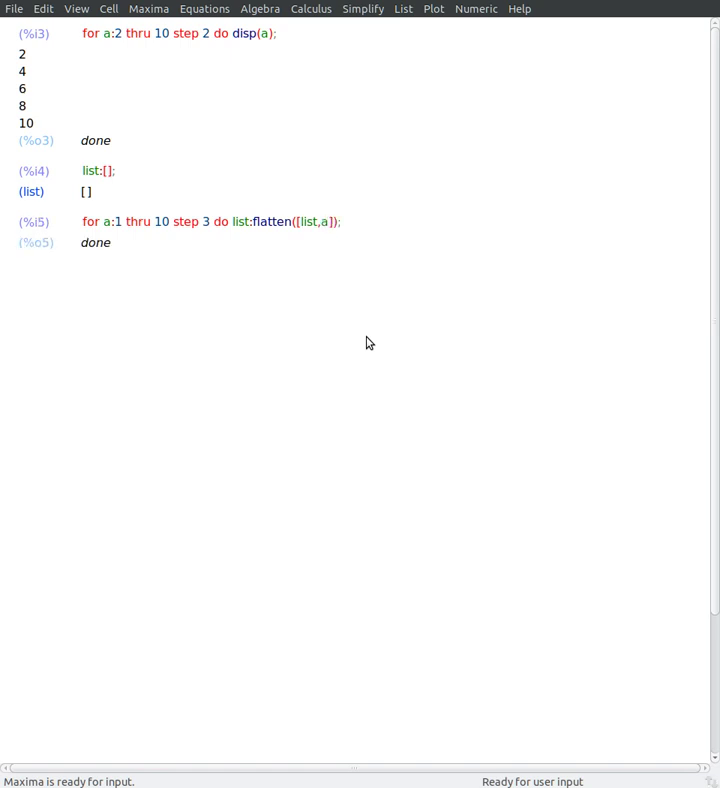
text(list;)
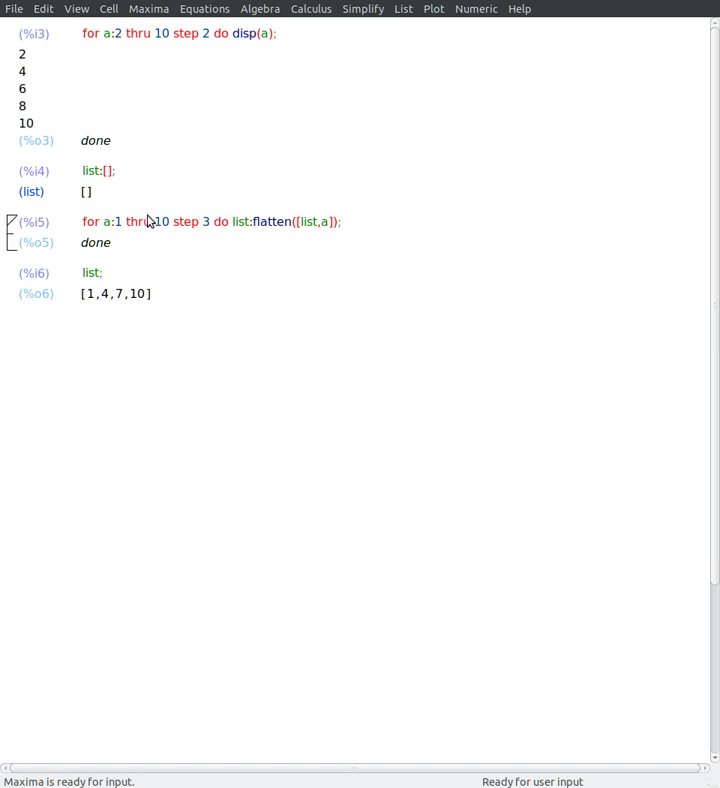
mouse_move(192, 240)
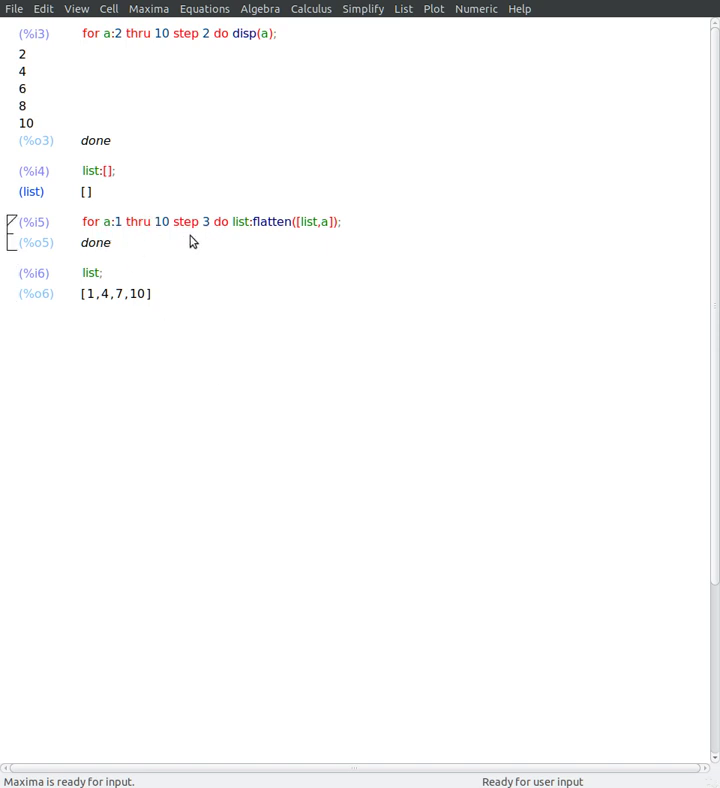
mouse_move(184, 364)
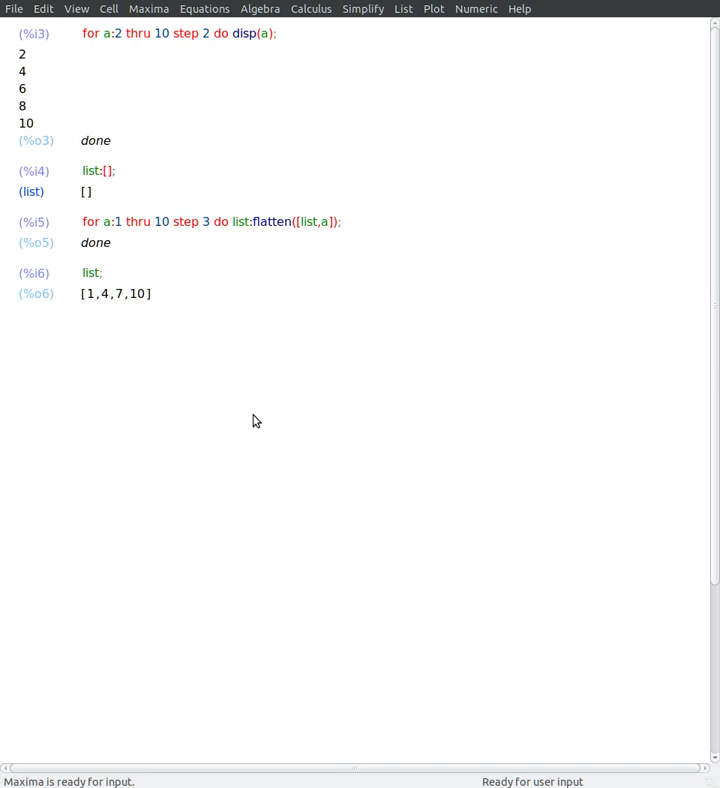
Step: Define f(x,y,z):=a*x+b*y^2+c*z^3, the variable list lv:[x,y,z] and d:0
text(f(x,y,z):=a*x + b*y^2 + c*z^3)
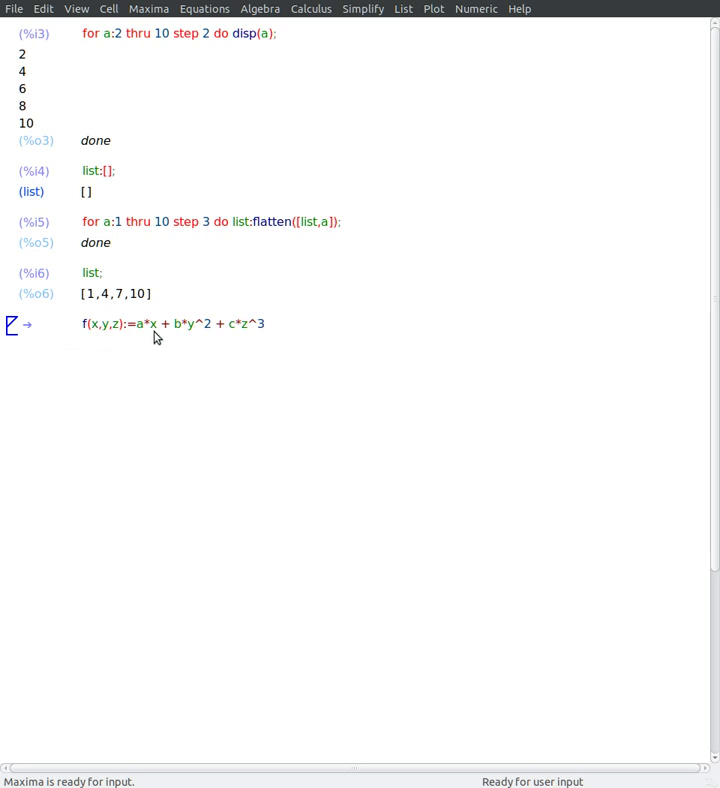
mouse_move(320, 330)
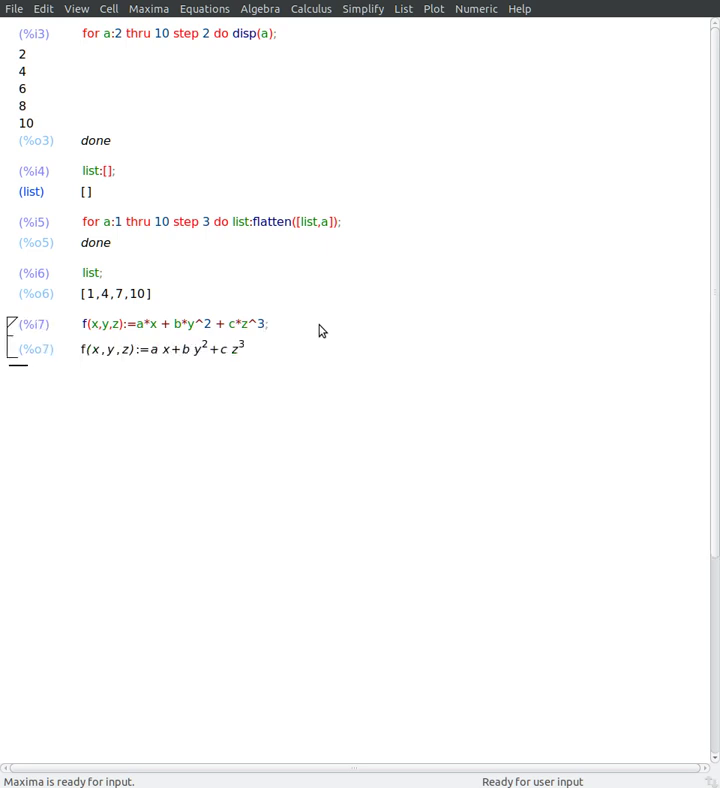
text(M)
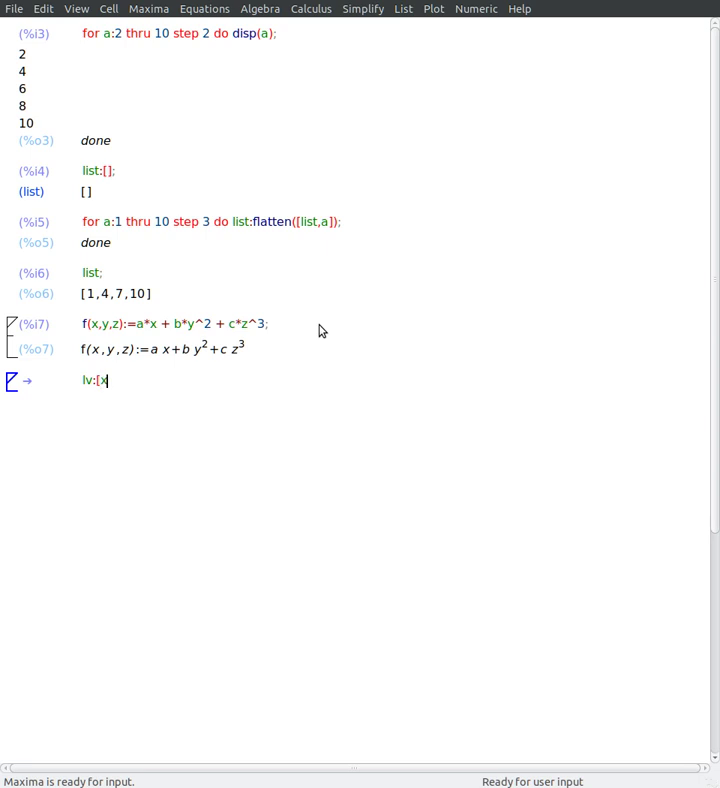
text(,y,z];)
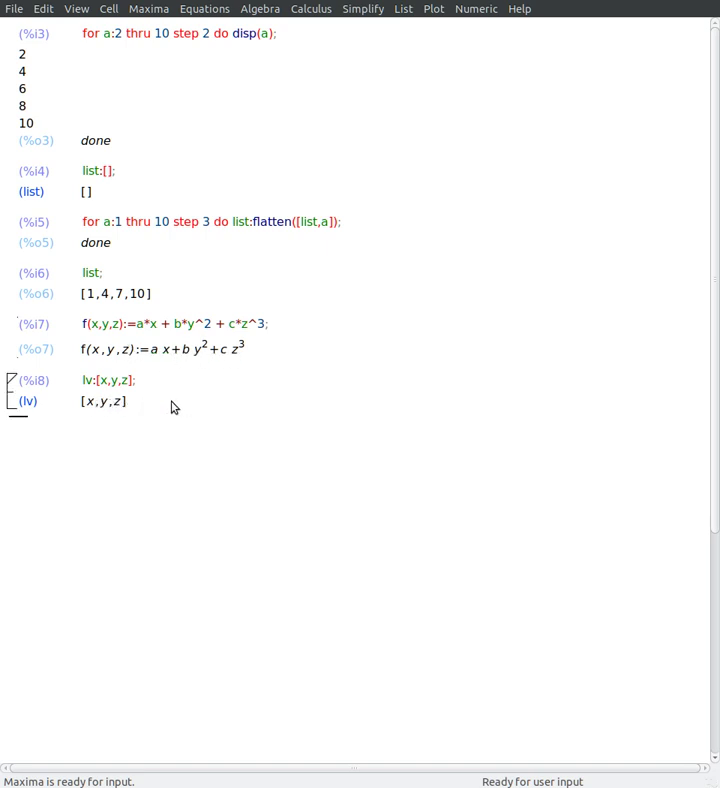
text(d)
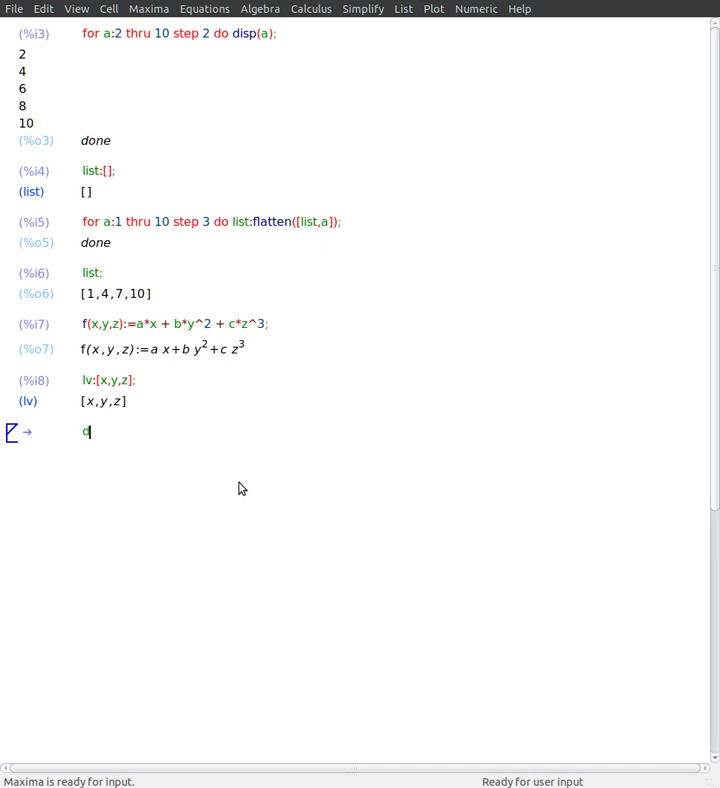
text(:0;)
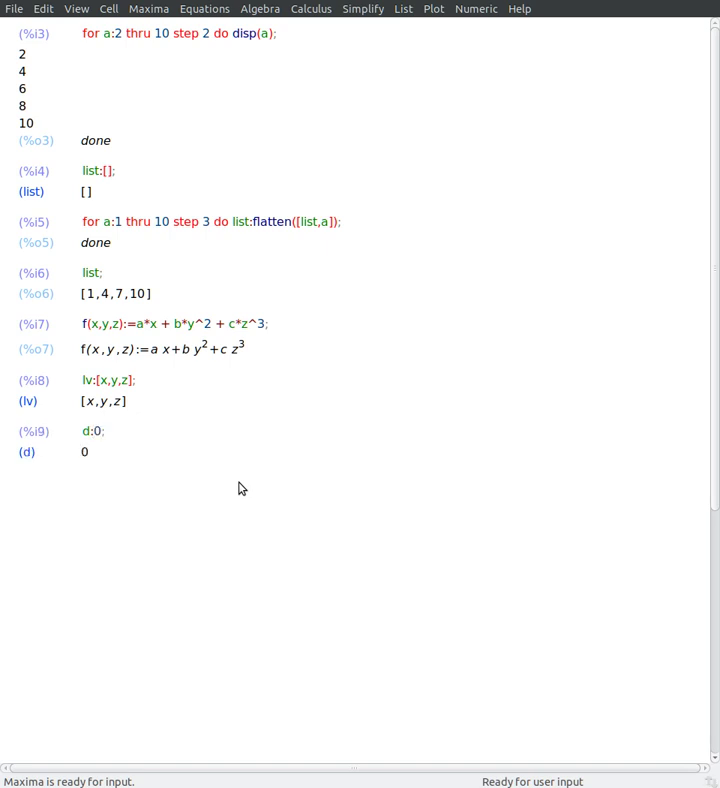
Step: Write the loop 'for c1:1 thru length(lv) do d:d+diff(f(x,y,z),lv[c1])' summing the partial derivatives
text(for)
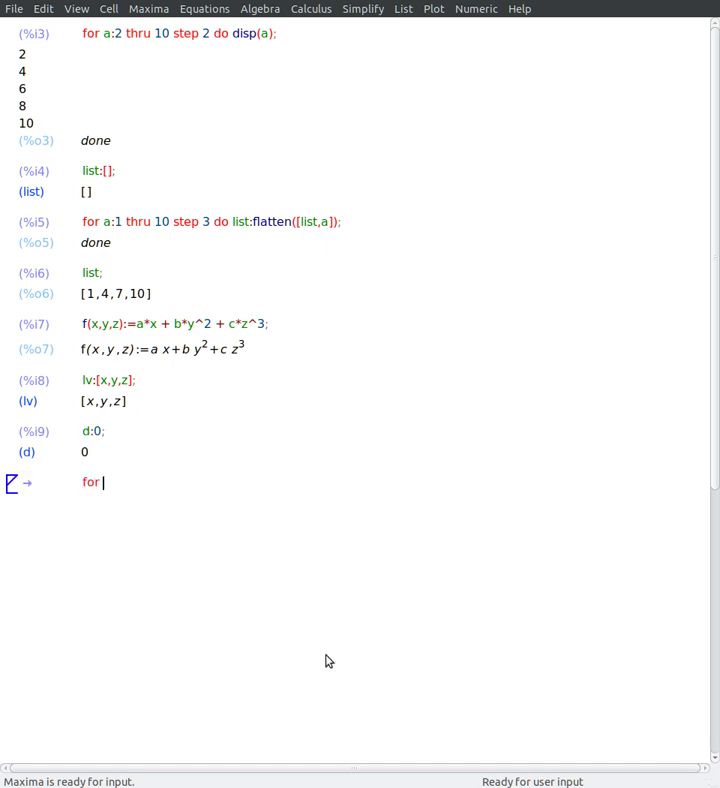
text(c1)
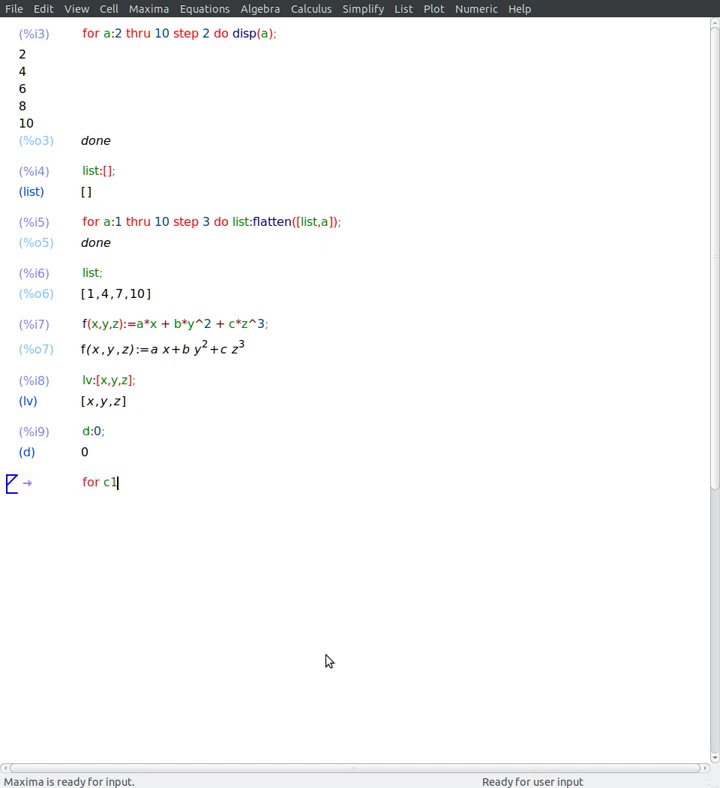
text(:1 thr)
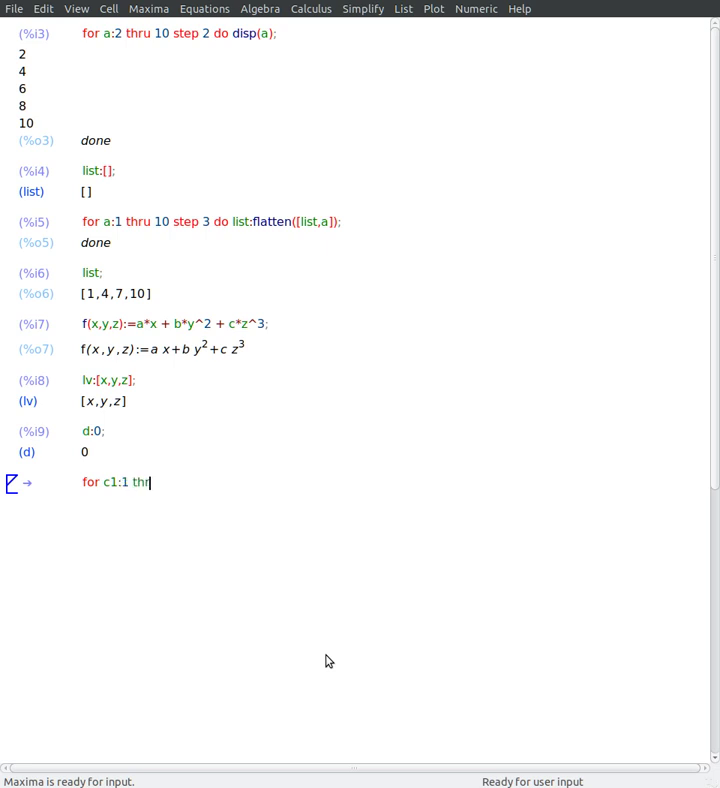
text(u)
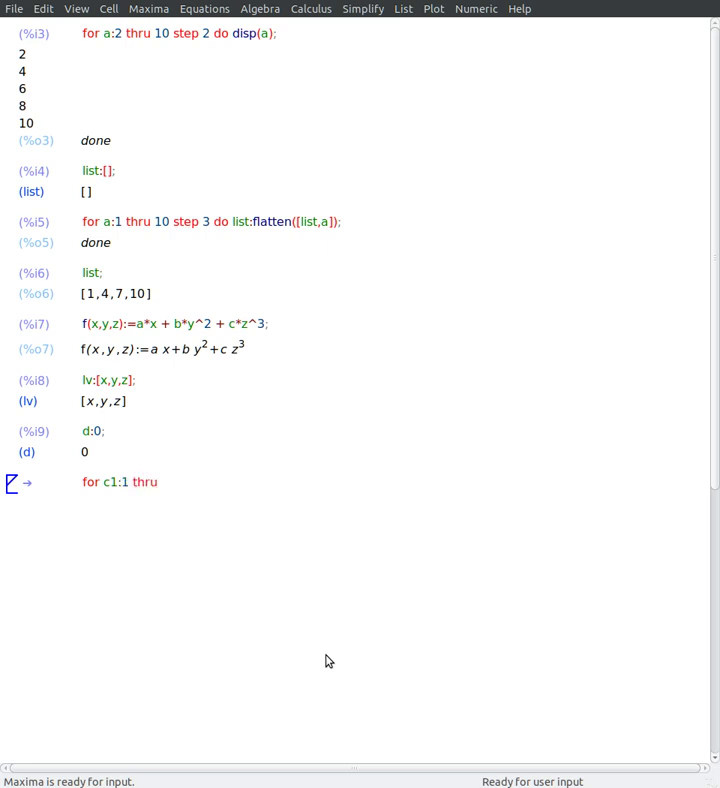
text(length)
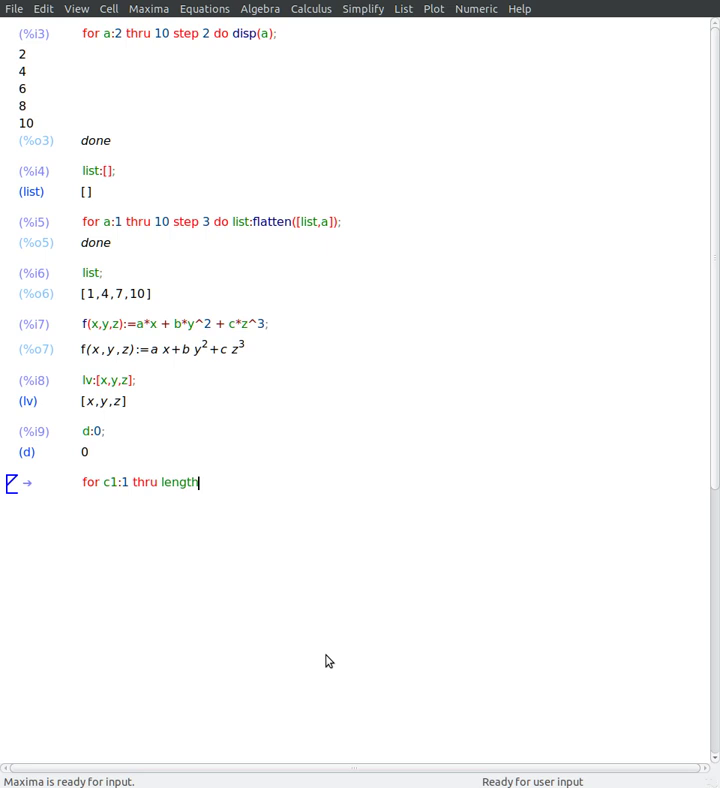
text((lv) do d)
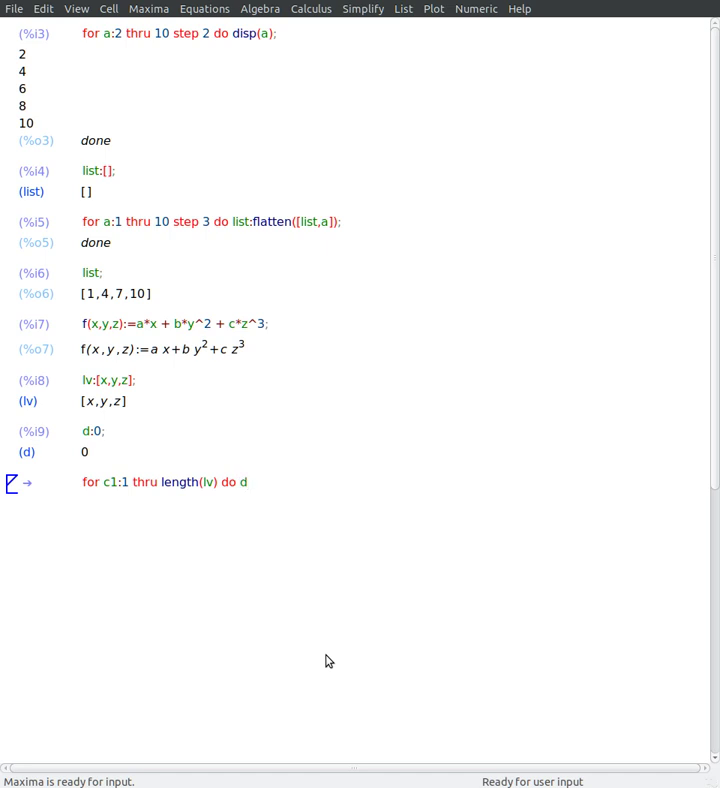
text(:c)
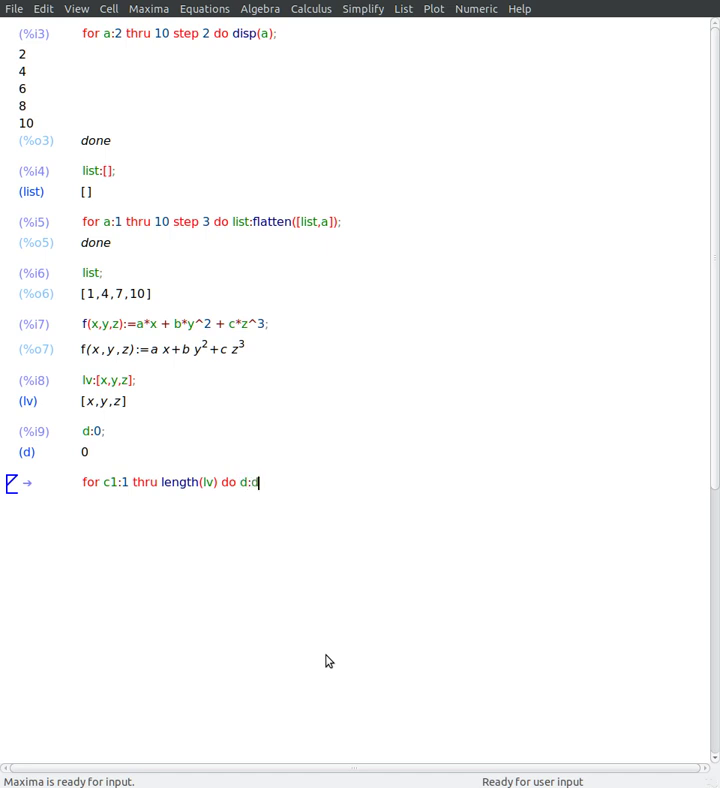
text(+diff()
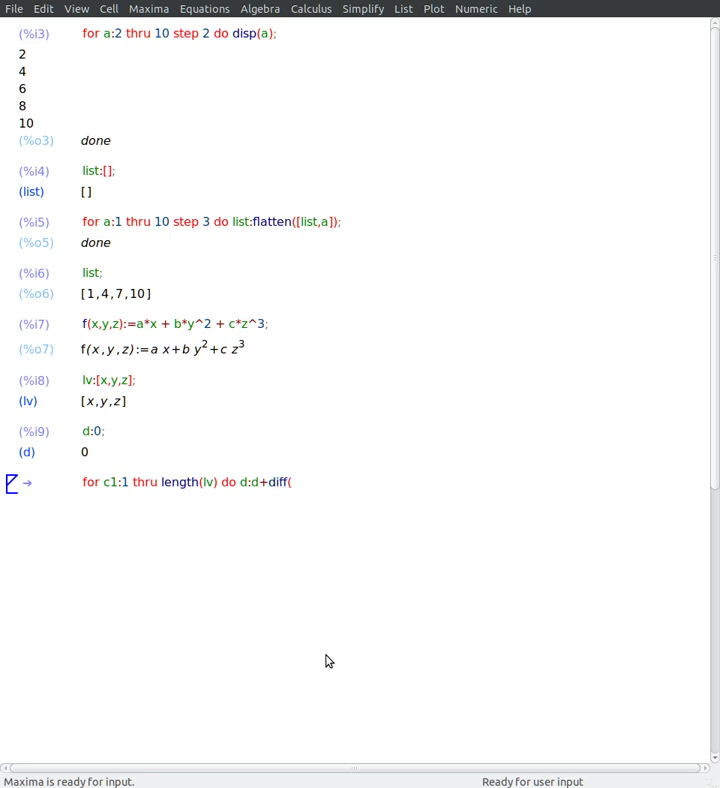
text(f(x,y,z),)
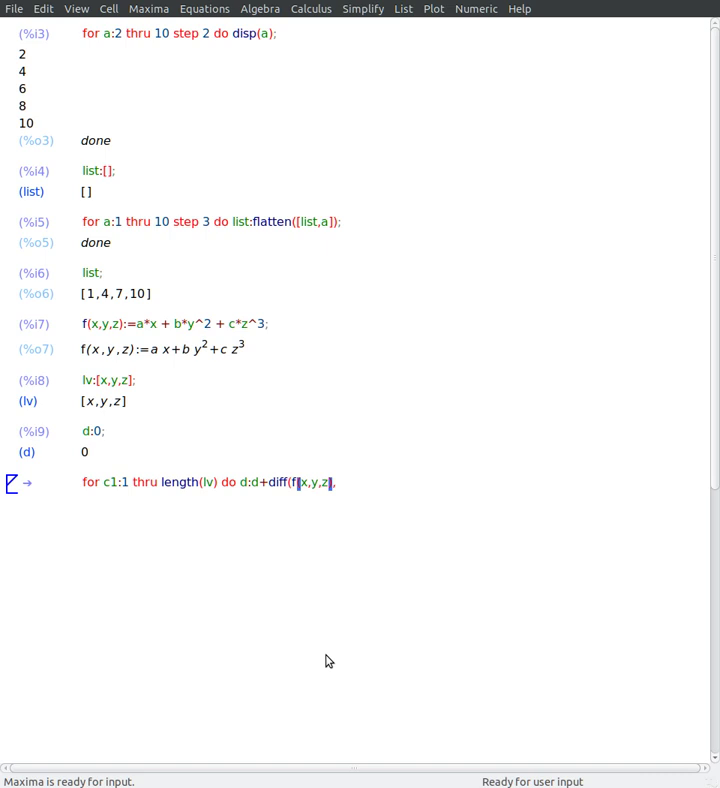
text(x,y,z),lv)
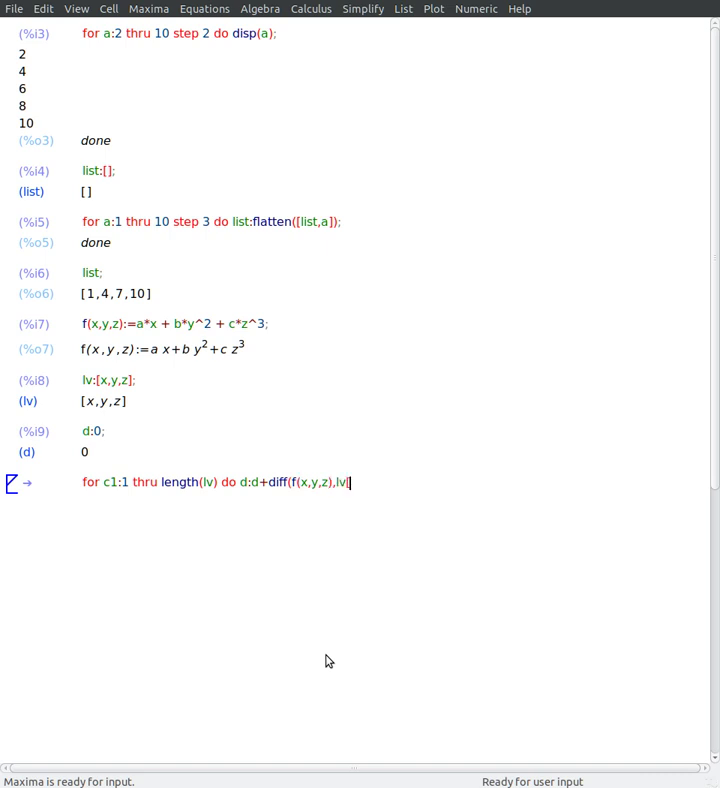
text([c1]);)
text(d;)
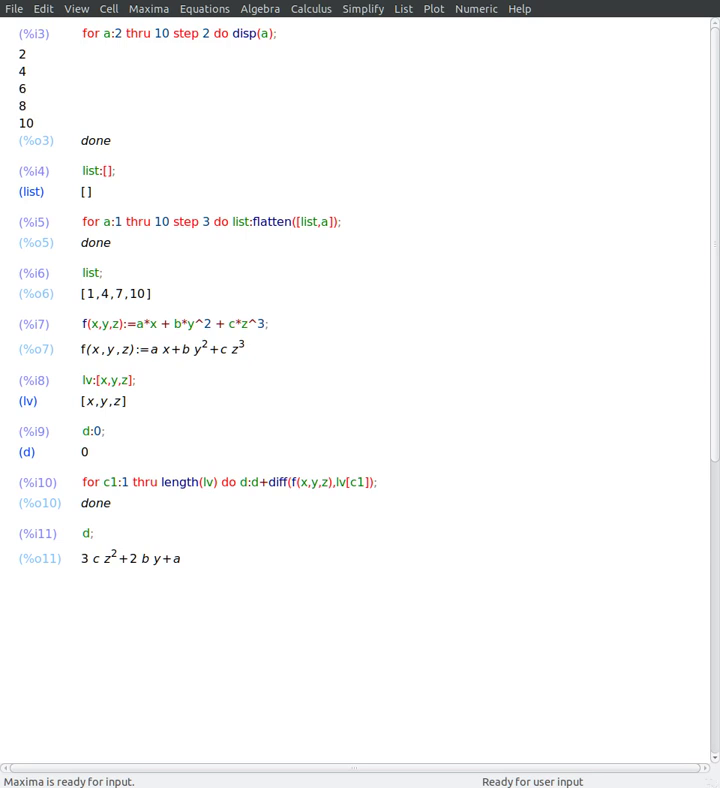
Step: Run kill(d), define g and h, and collect lf:[f(x,y,z),g(x,y,z),h(x,y,z)]
text(kil)
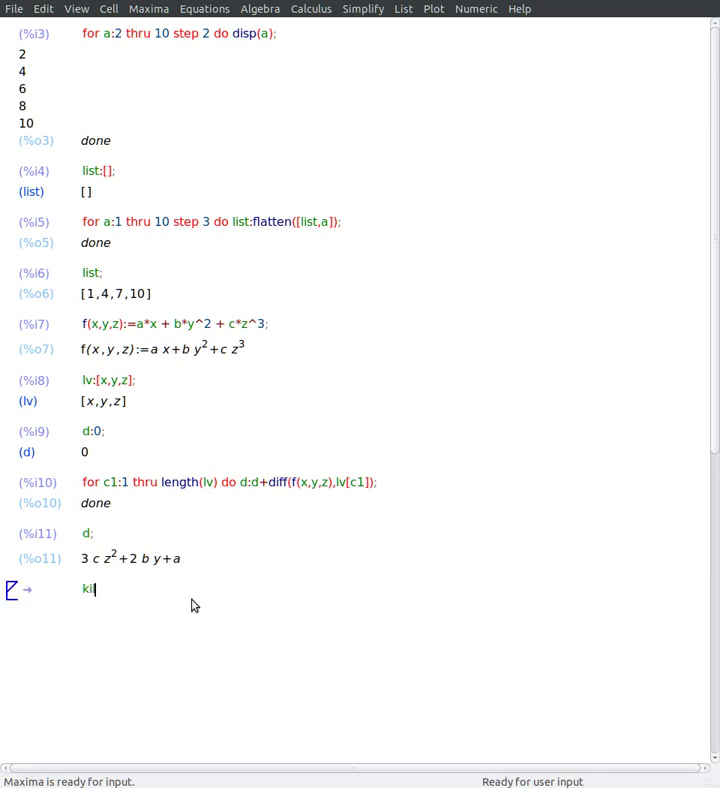
text(l(d);)
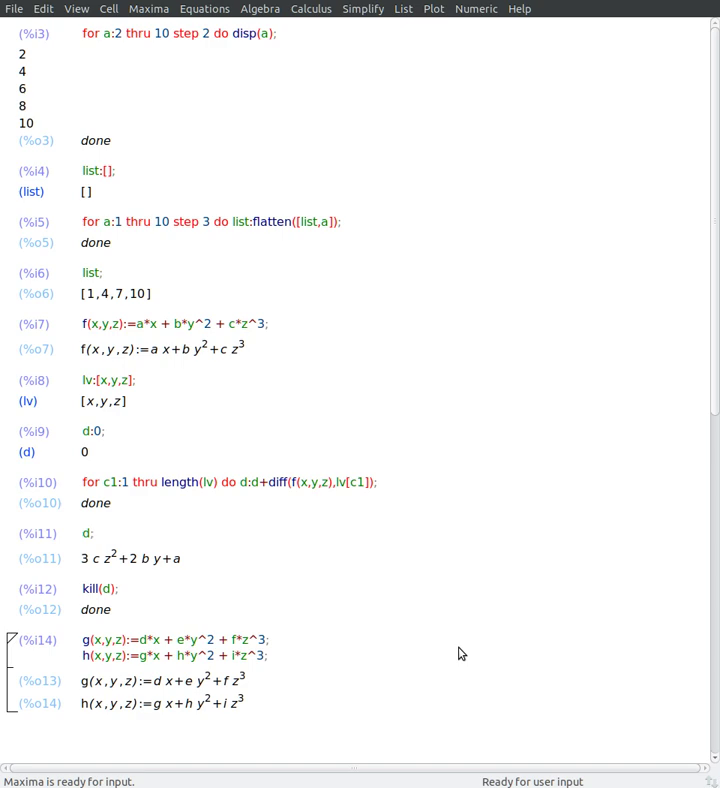
scroll(down, 3)
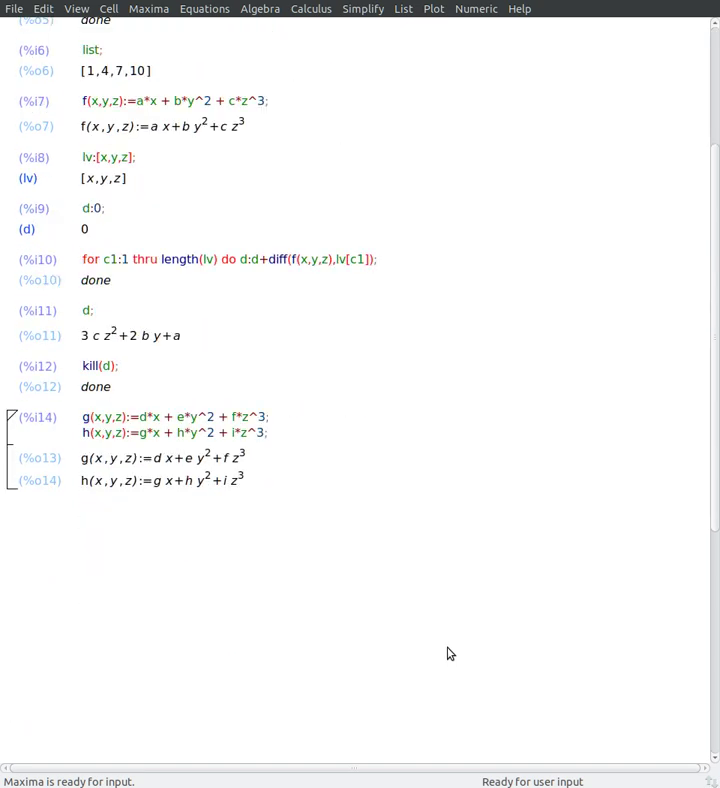
mouse_move(176, 132)
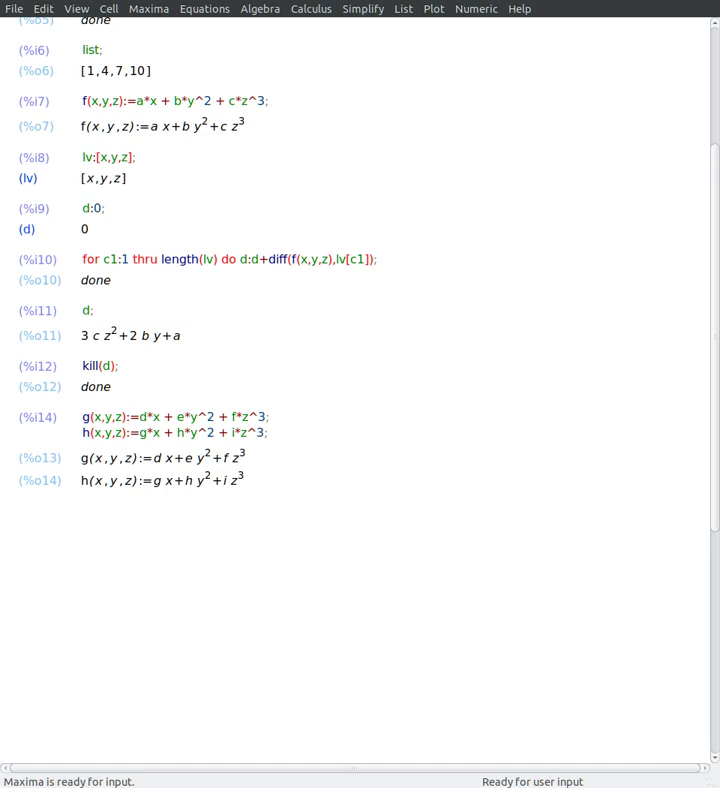
text(lf:[f(x,y,z),g(x,y,z),h(x,y,z)];)
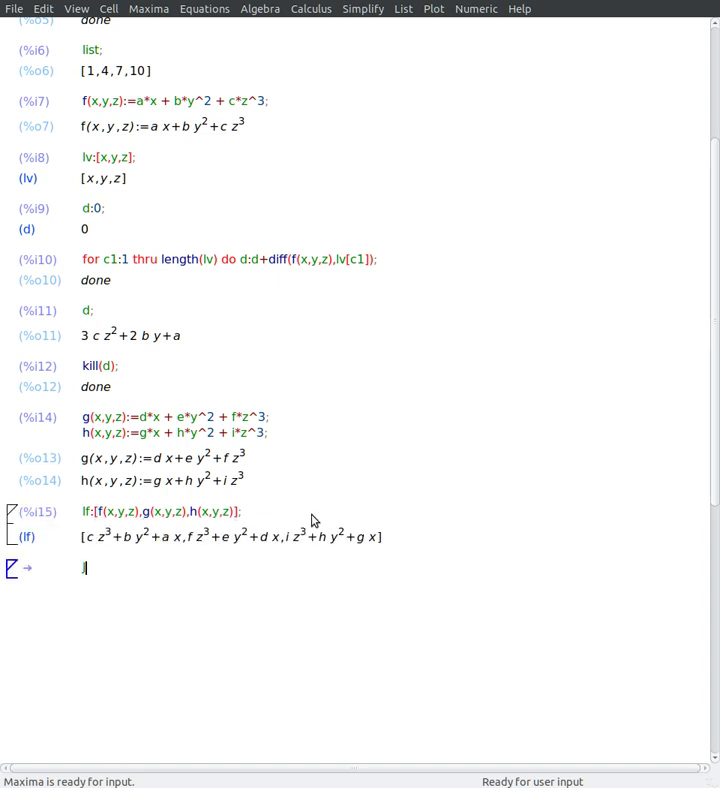
Step: Create J:zeromatrix(3,3), a 3×3 matrix of zeros
text(H)
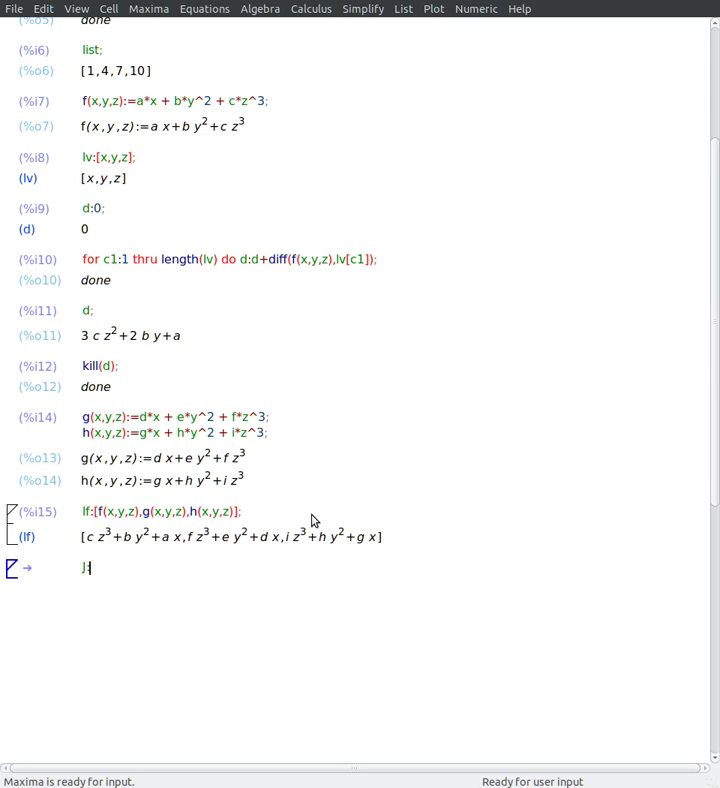
text(:zeromat)
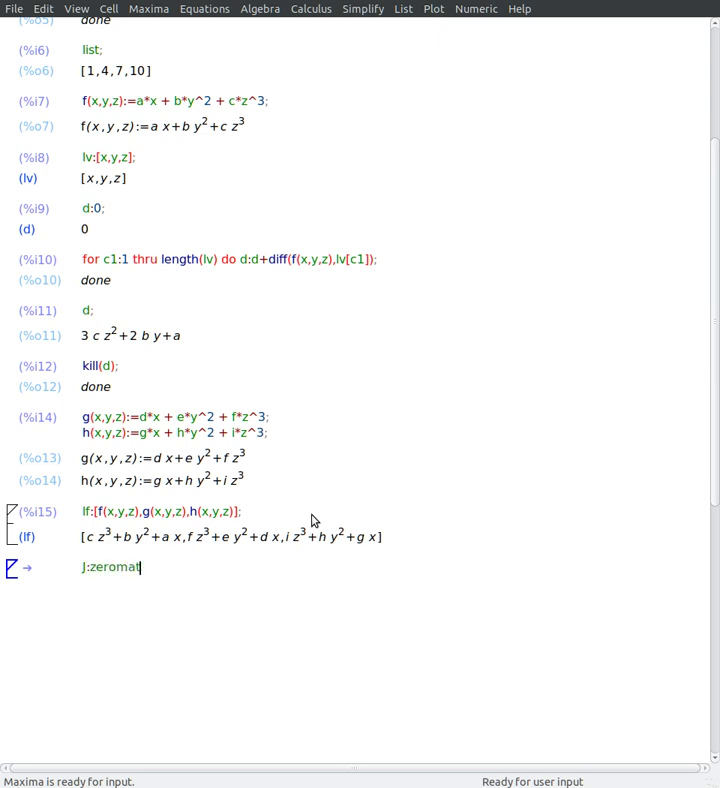
text(rix(3,3);)
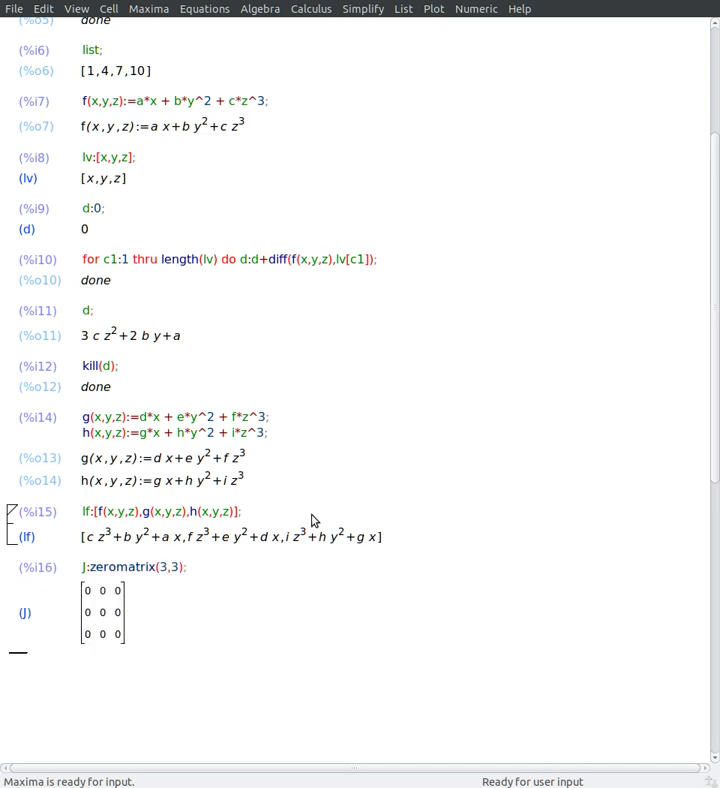
Step: Write the nested loop headers over c1:1 thru length(lv) and c2:1 thru length(lf)
text(for)
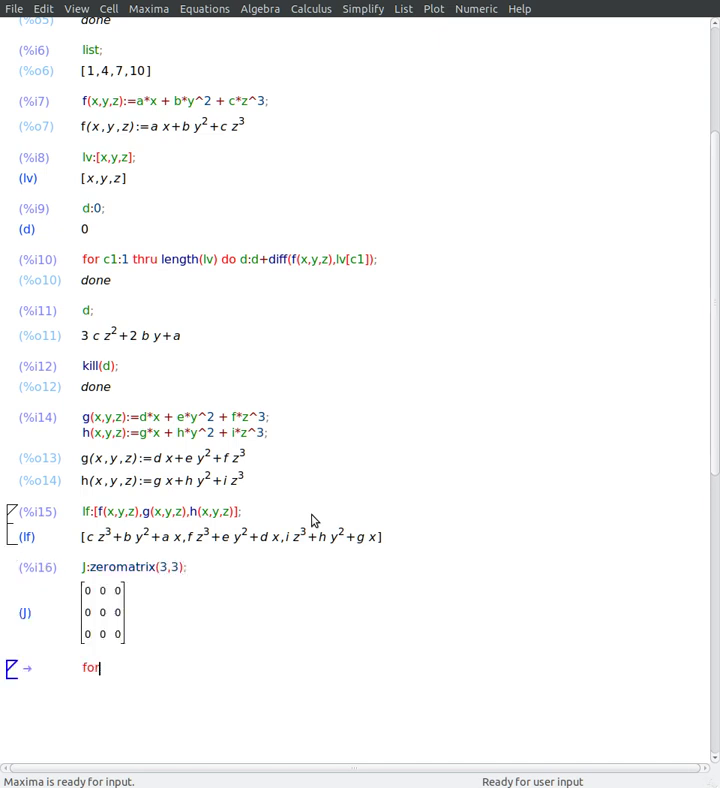
text(c1)
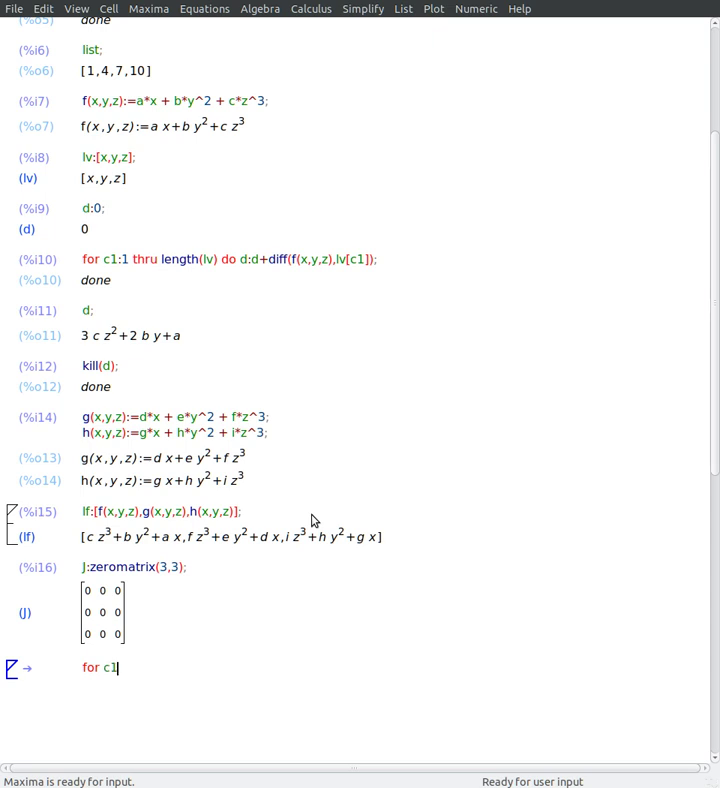
text(:1 thru)
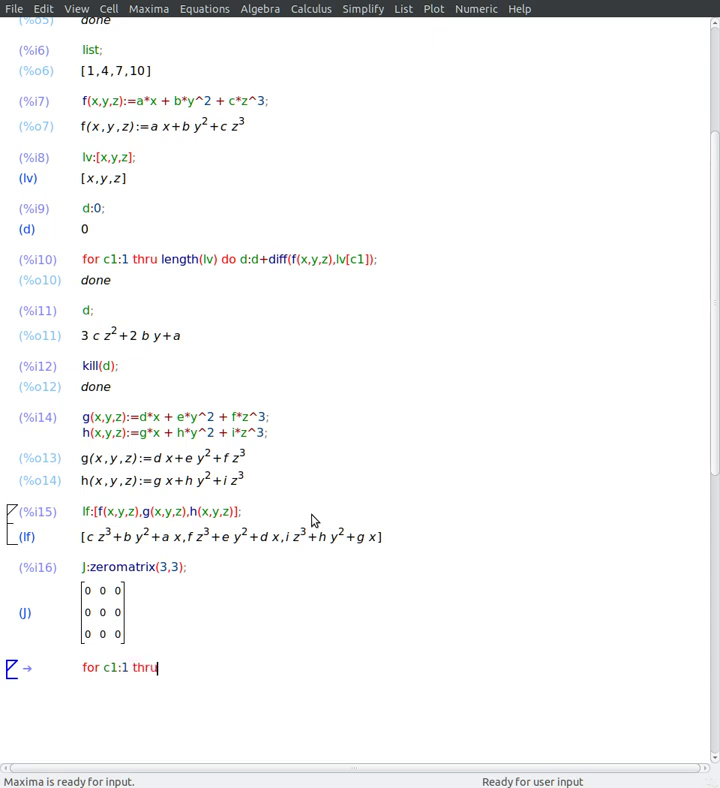
text(length)
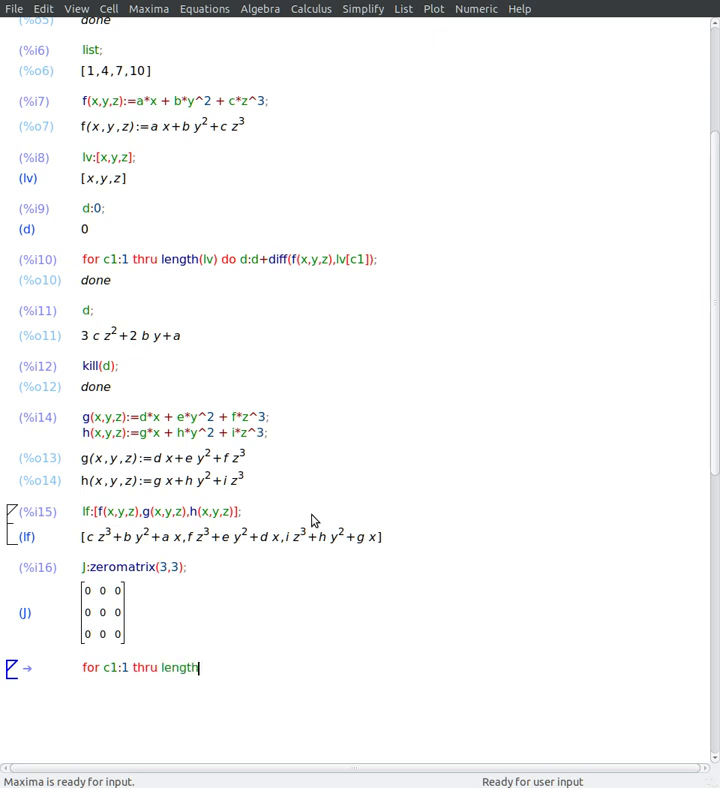
text(()
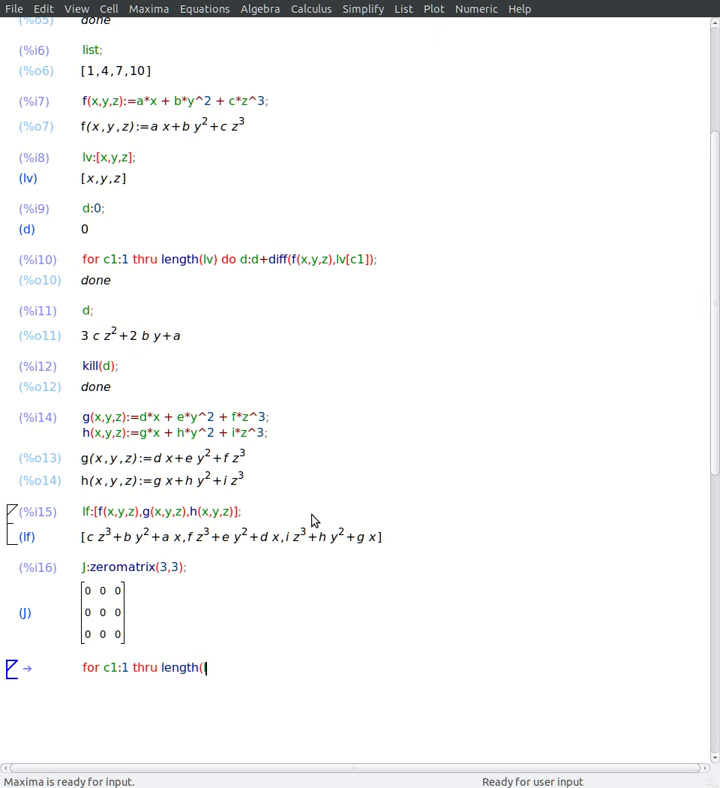
text(lv)
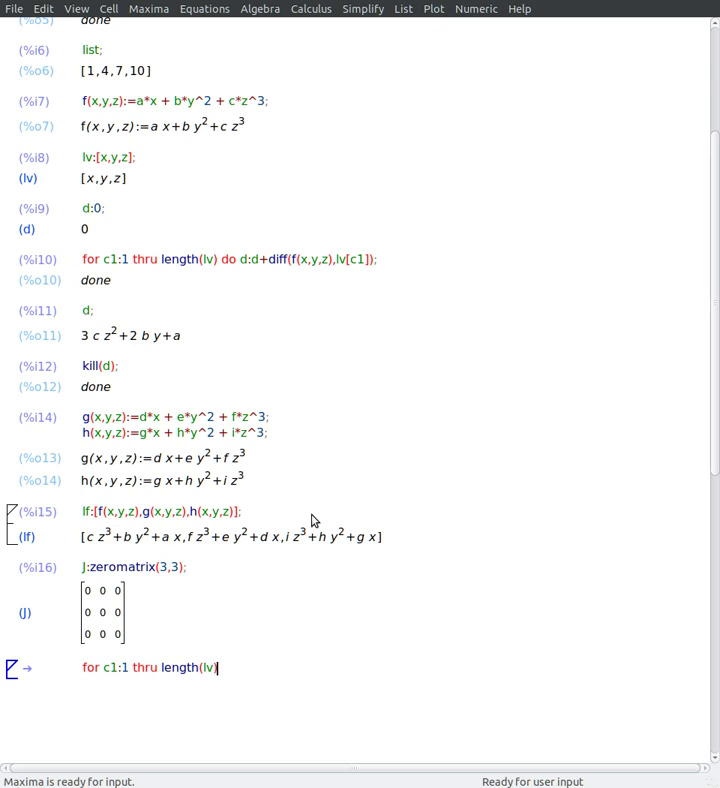
text(do)
text(for)
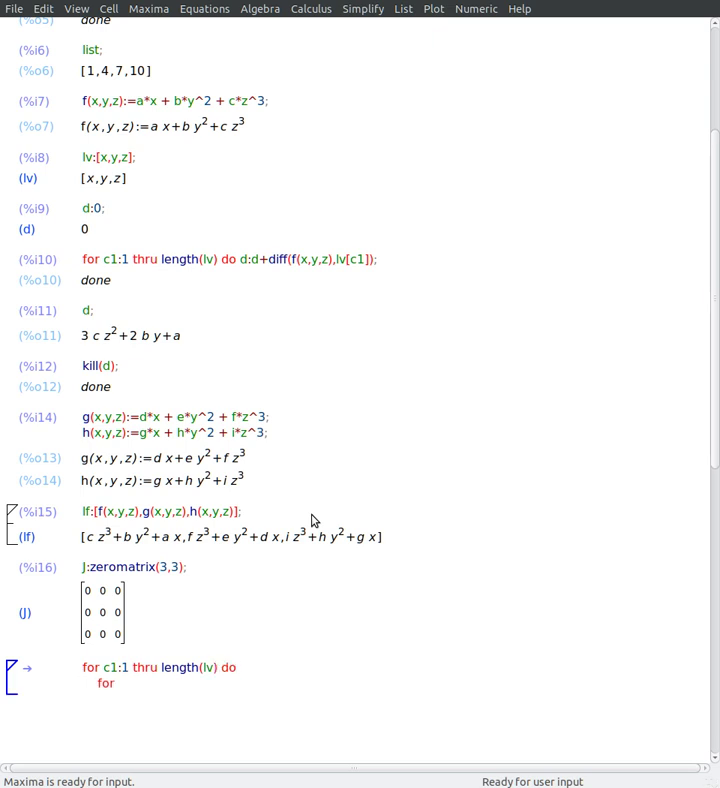
text(c2:1 thru)
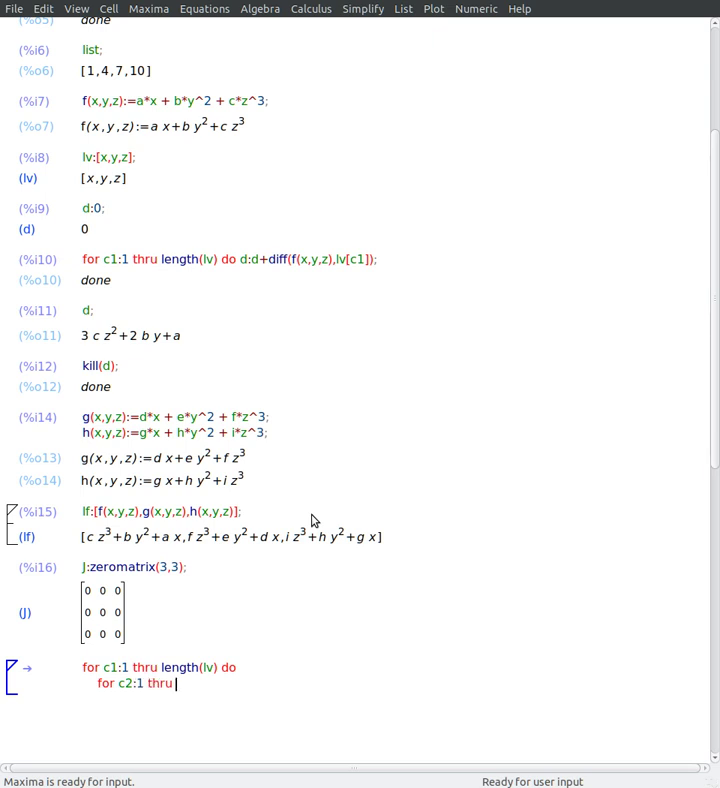
text(length()
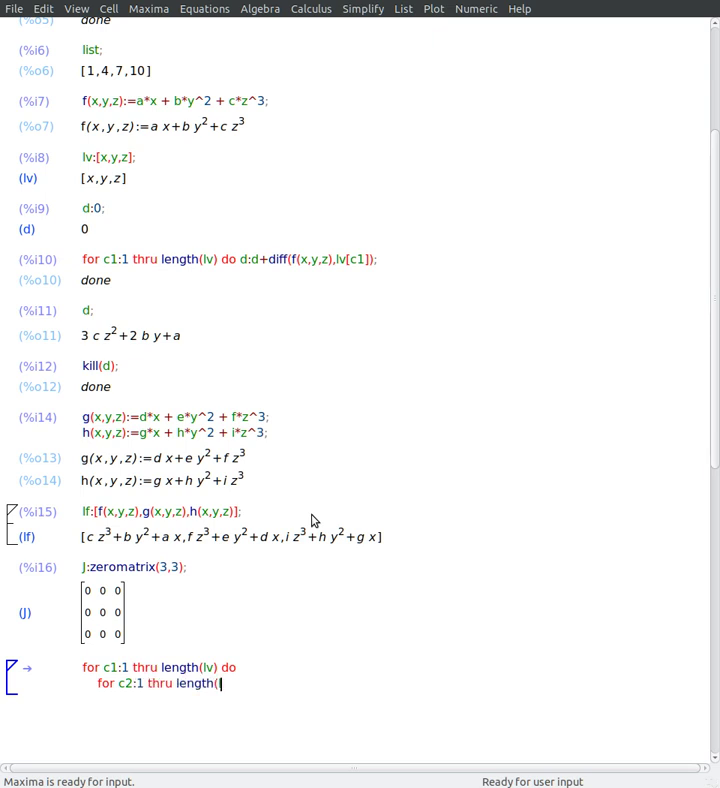
text(lf) do)
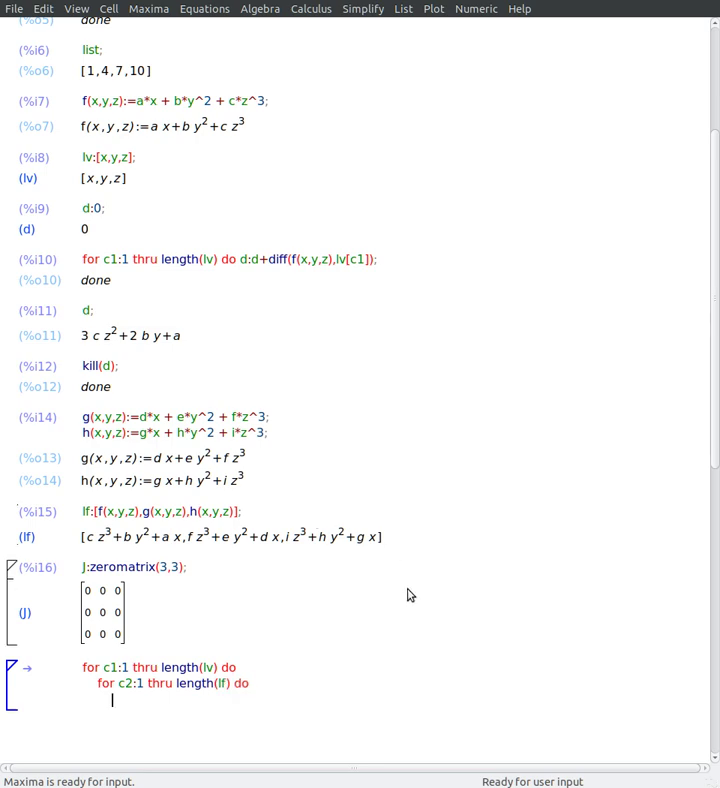
scroll(down, 3)
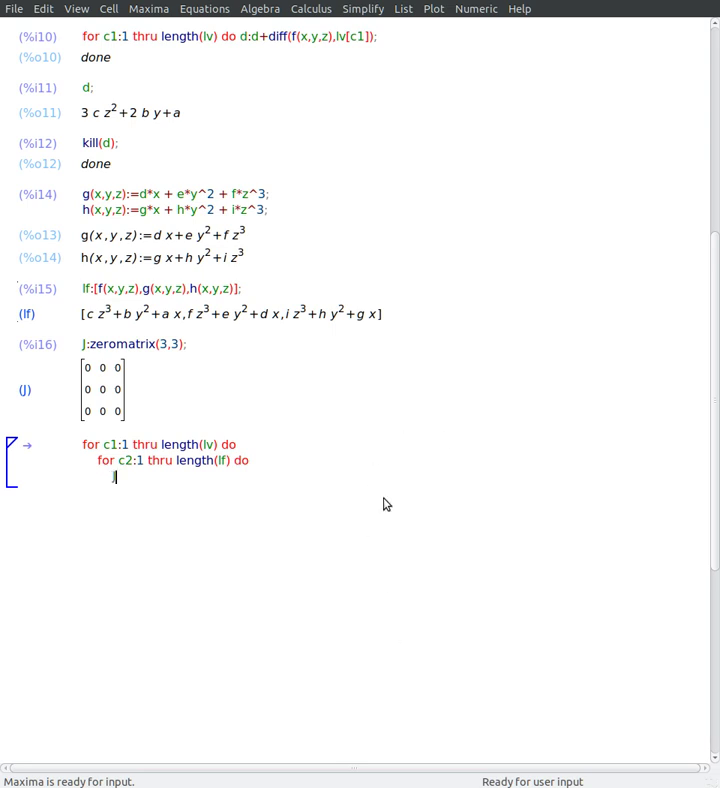
Step: Set the loop body J[c2,c1]:diff(lf[c2],lv[c1]) to fill the Jacobian matrix
text(J)
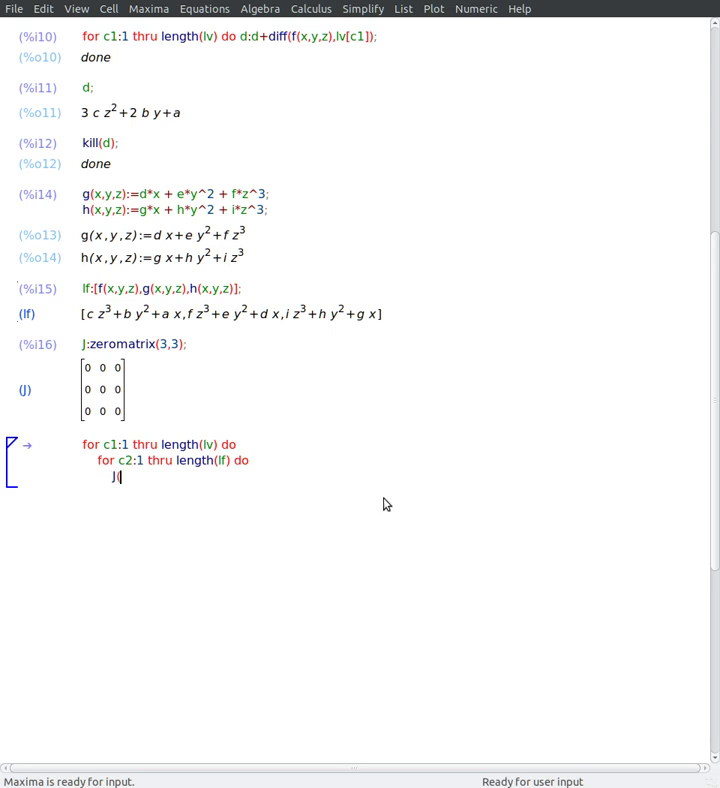
text([c2,c1])
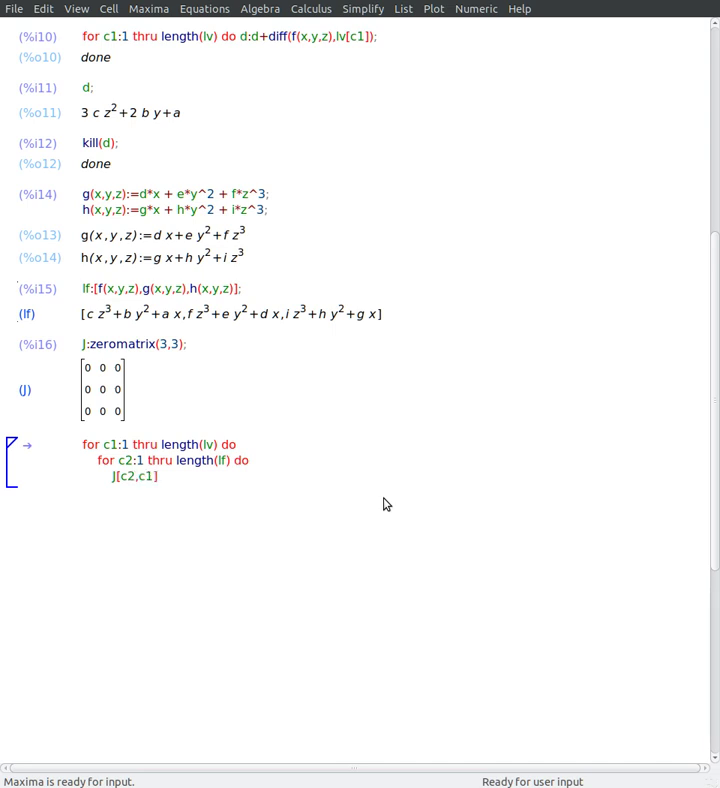
text(:diff)
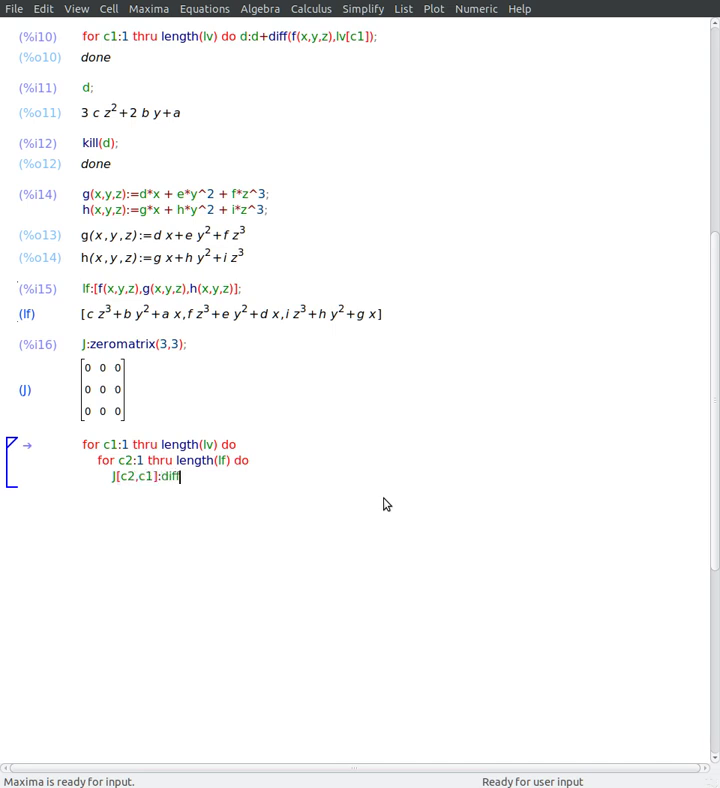
text(()
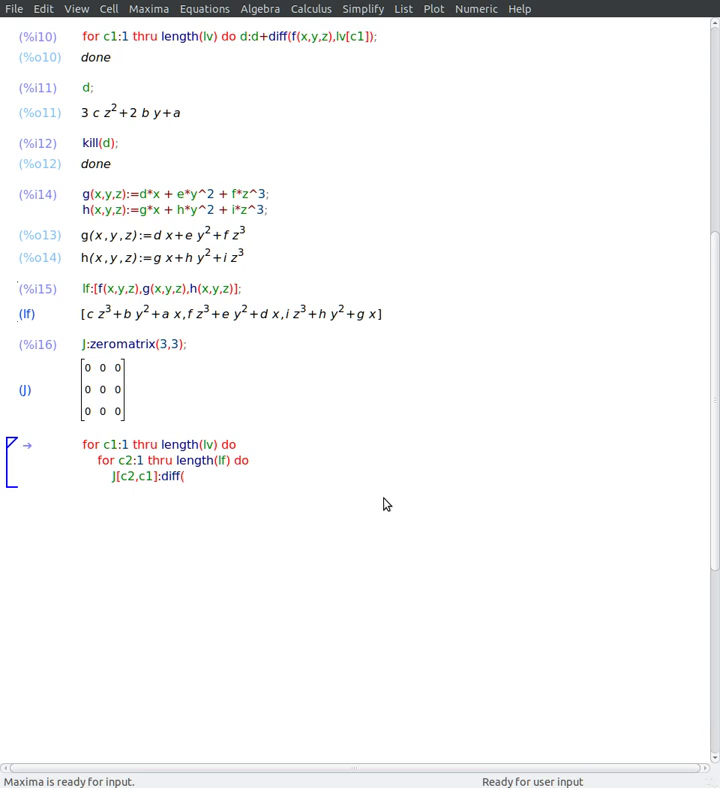
text(lf[c2],lv)
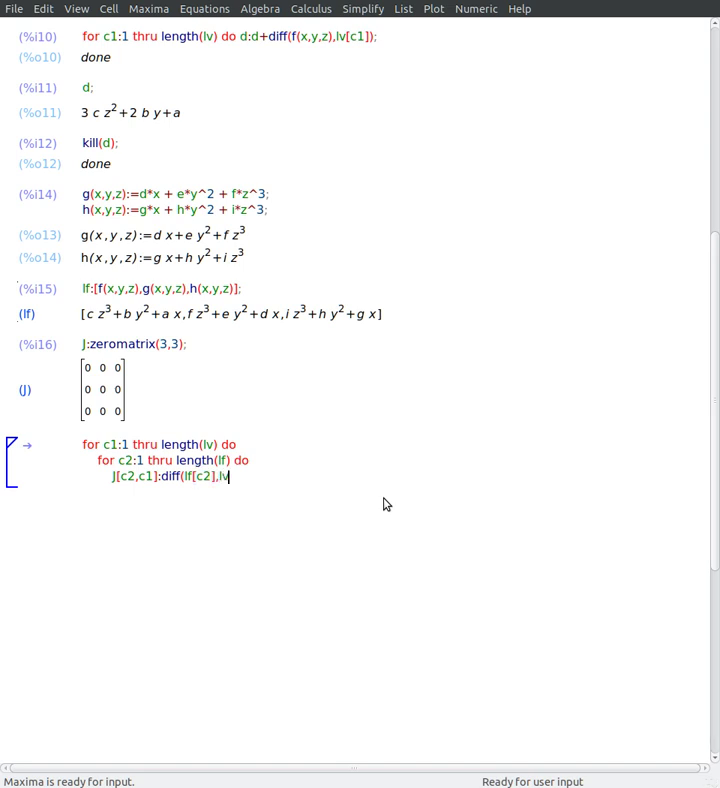
text([c1]));)
text(J;)
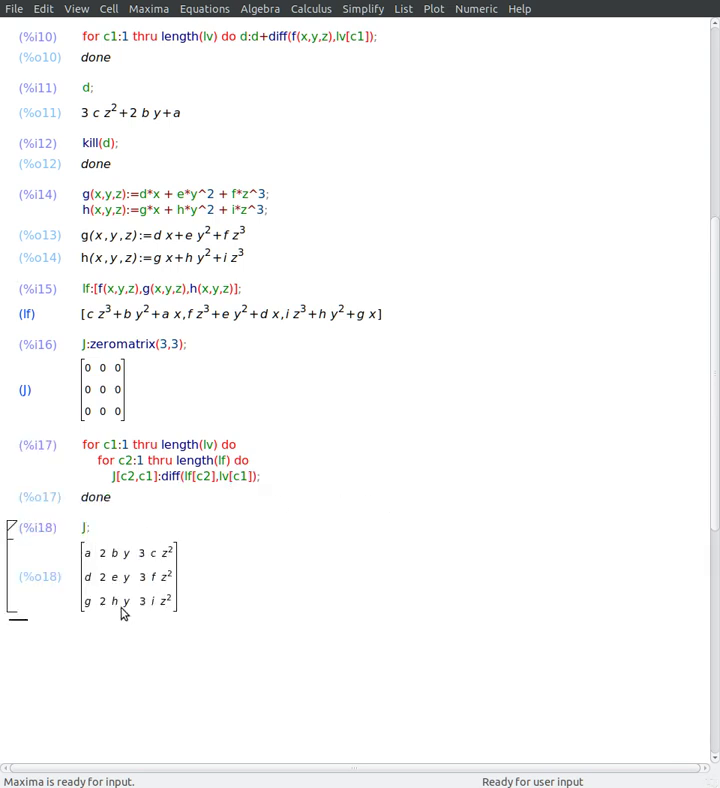
mouse_move(252, 624)
text(p)
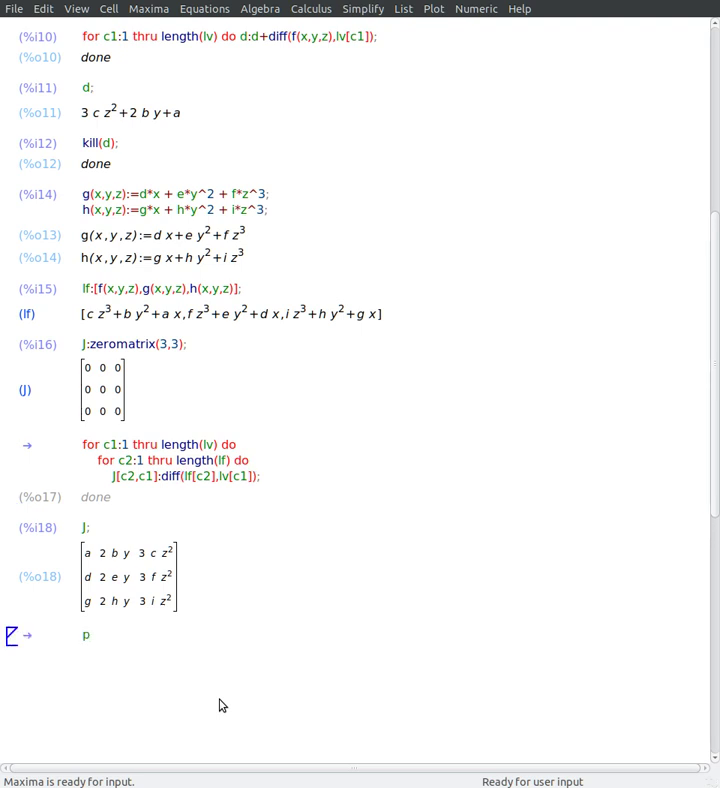
Step: Evaluate p:taylor(sin(x),x,0,5) giving x − x³/6 + x⁵/120
text(:ta)
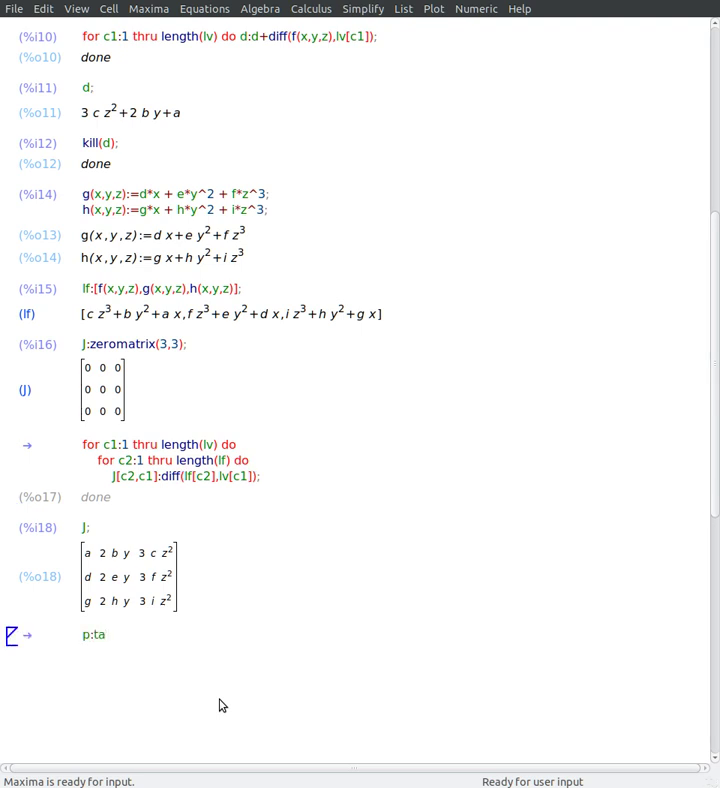
text(ylor()
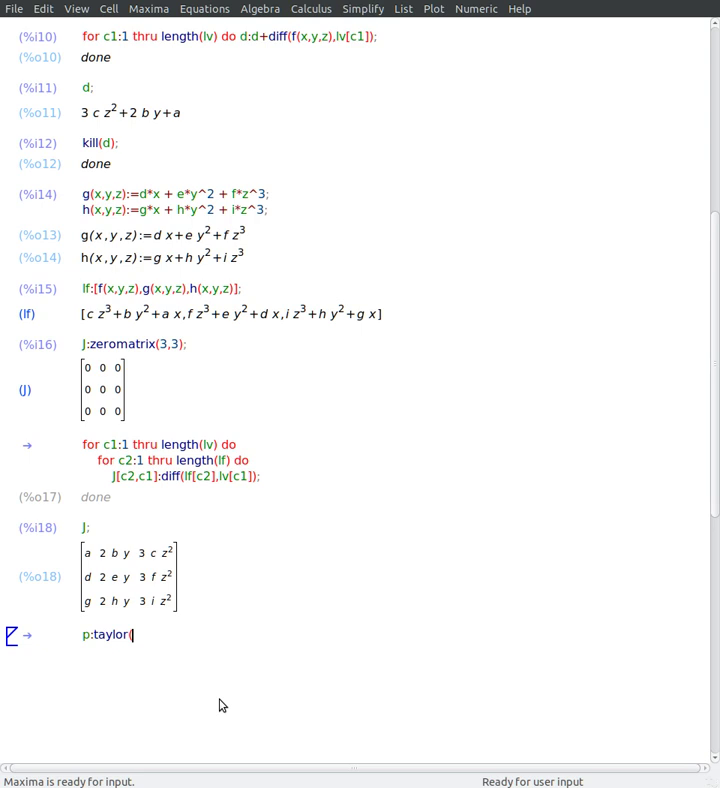
text(sin(x),)
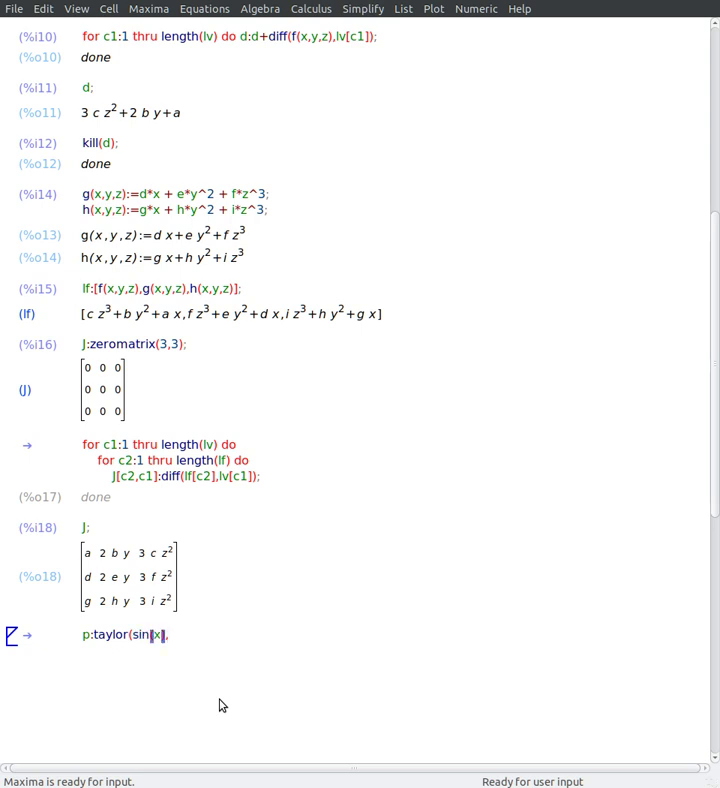
text(),x,0.5);)
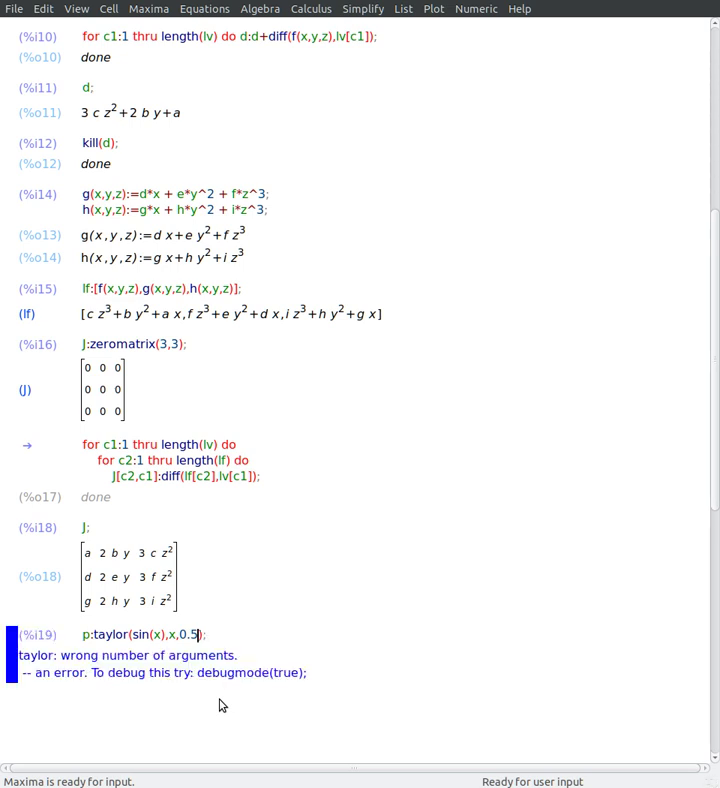
text(,)
key(Return)
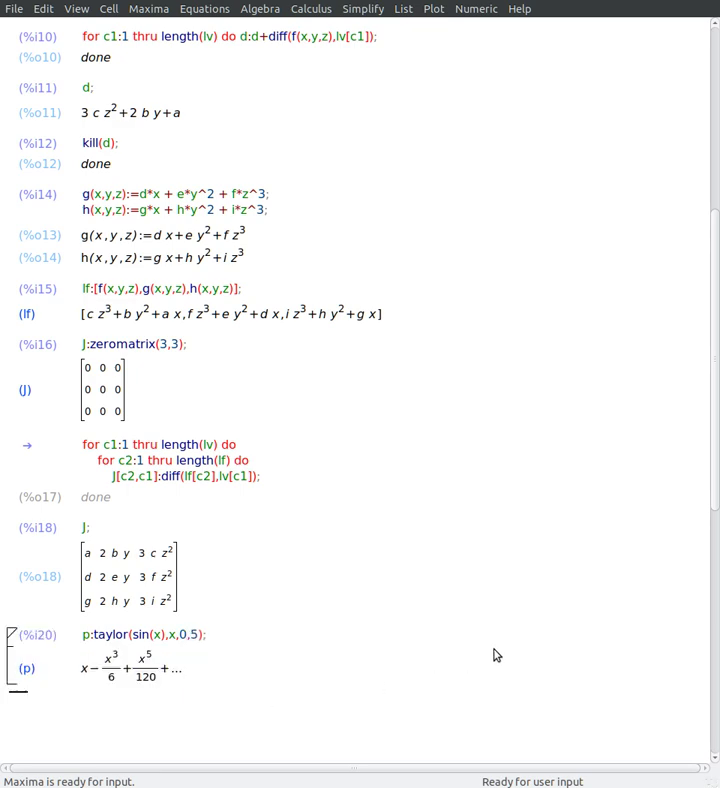
scroll(down, 3)
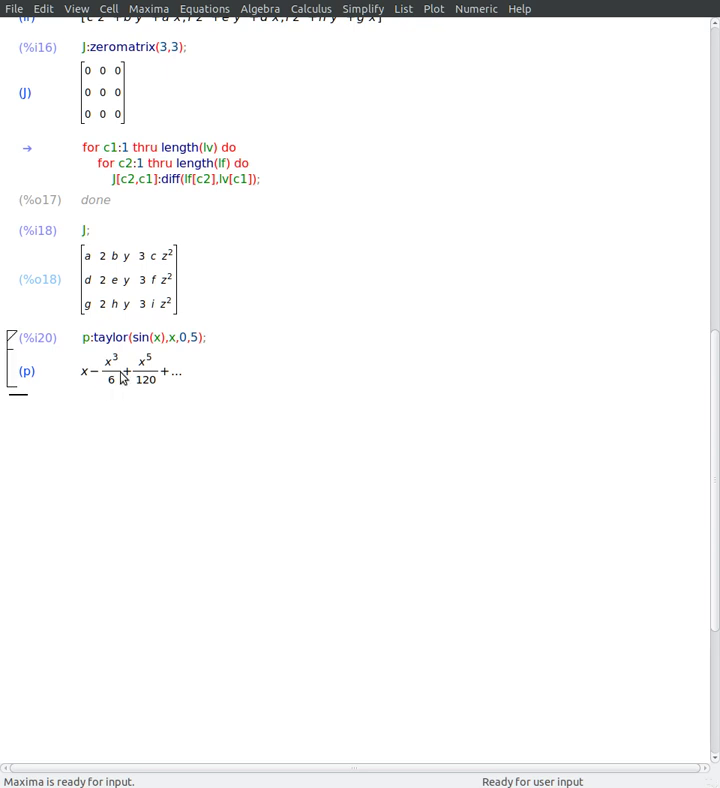
mouse_move(122, 384)
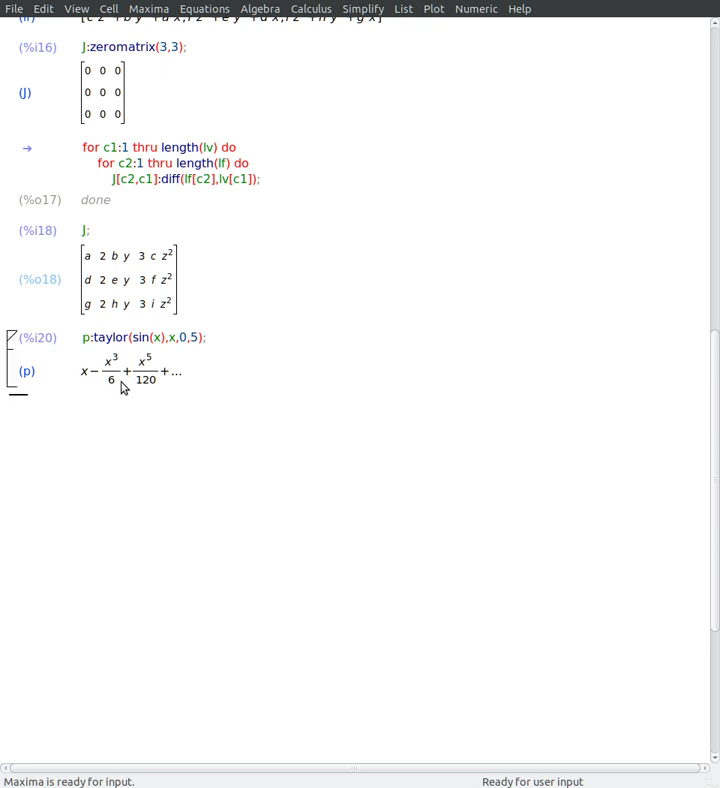
Step: Evaluate length(p) returning 3 and extract the terms with la:args(p)
click(282, 468)
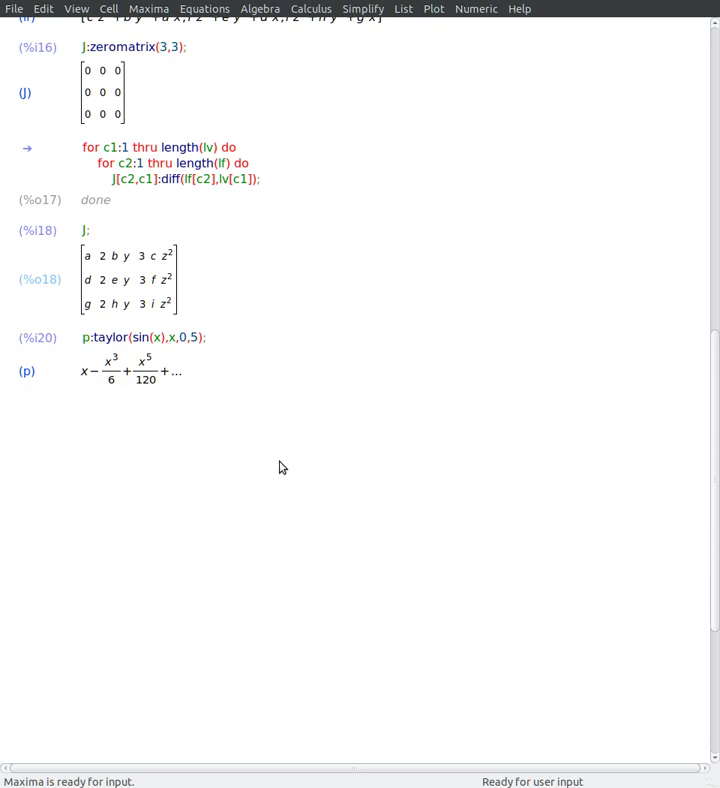
text(length(p);)
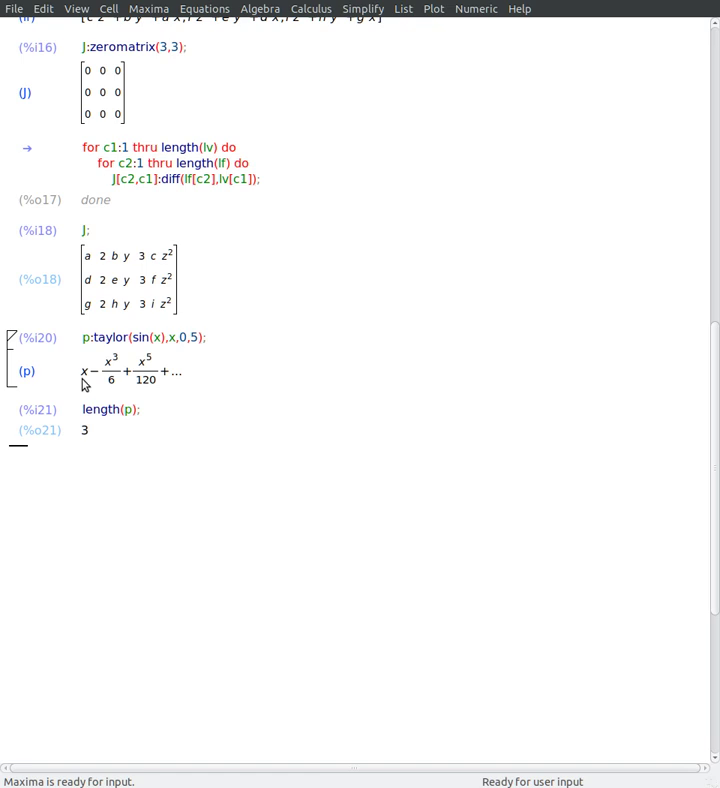
mouse_move(88, 380)
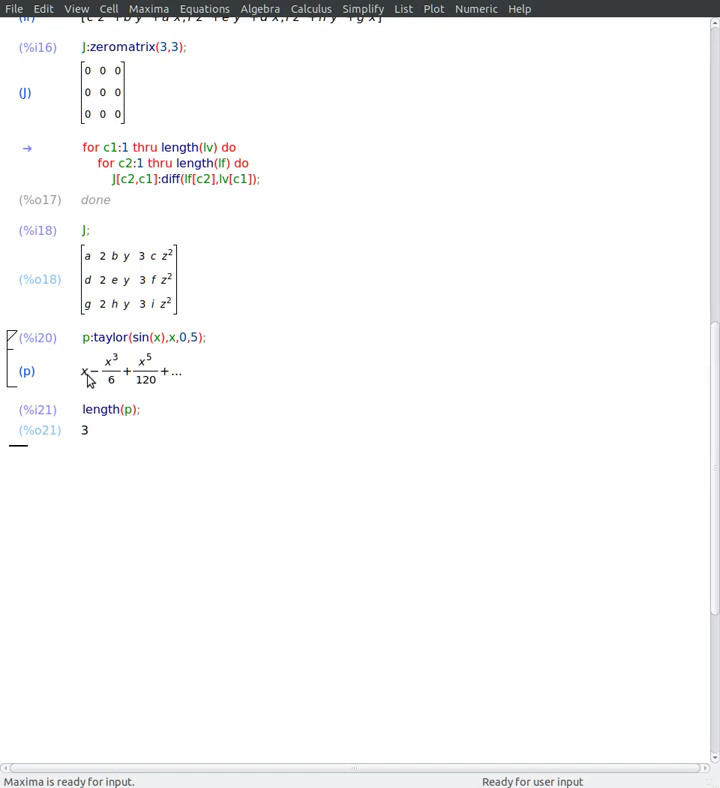
mouse_move(64, 382)
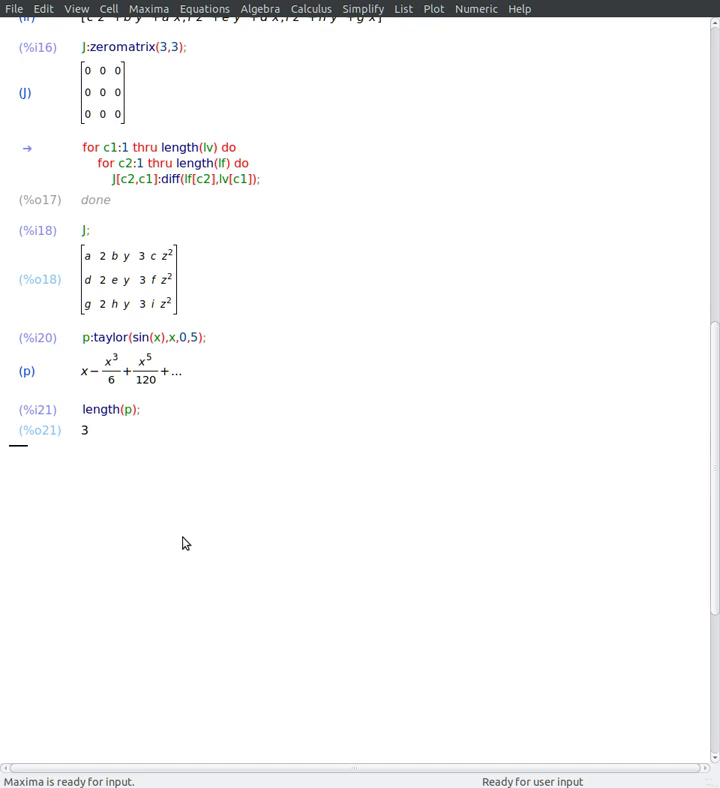
text(la)
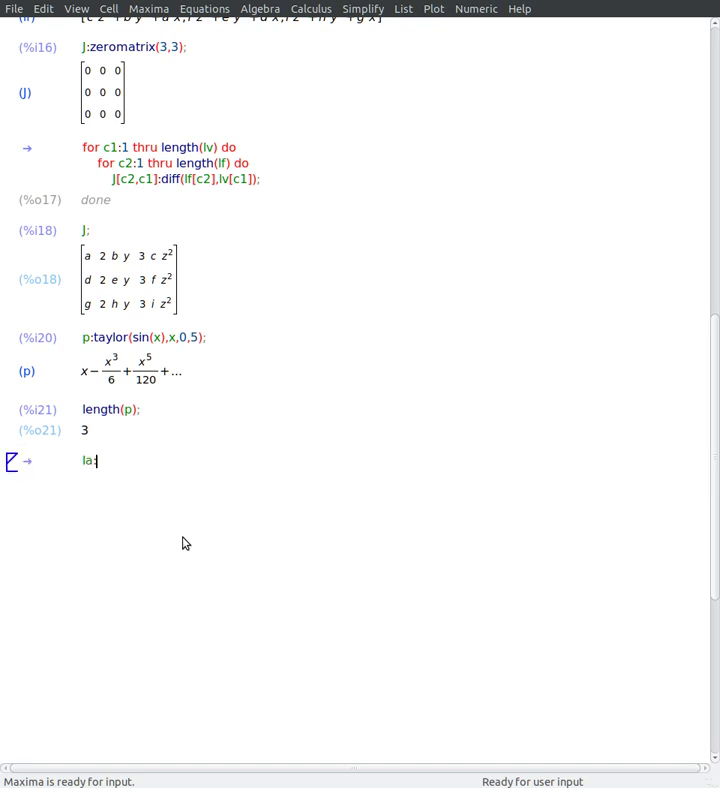
text(:args)
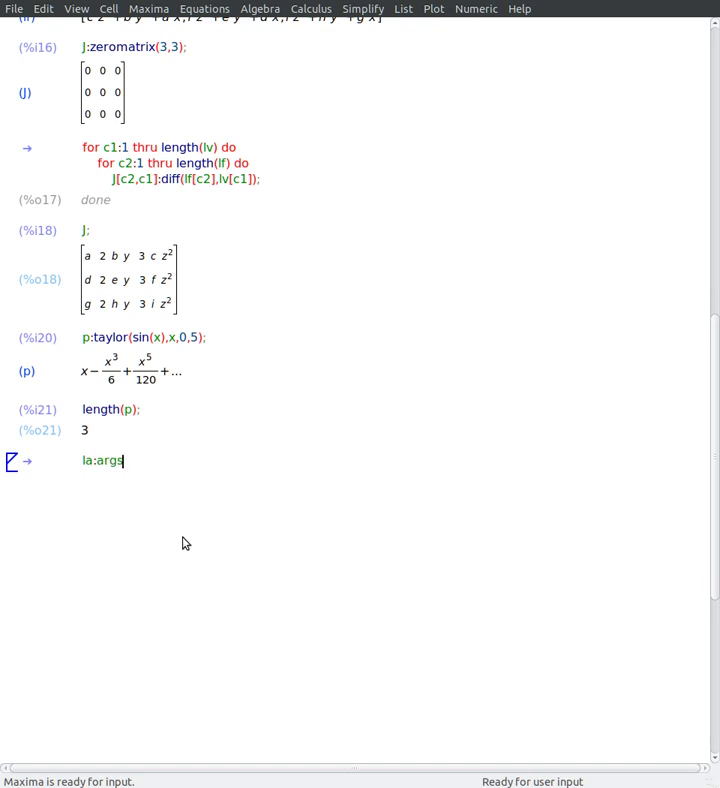
text((p);)
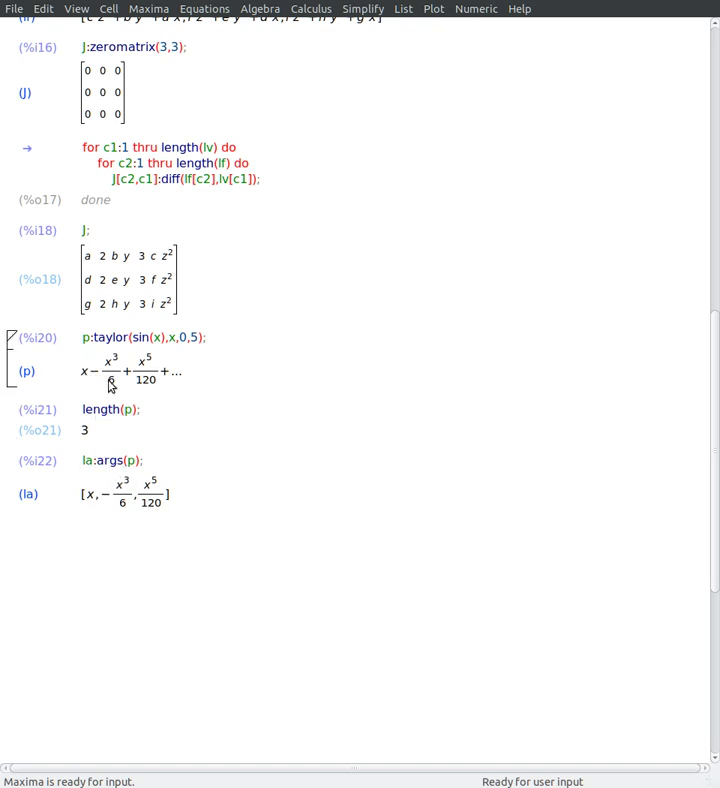
mouse_move(120, 388)
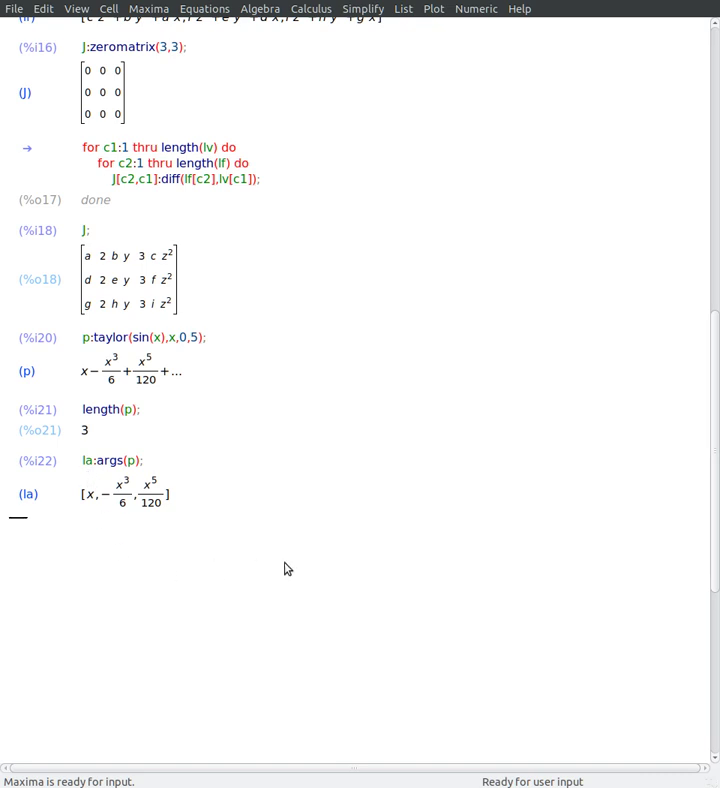
mouse_move(264, 564)
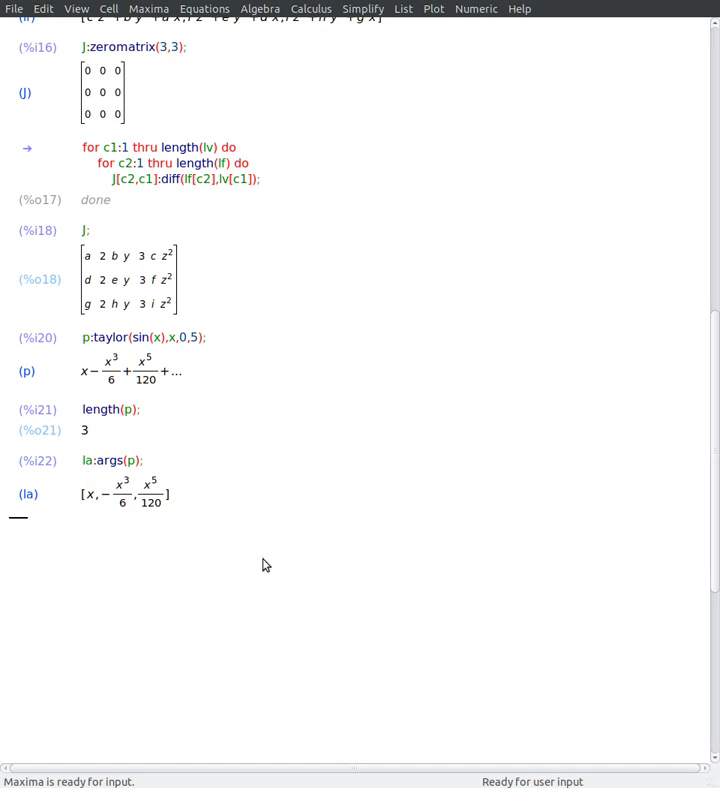
Step: Initialise lc:[0,0,0] and write the loop header 'for c1:1 thru length(la) do'
text(ld)
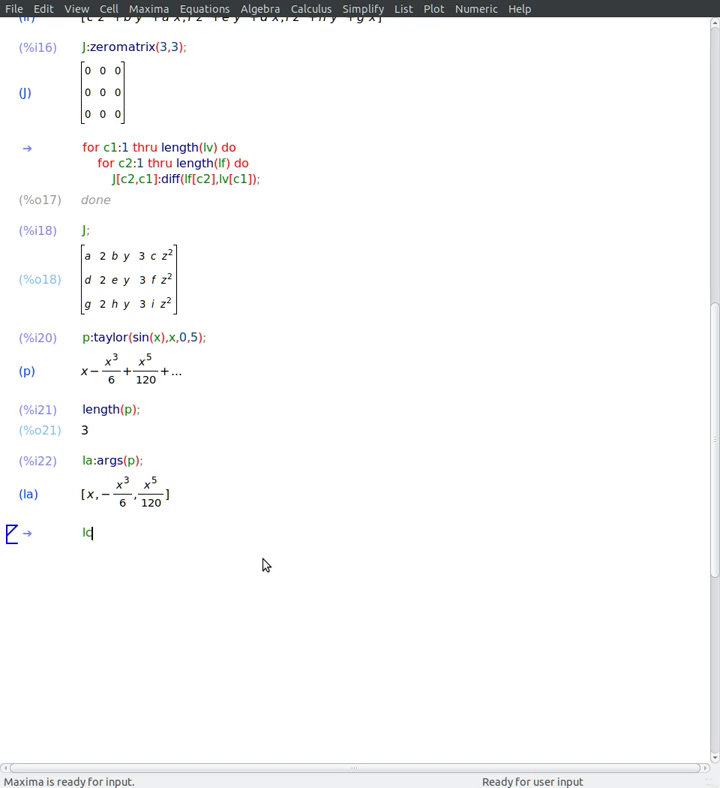
text(:)
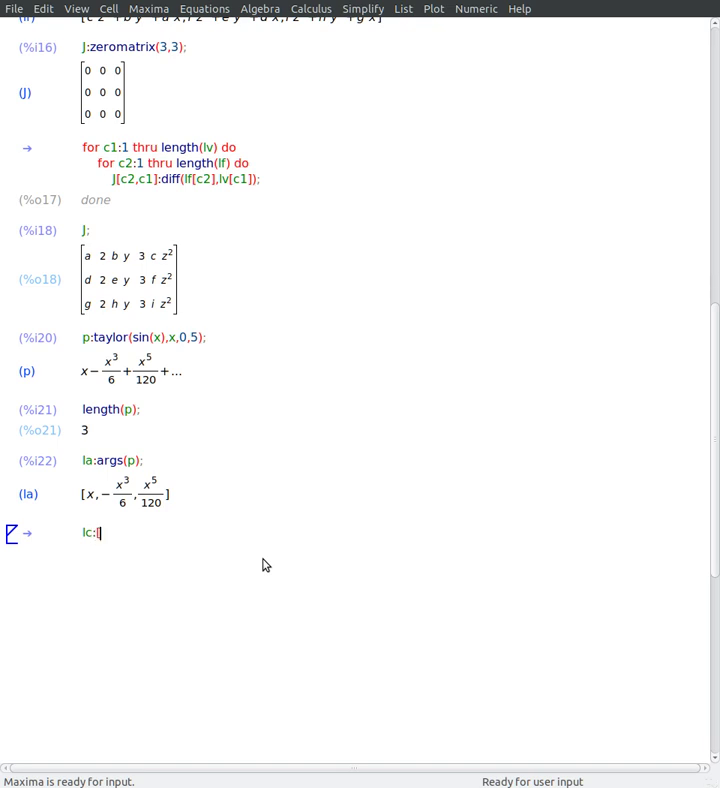
text([0,0,0];)
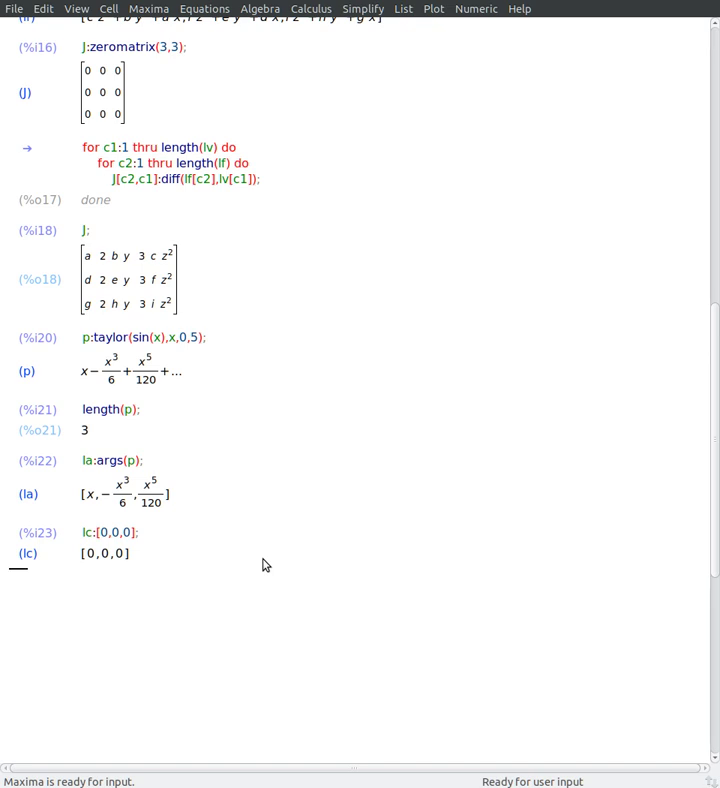
text(for)
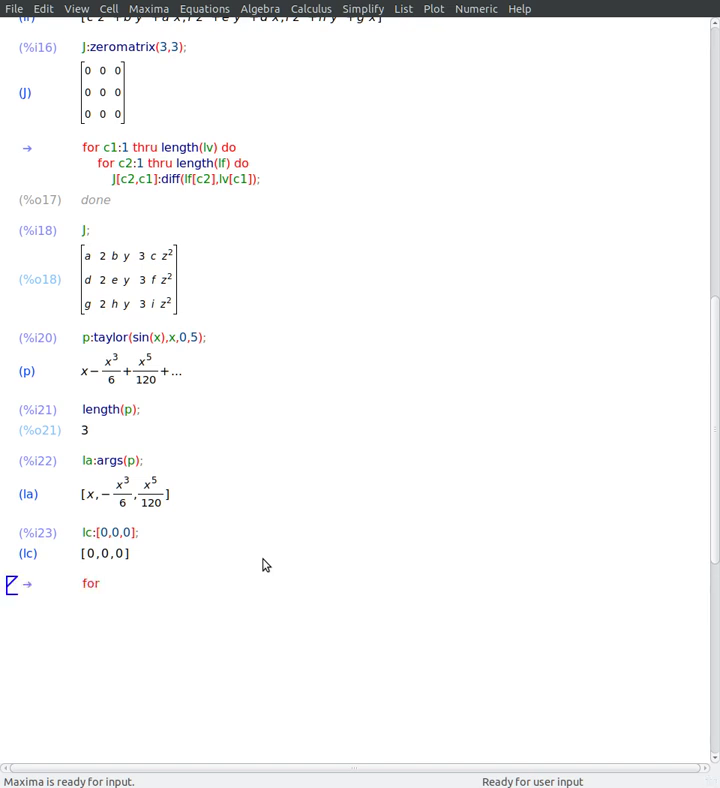
text(c1)
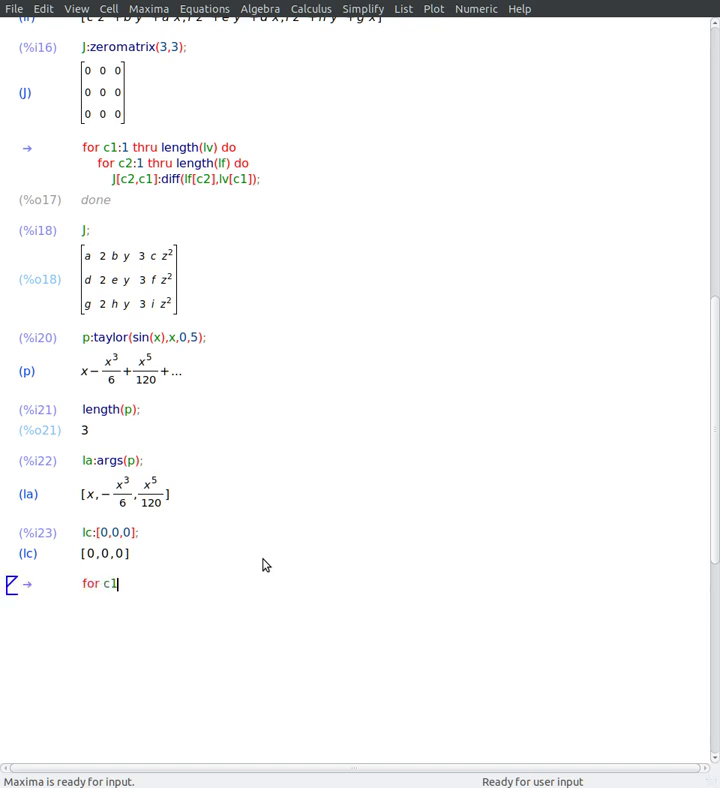
text(:1 thru)
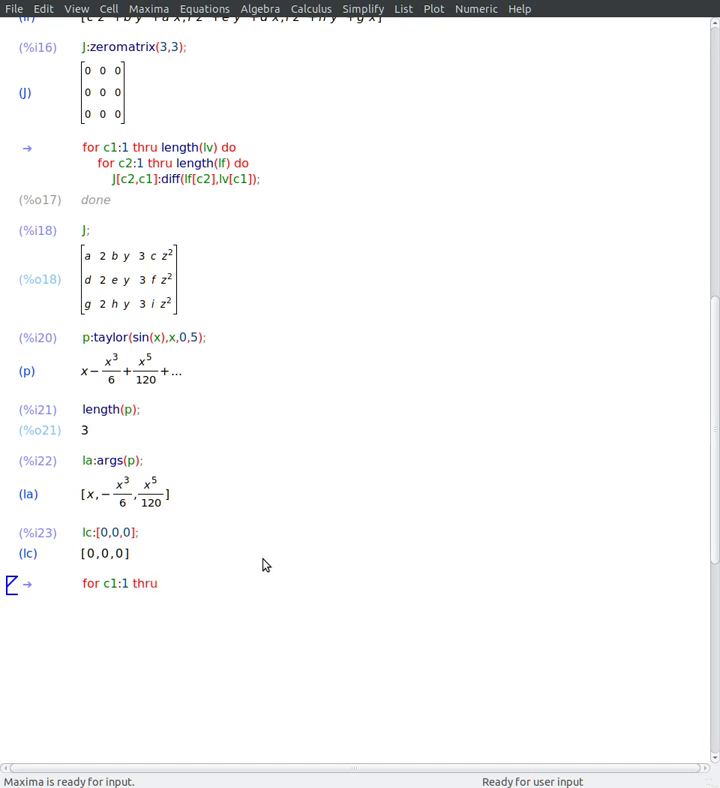
text(length(p)
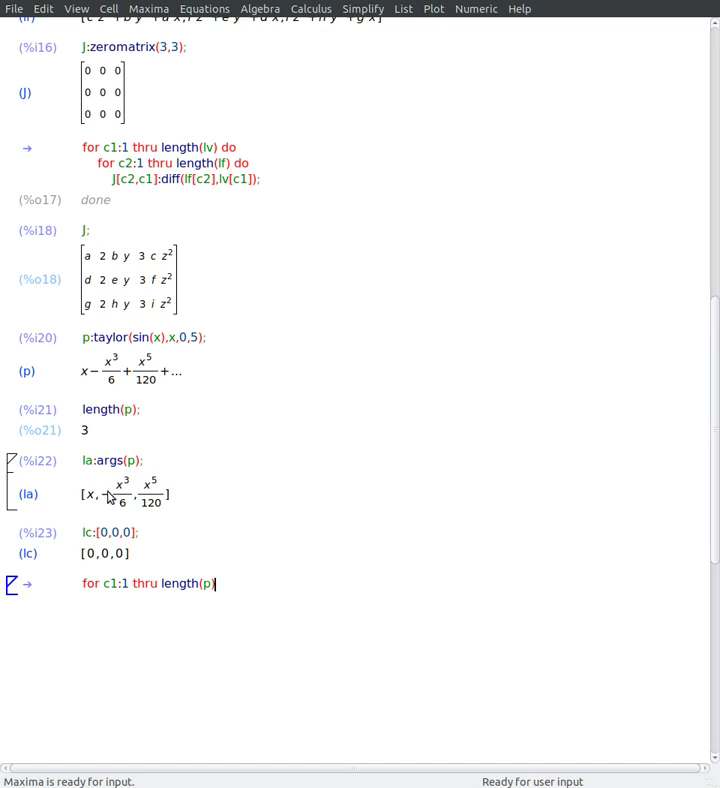
mouse_move(332, 644)
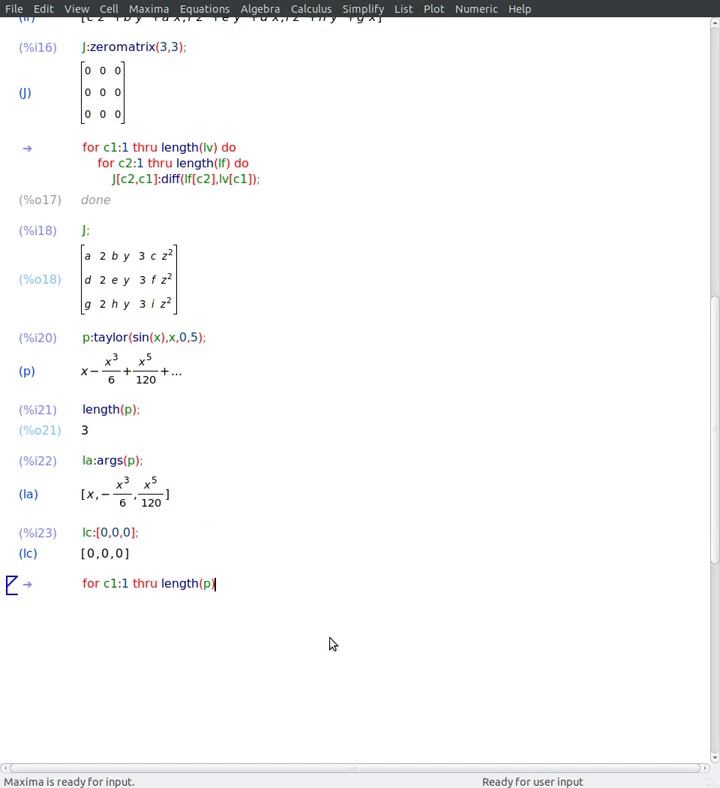
text(la))
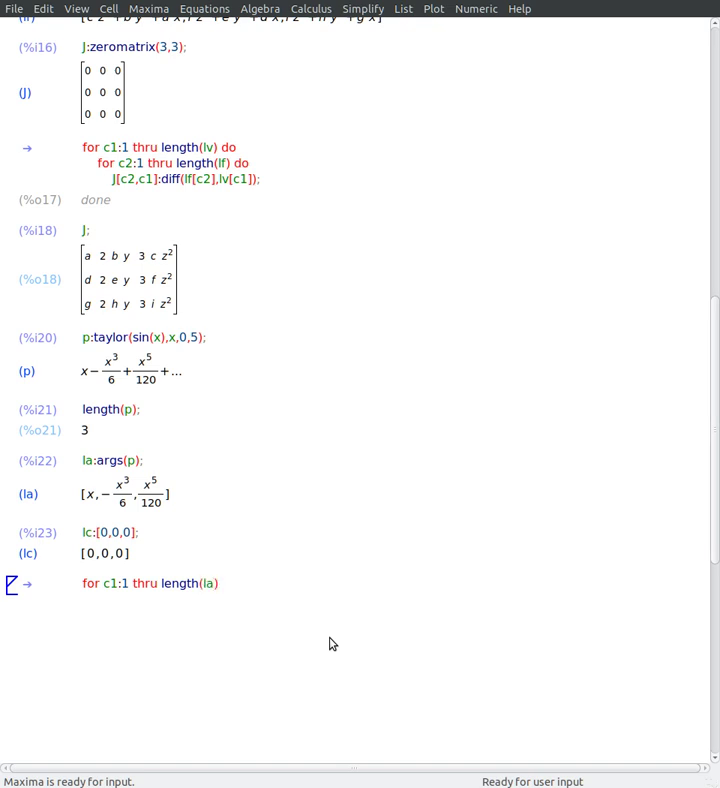
text(do)
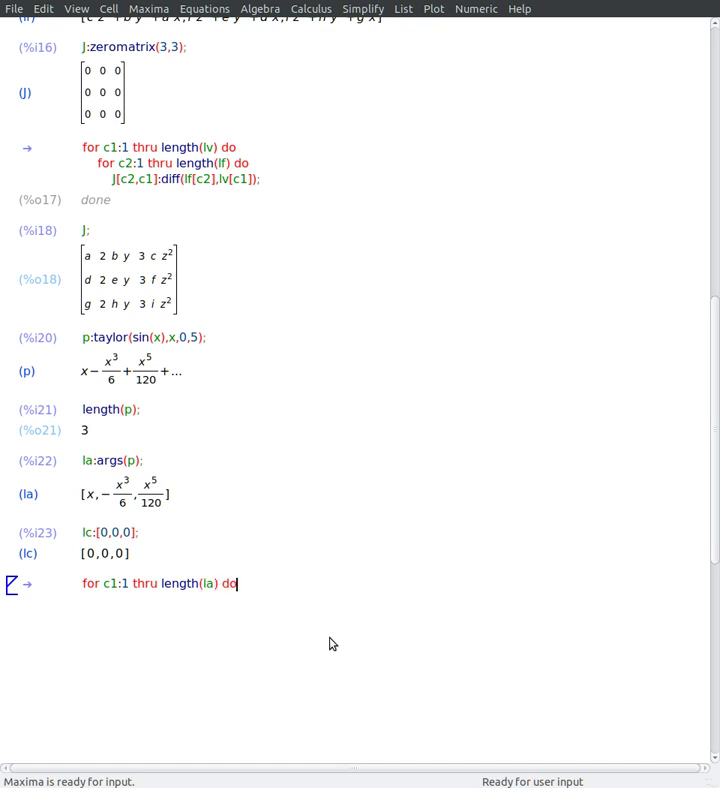
Step: Complete the body lc[c1]:coeff(la[c1],x^(c1*2-1)) so lc becomes [1, −1/6, 1/120]
text(lc)
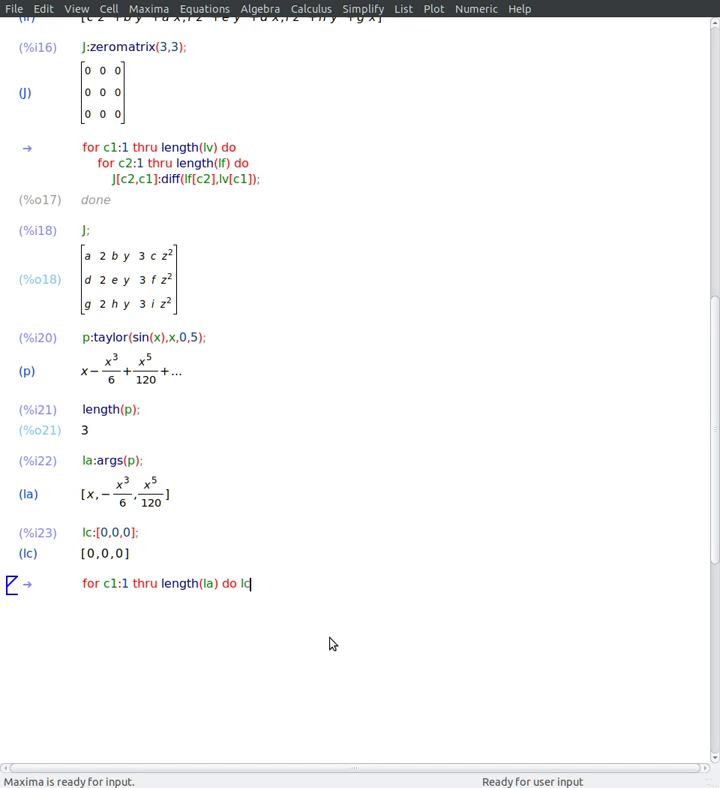
text([c1])
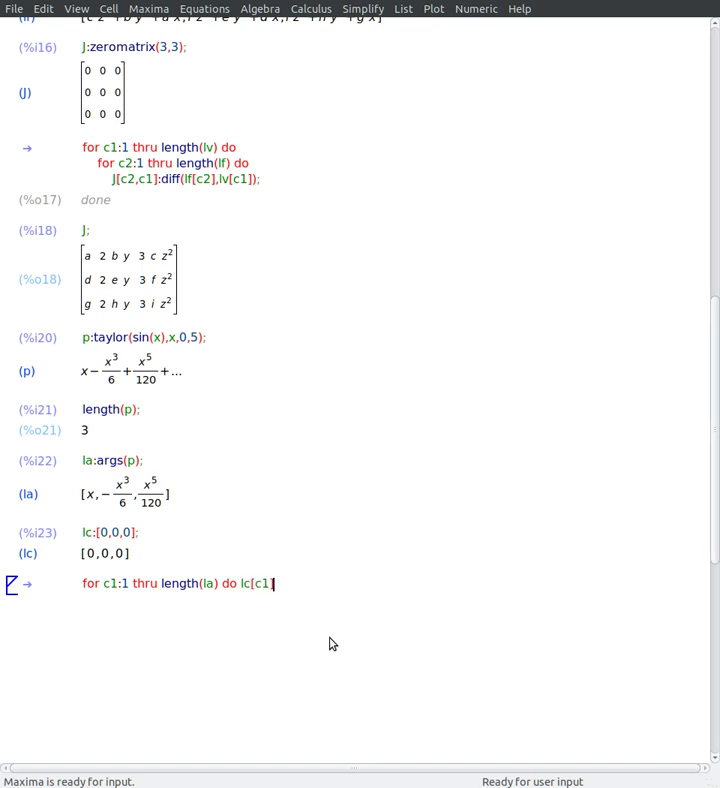
text(])
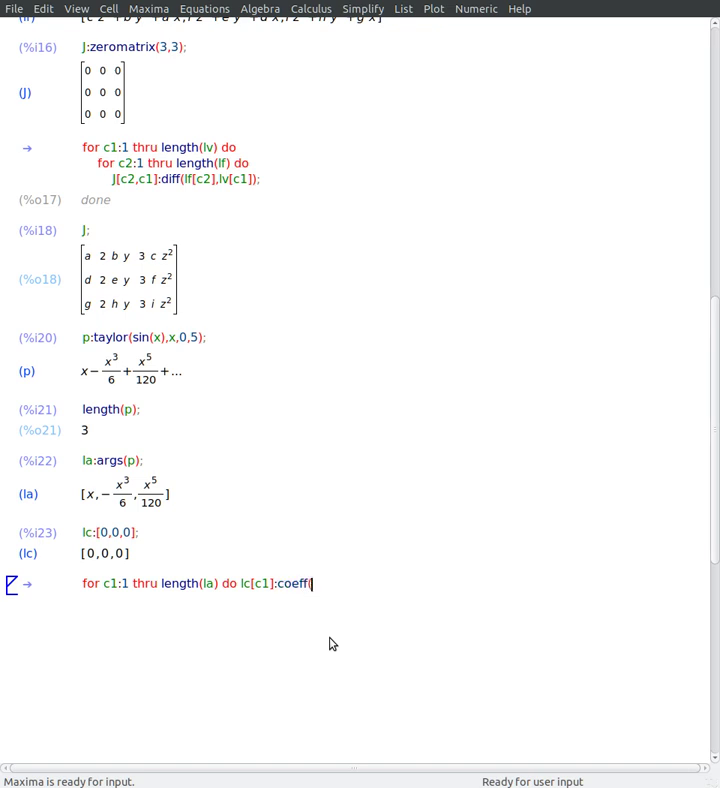
text((la)
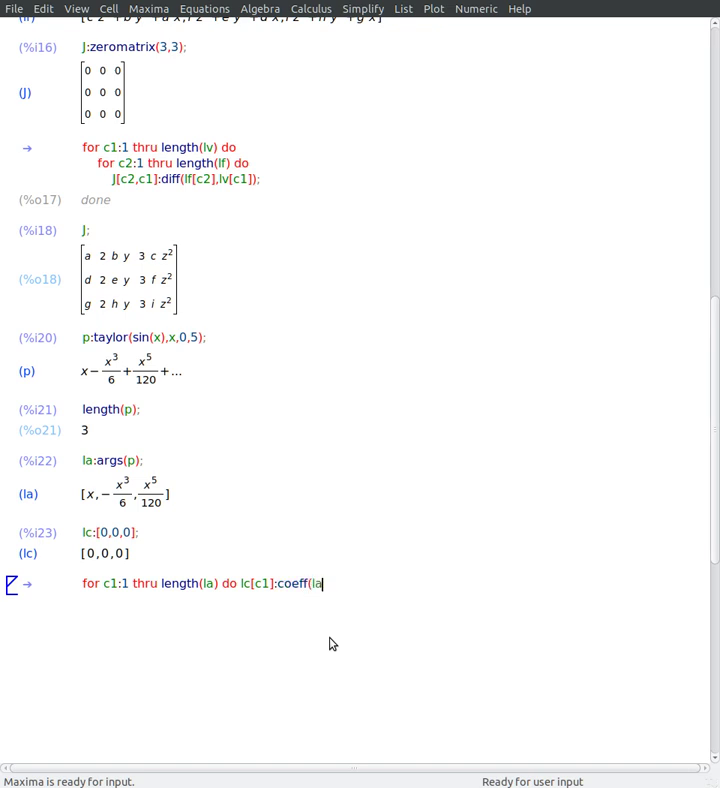
text([c1)
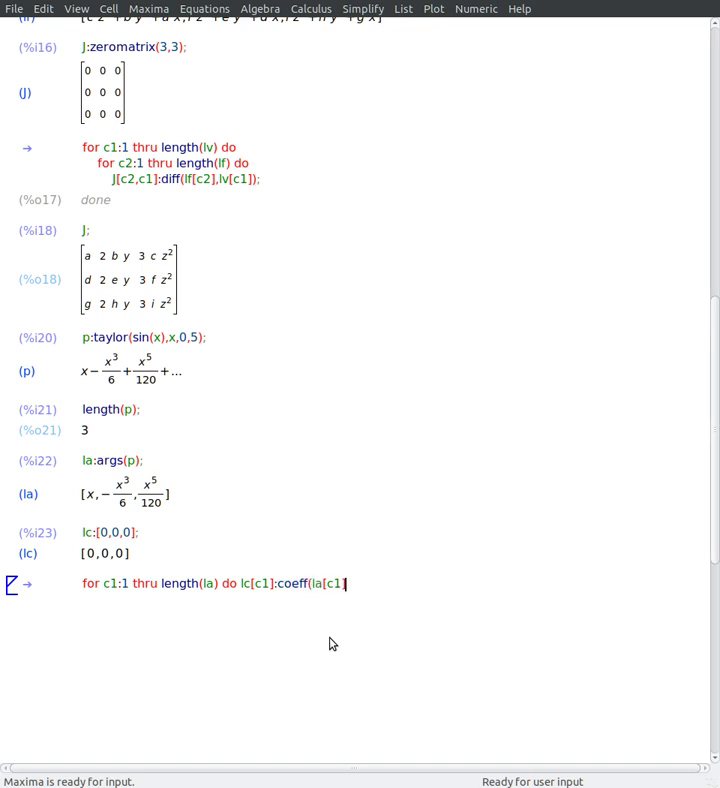
text(])
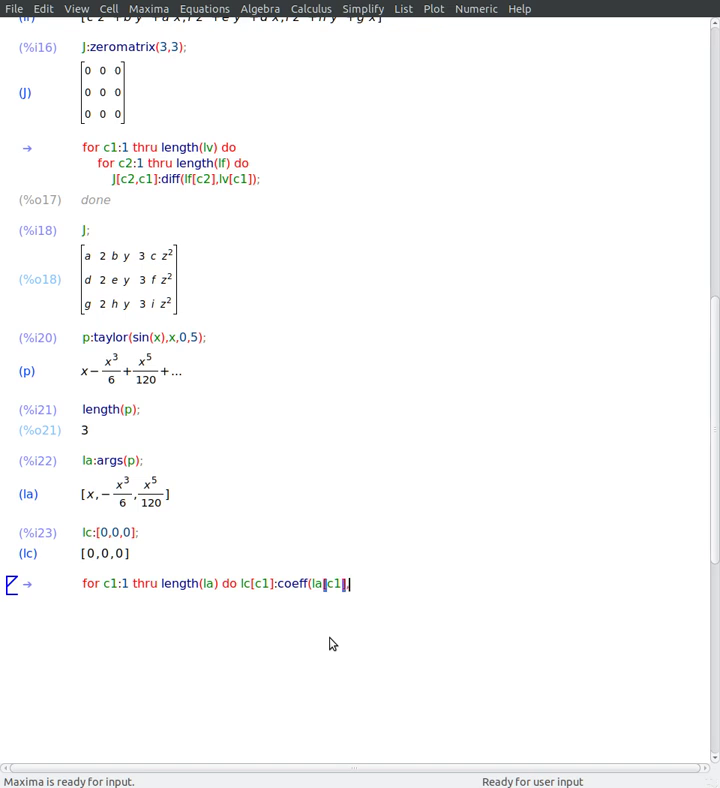
text(,x^)
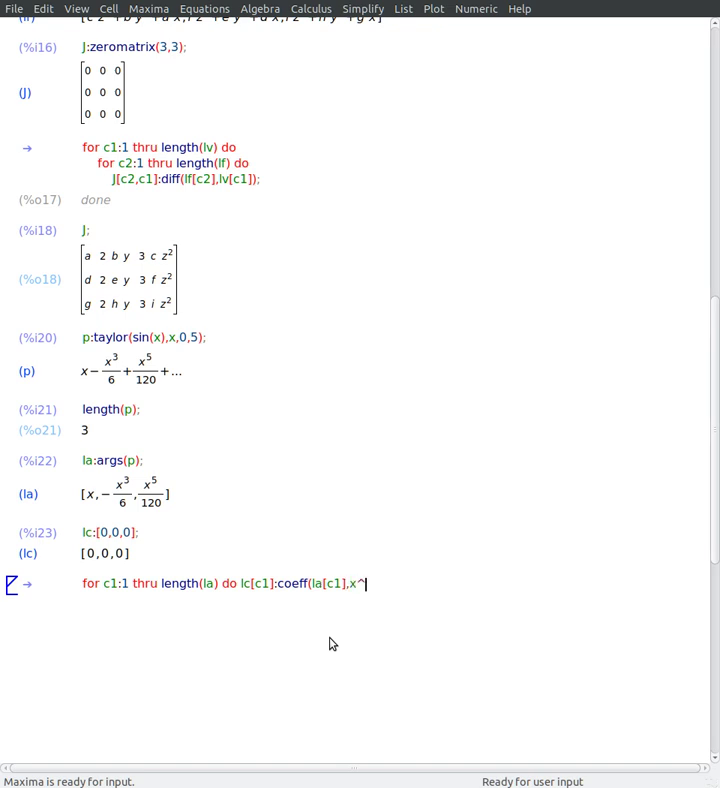
text((c1)
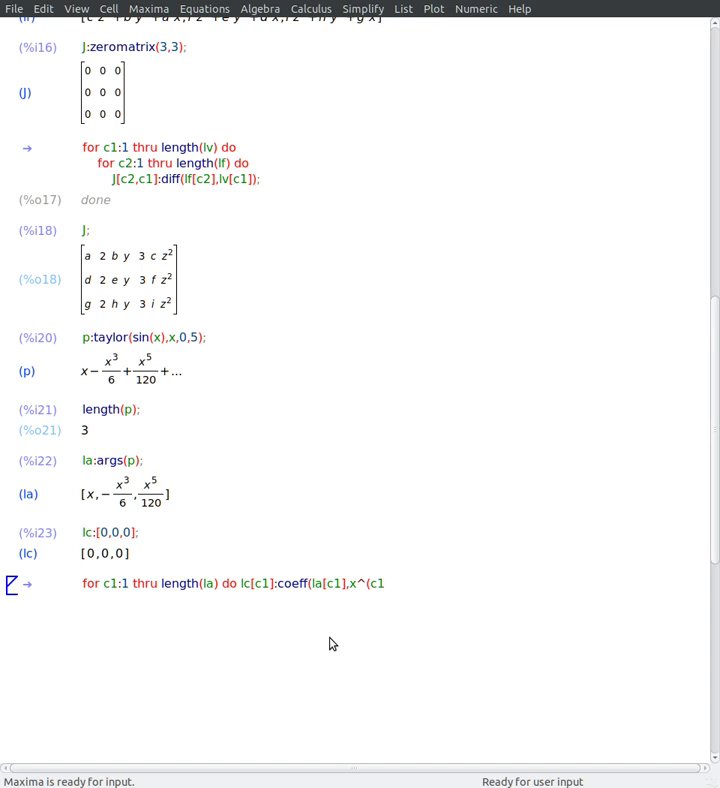
text(*)
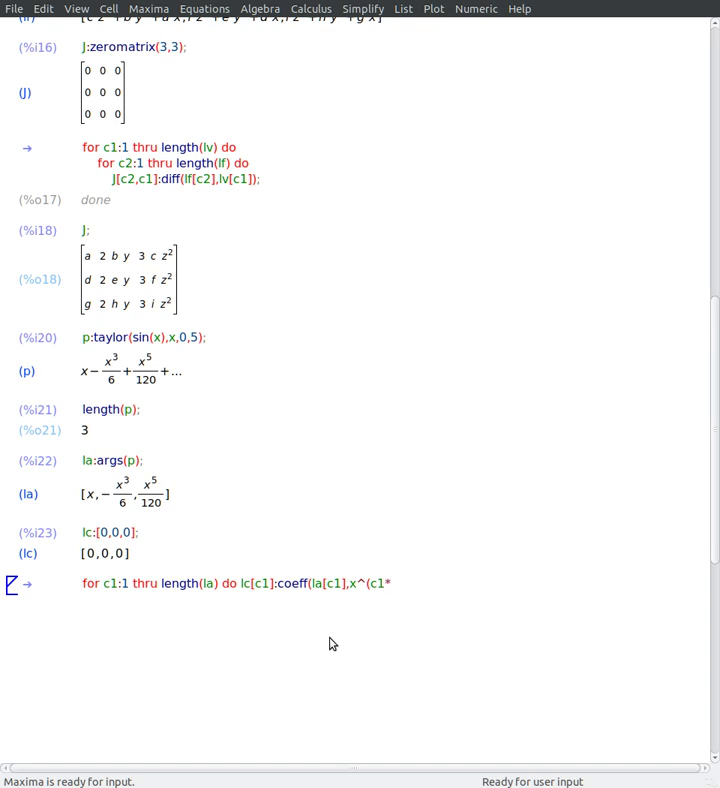
text(*2-1));)
text(lc;)
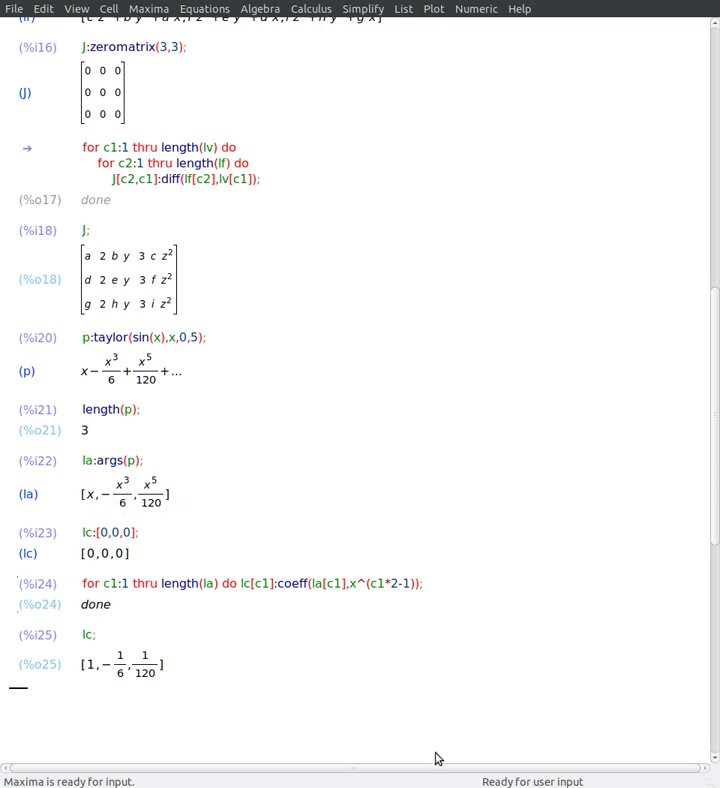
mouse_move(500, 692)
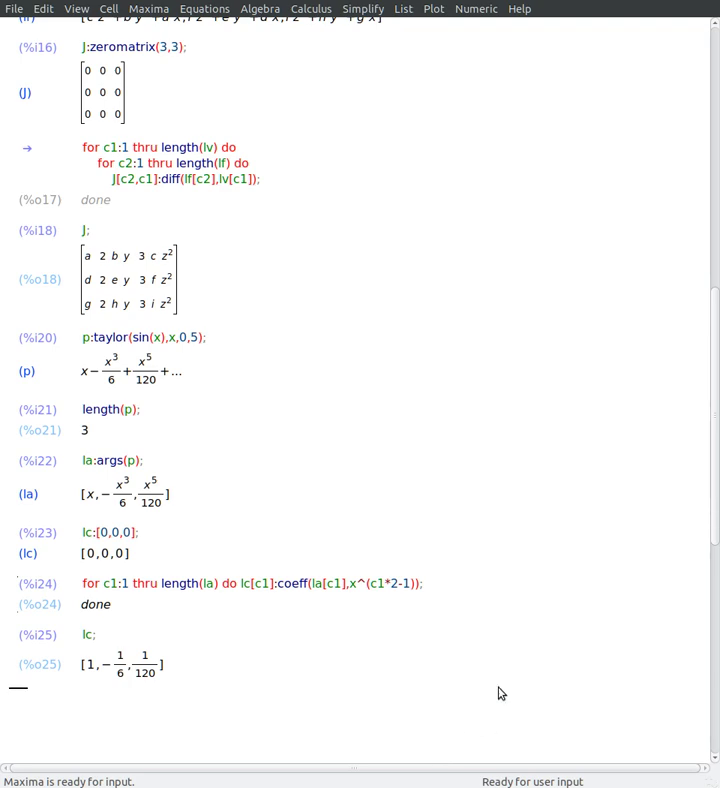
Step: Write the conditional 'if sin(0) = 0 then x:1 else x:2' in a new cell
scroll(down, 3)
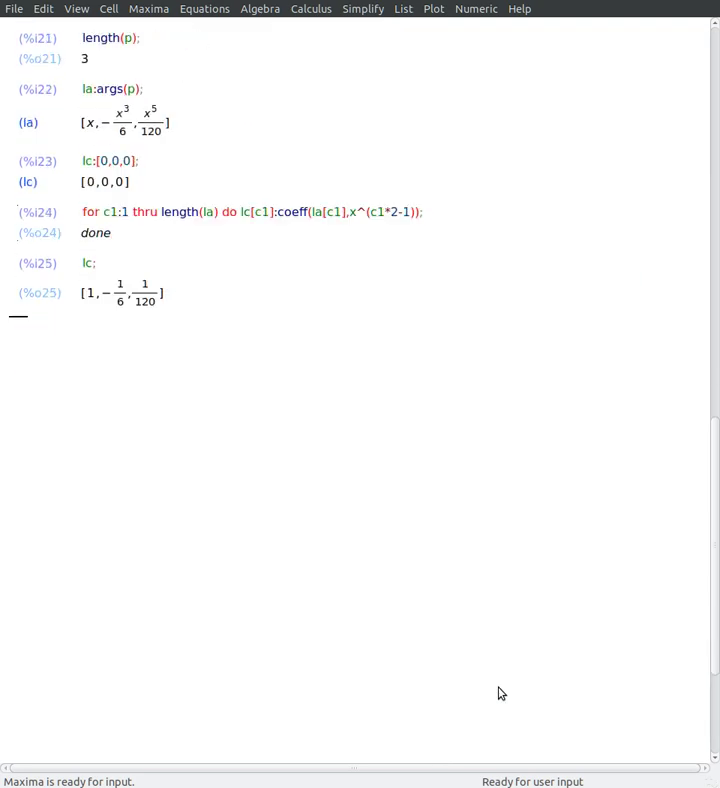
mouse_move(252, 380)
text(i)
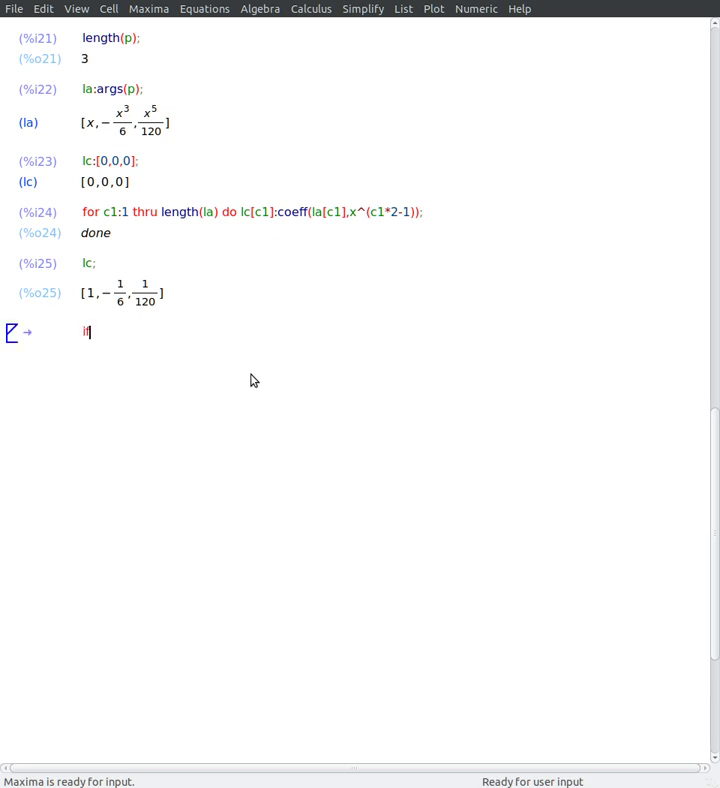
text(f sin()
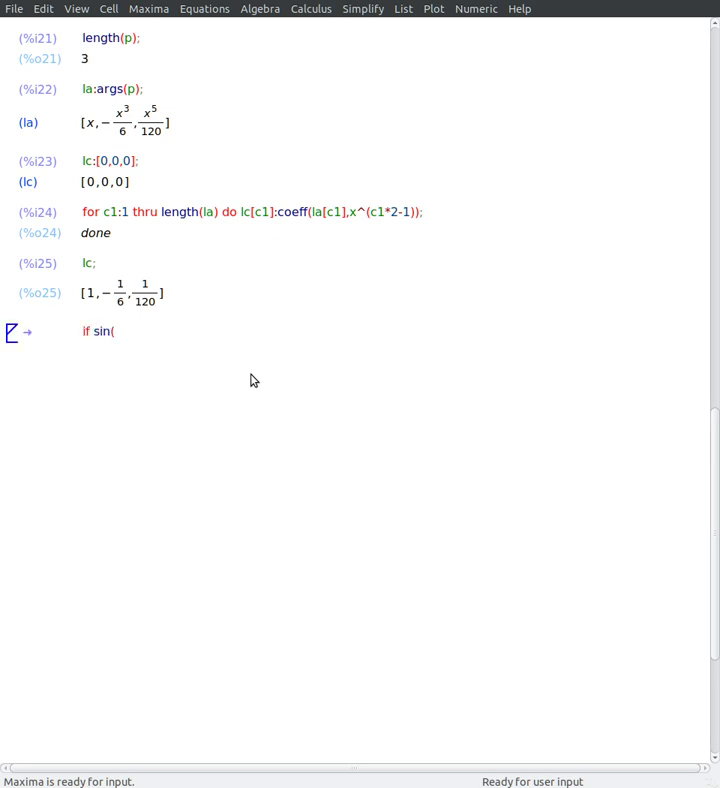
text(0) =)
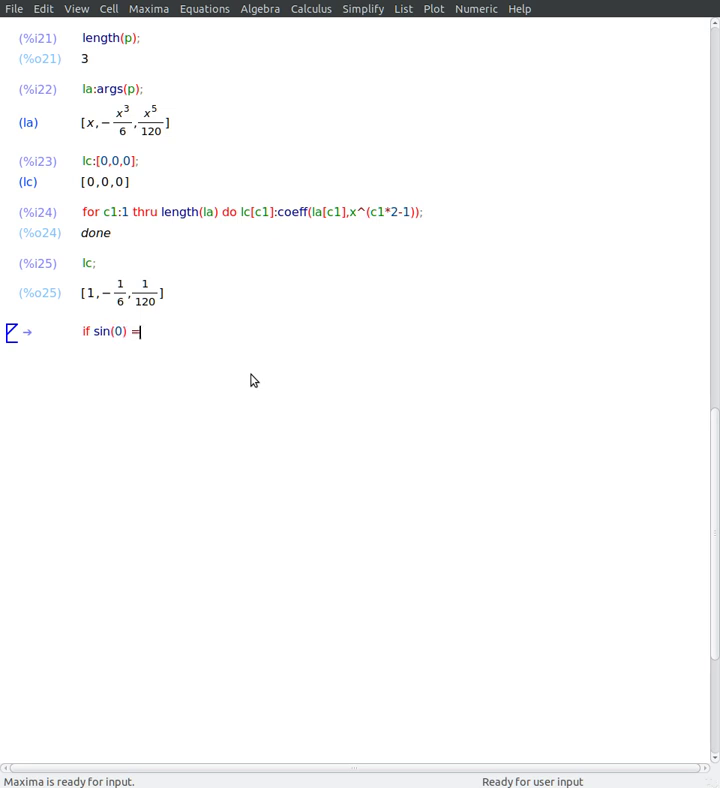
text(0)
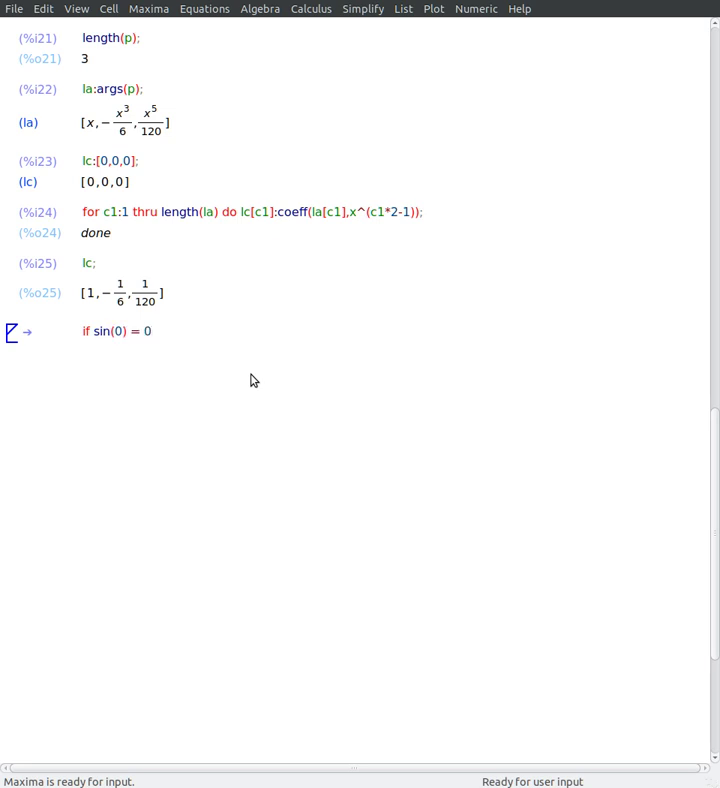
text(t)
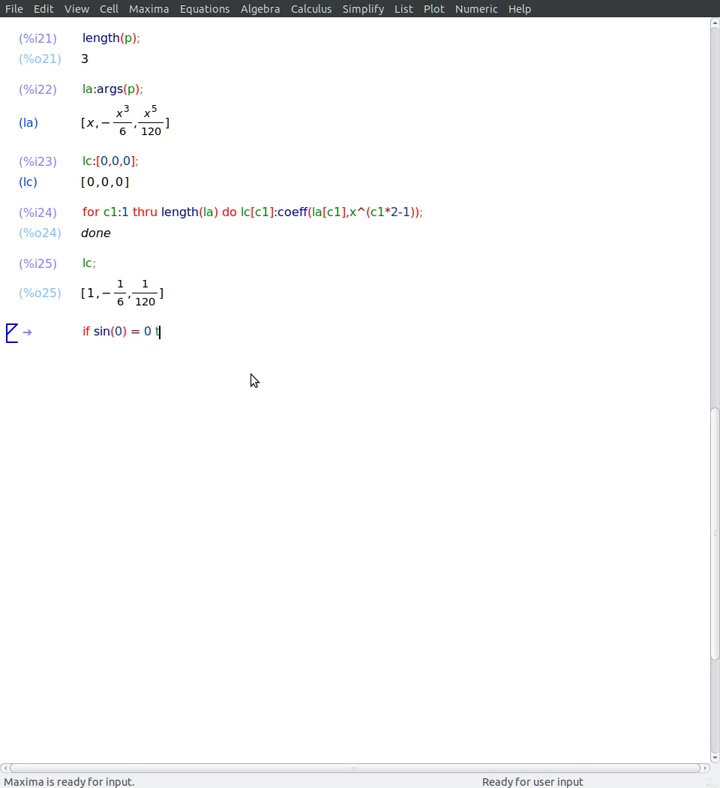
text(then x)
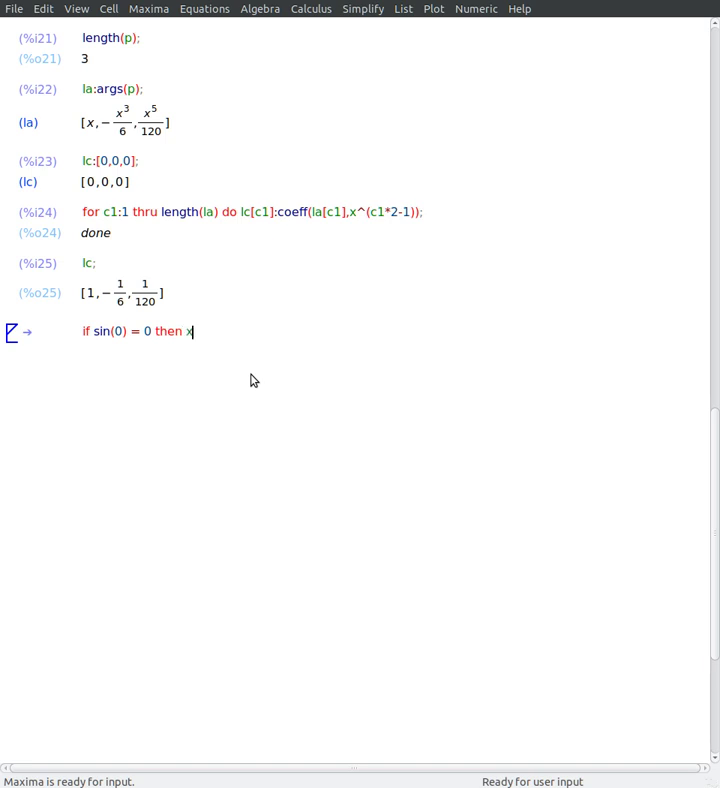
text(:1)
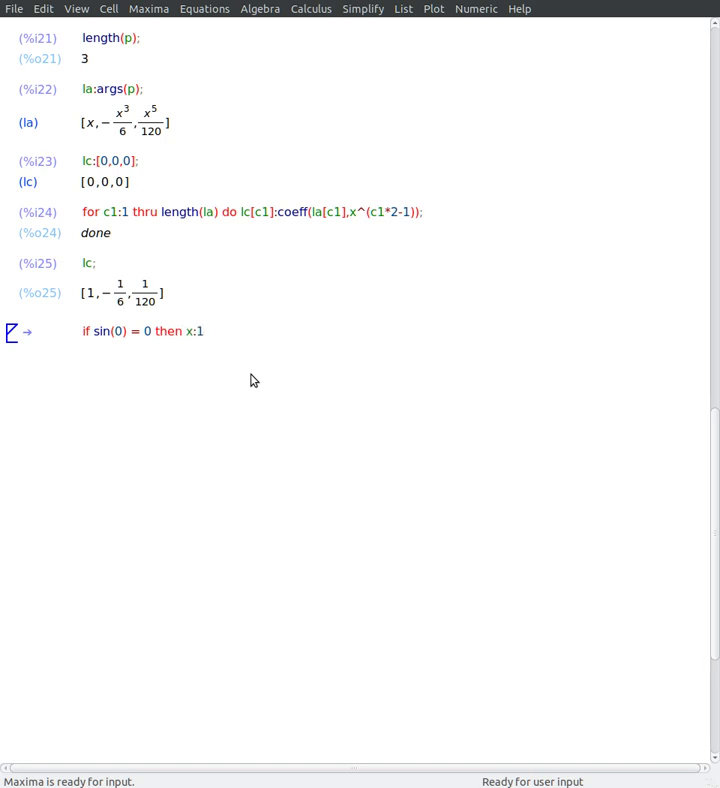
text(else)
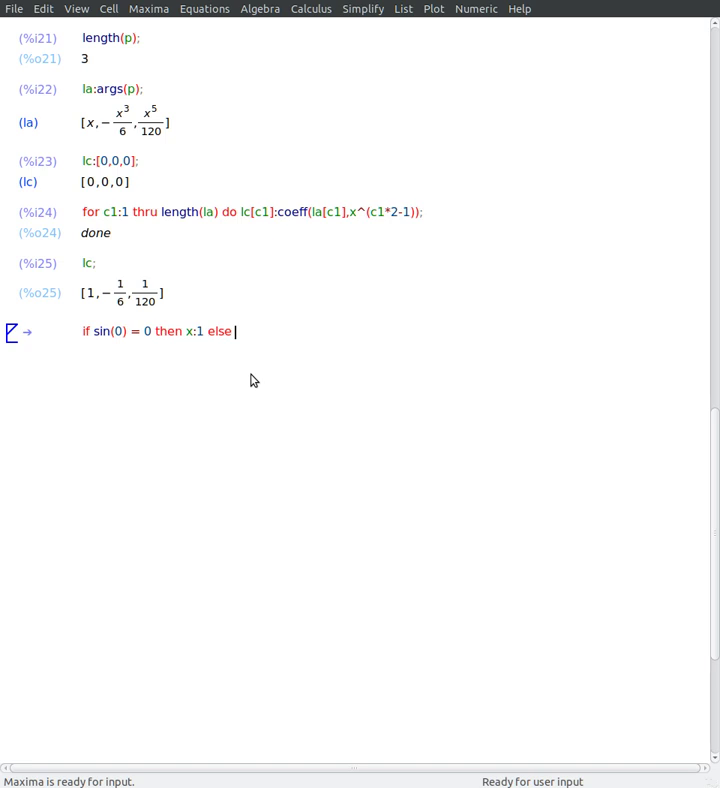
text(x:2)
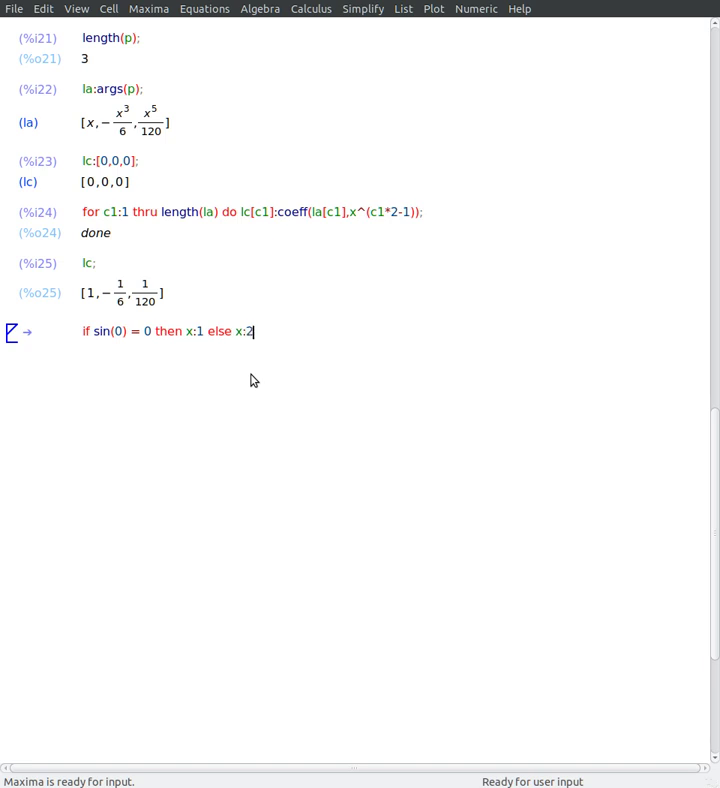
mouse_move(112, 344)
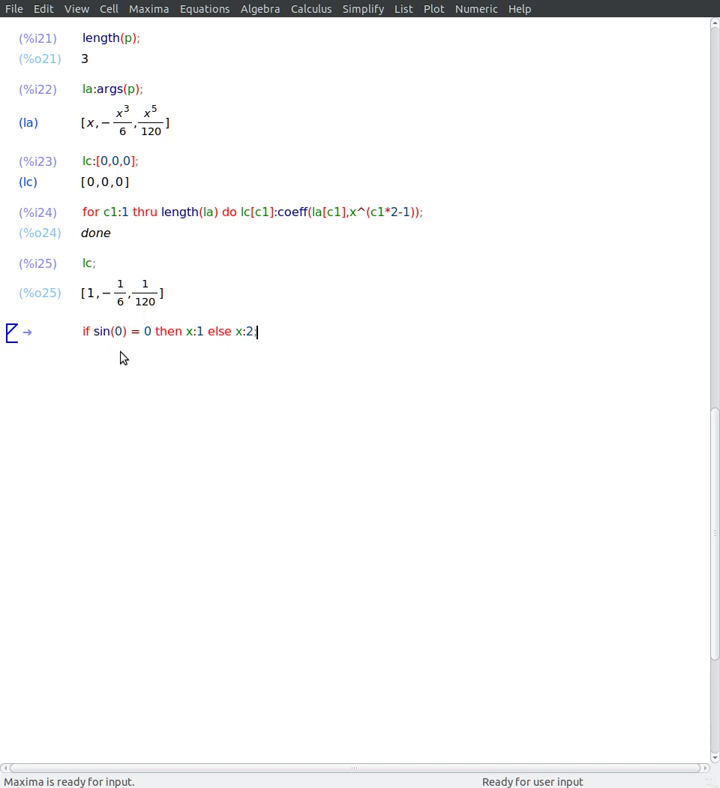
mouse_move(200, 344)
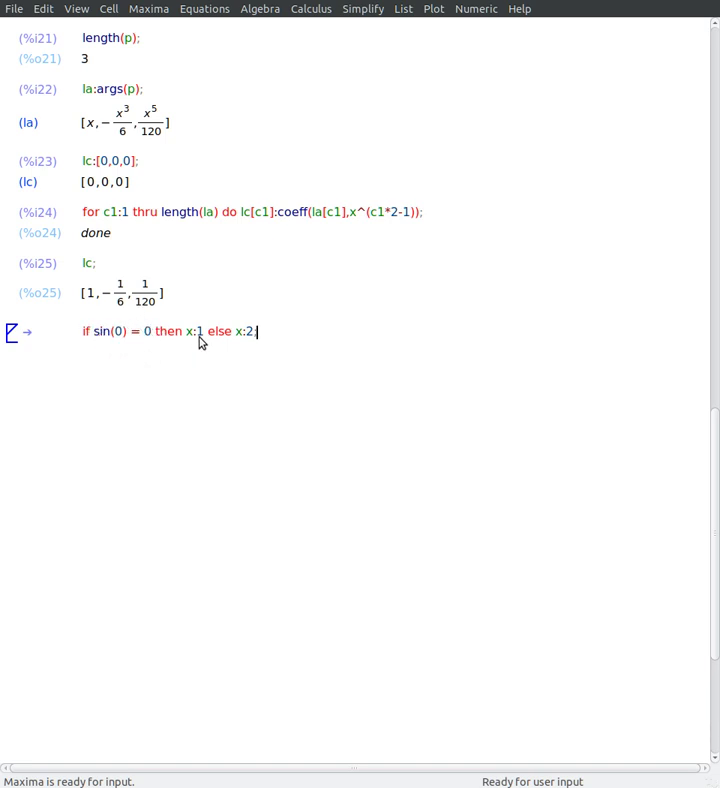
mouse_move(206, 332)
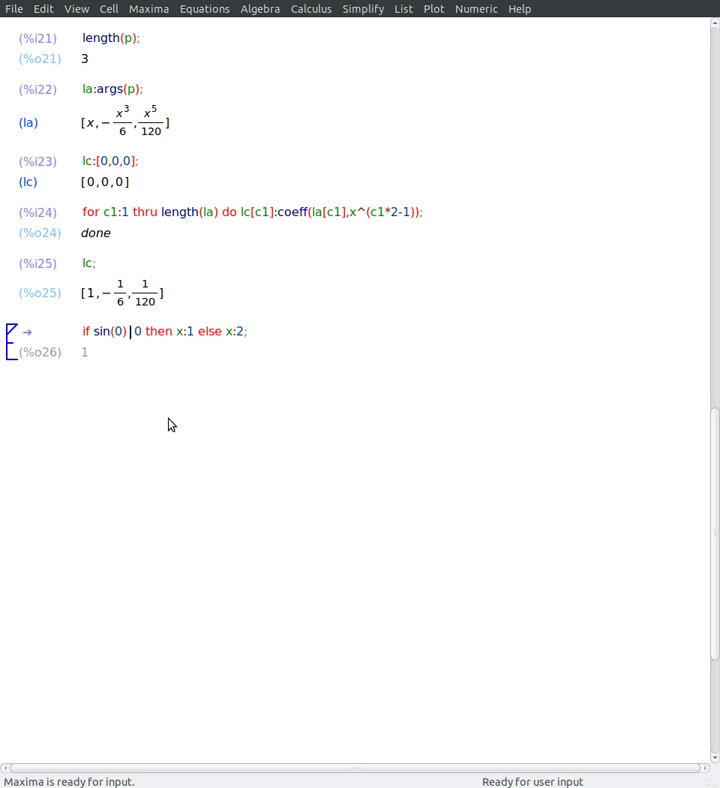
Step: Make the condition a not-equal (#) test giving 2, then rewrite it as equal(1,2)
text(#)
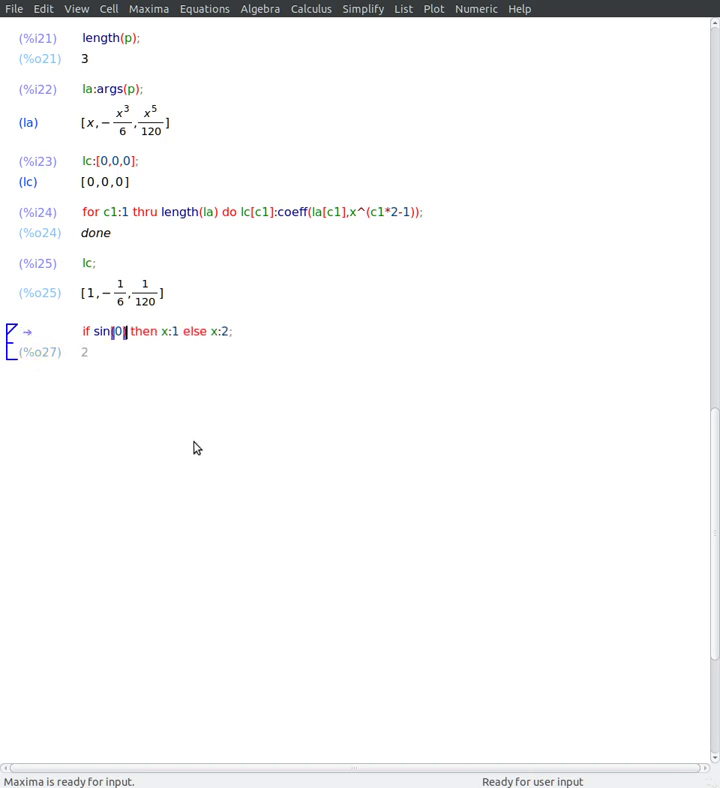
text(equ)
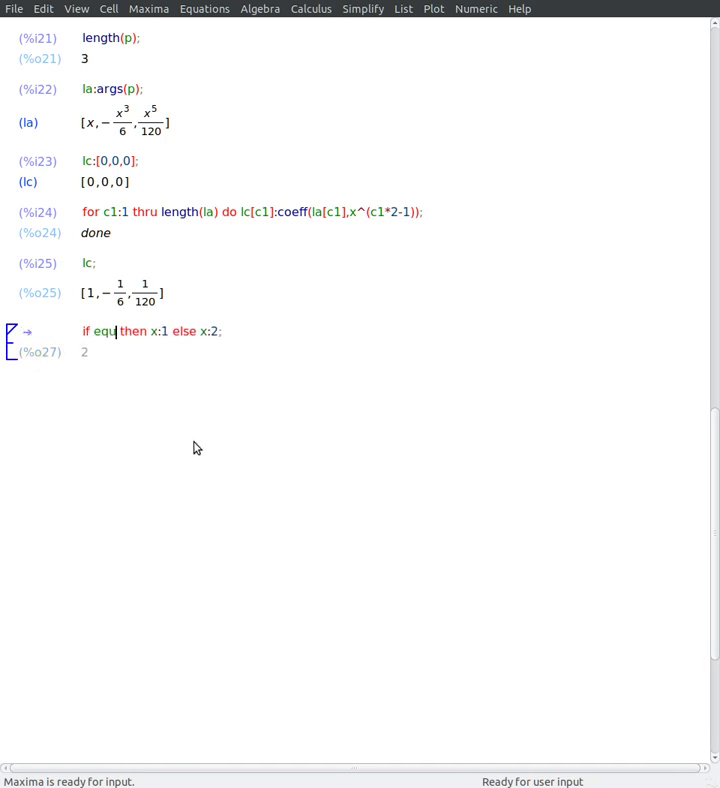
text(al(1)
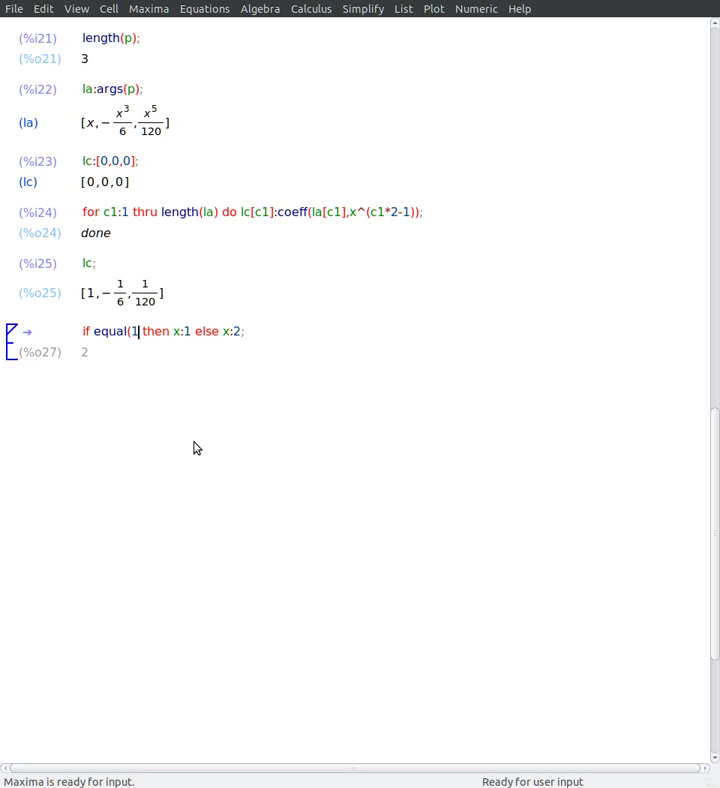
text(,2)
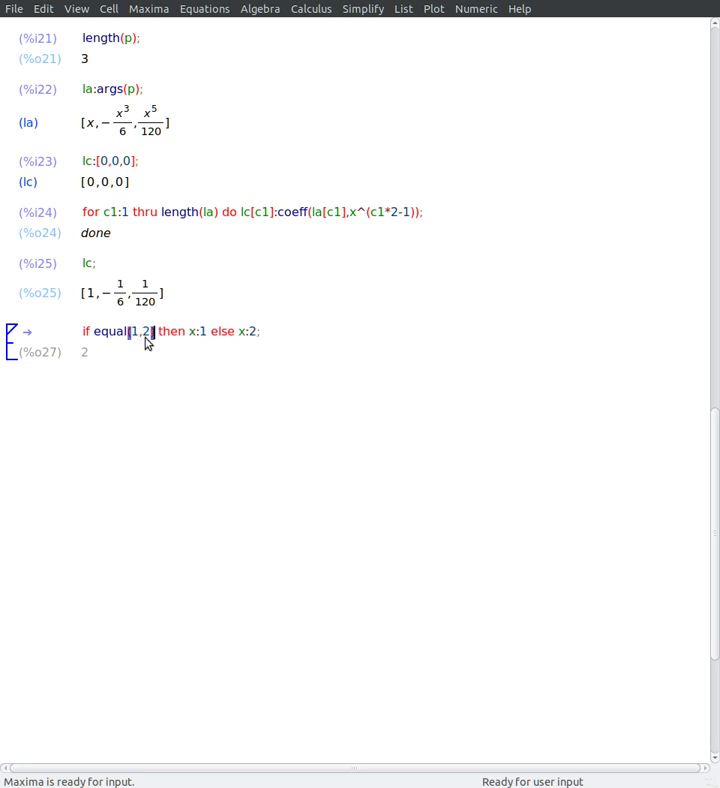
mouse_move(212, 456)
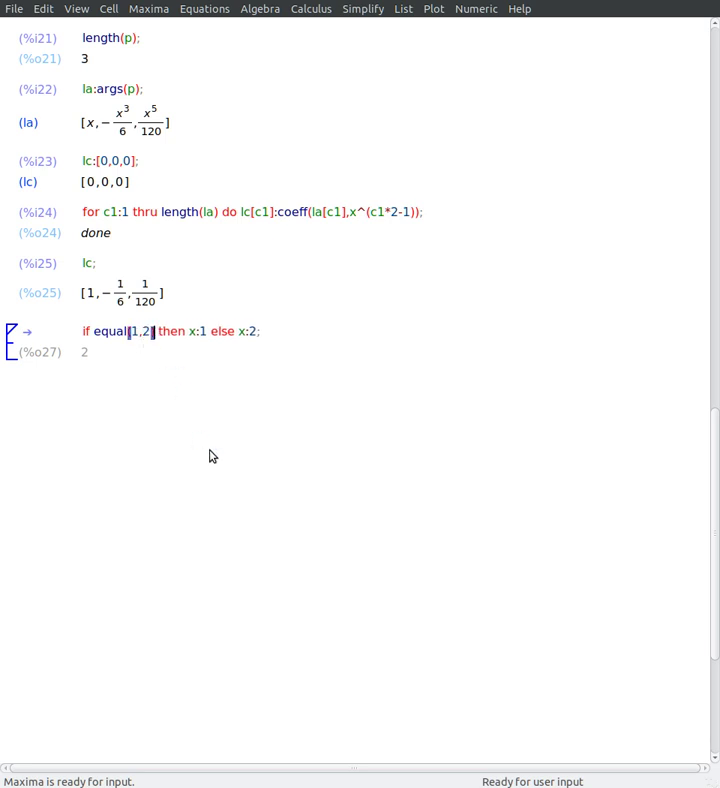